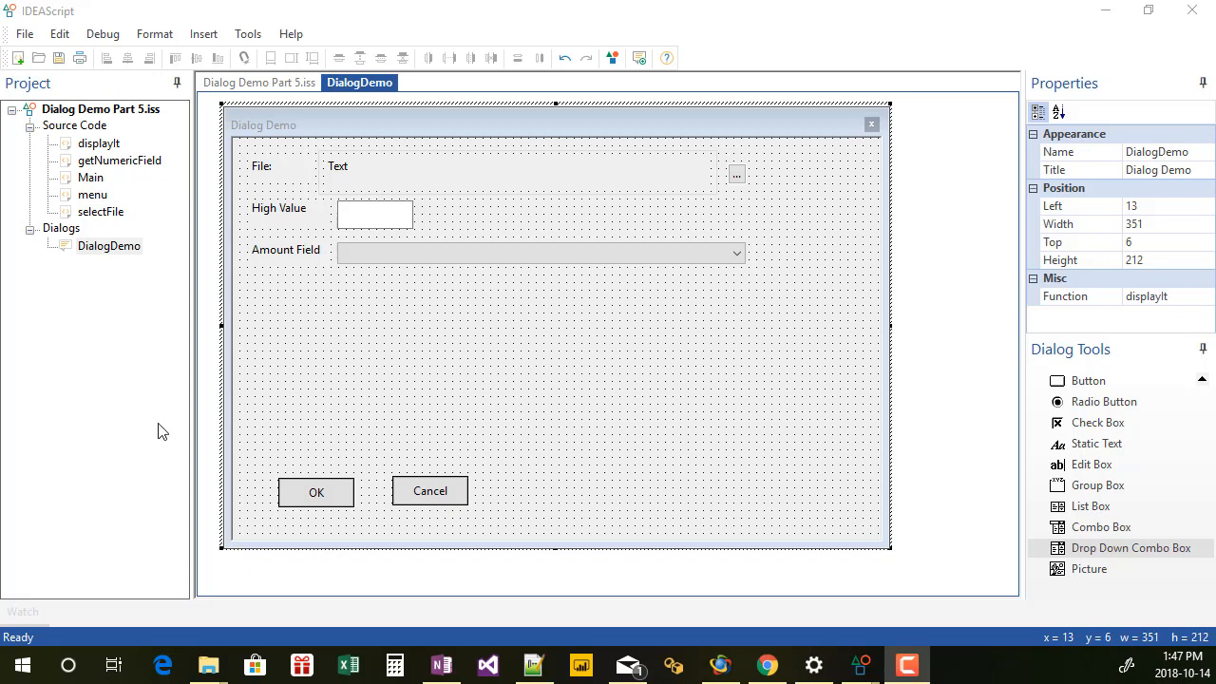
mouse_move(1087, 279)
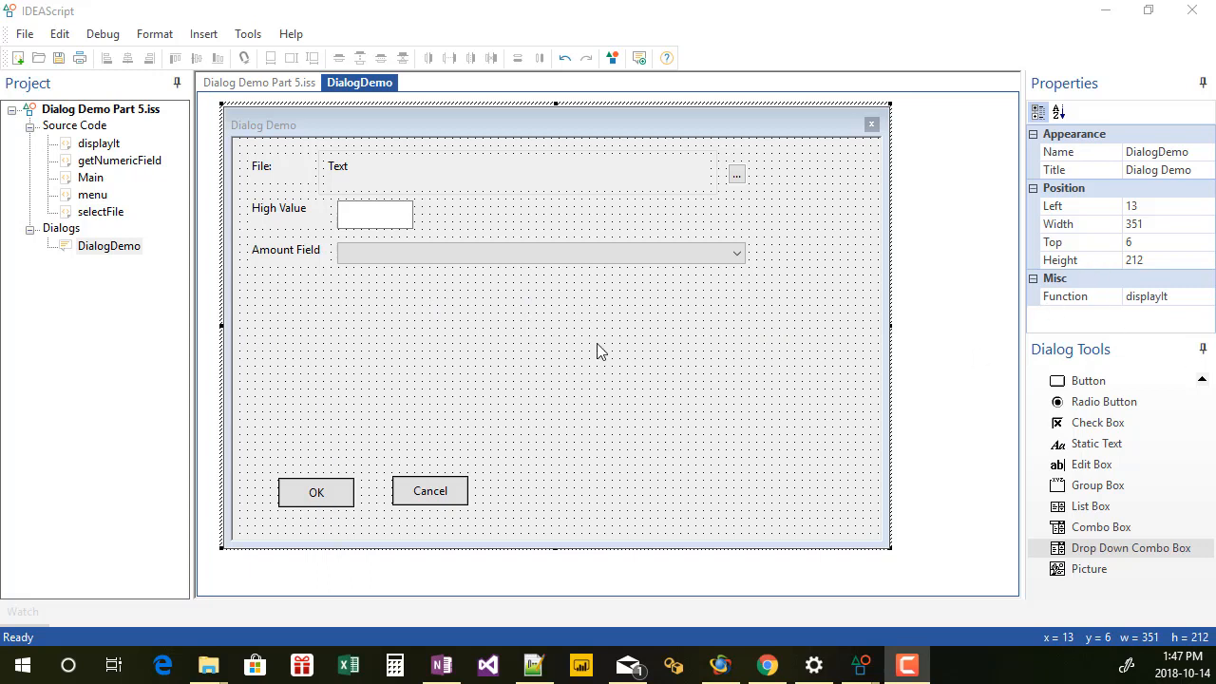
mouse_move(308, 390)
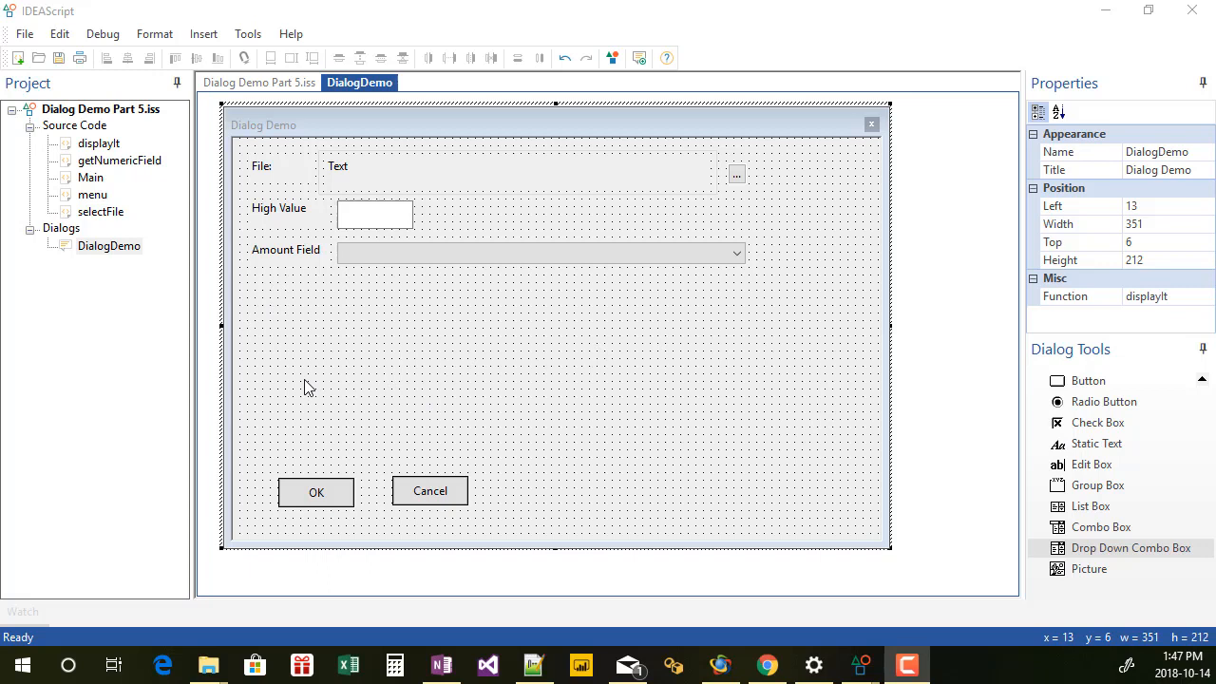
mouse_move(340, 362)
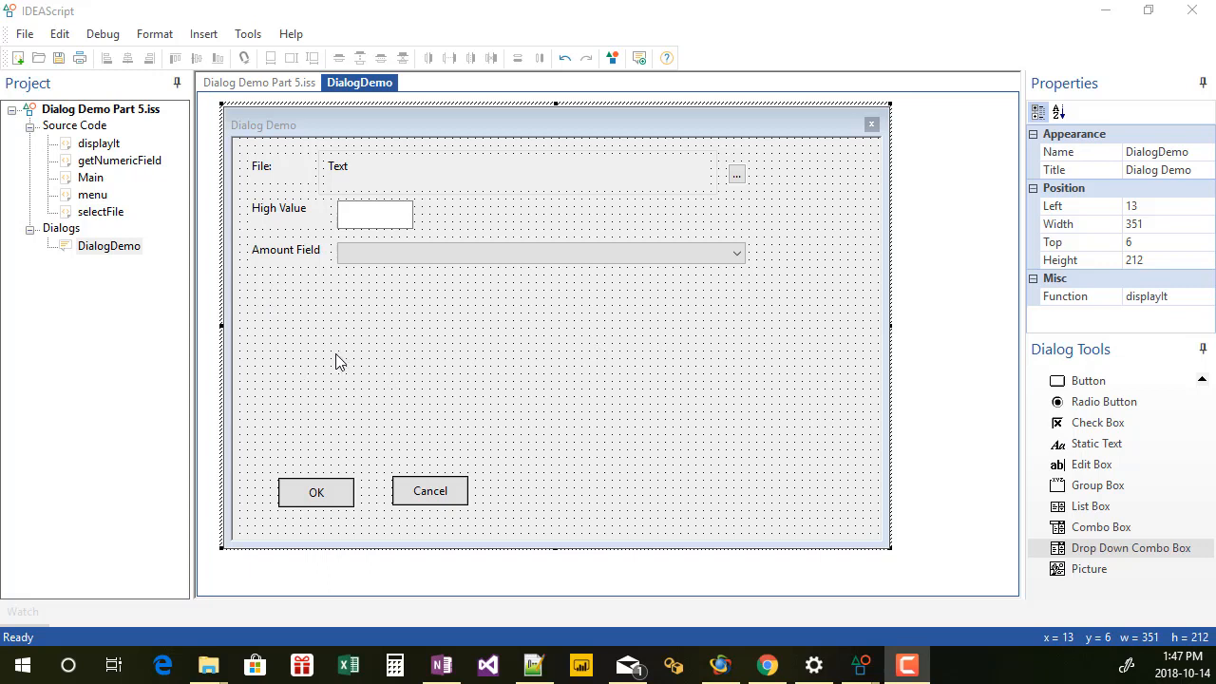
mouse_move(1209, 566)
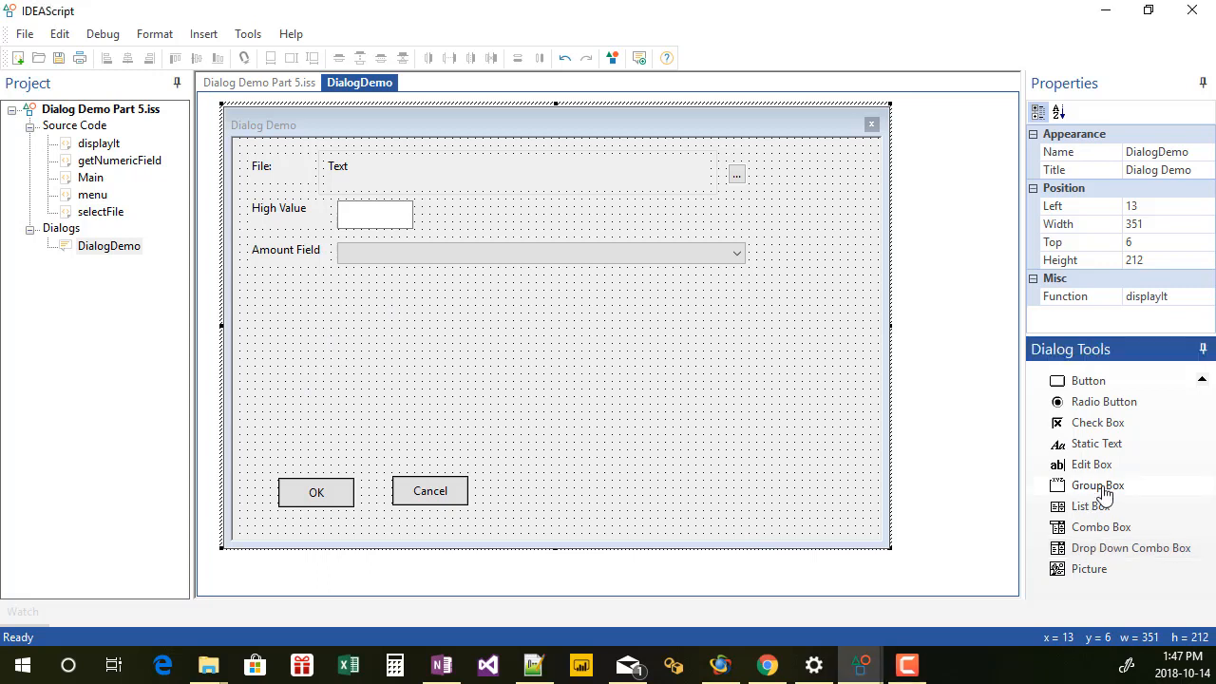
Place a group box titled Select AP Tests and stretch it across the dialog
left_click(1099, 487)
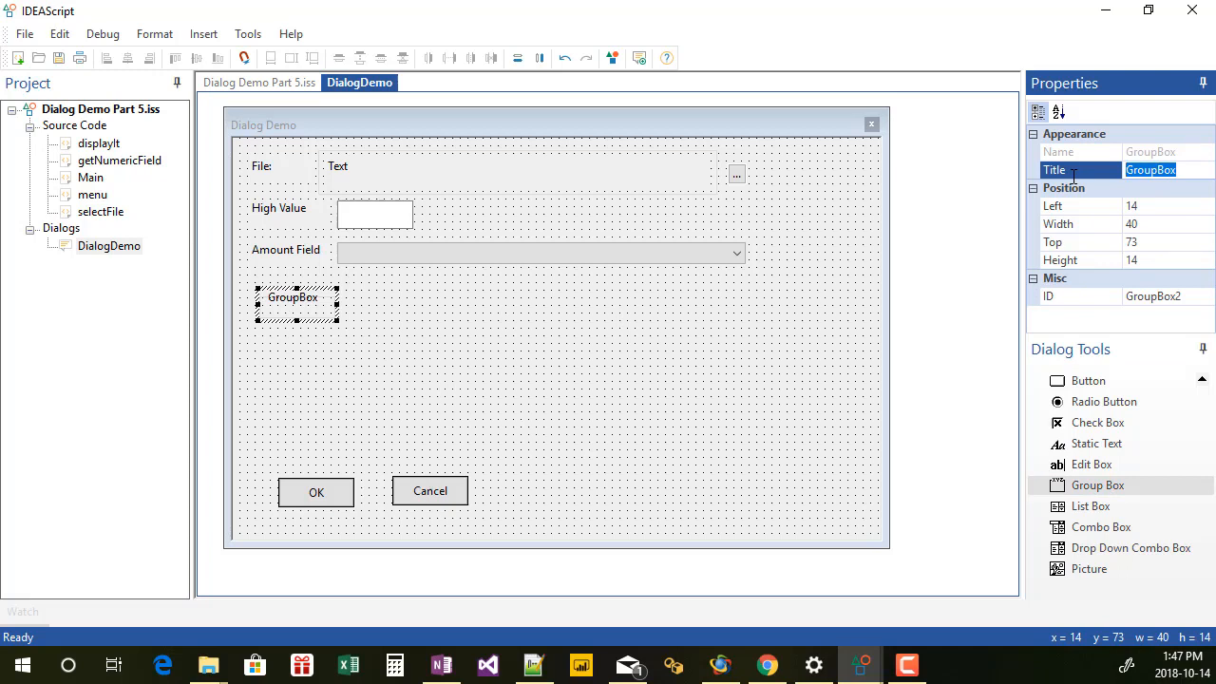
type("Select AP Tests")
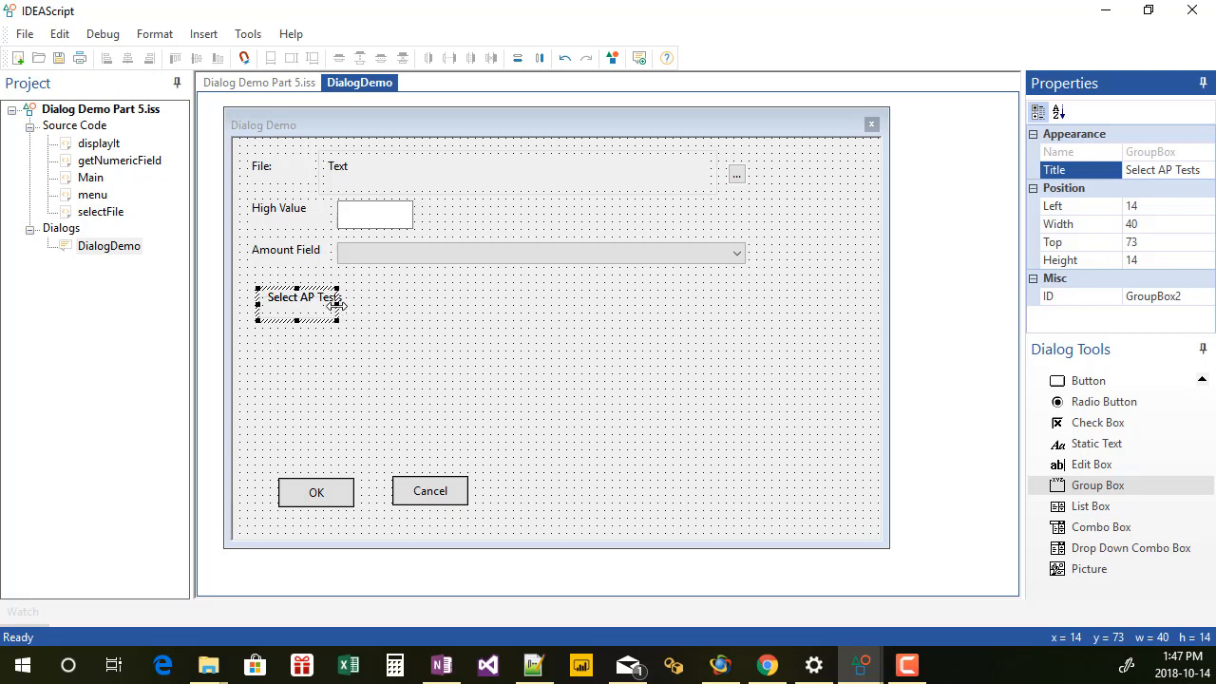
left_click_drag(342, 304, 726, 304)
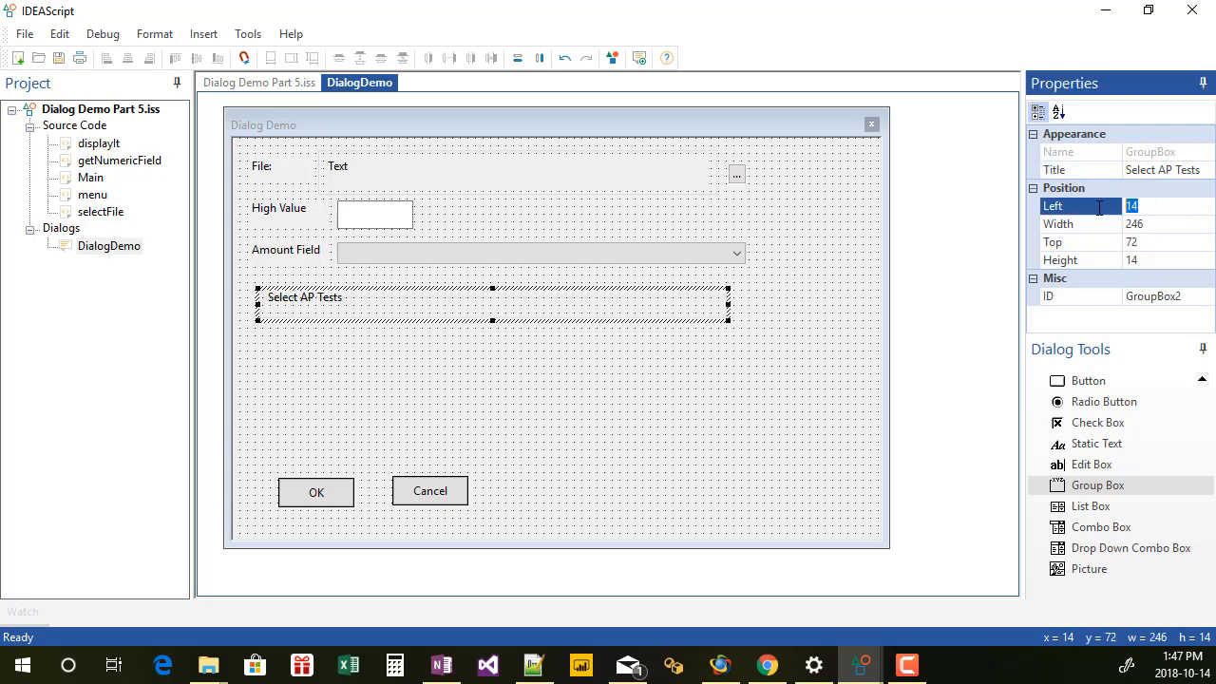
Size the group box to left 7, width 300, top 70, height 32
type("10")
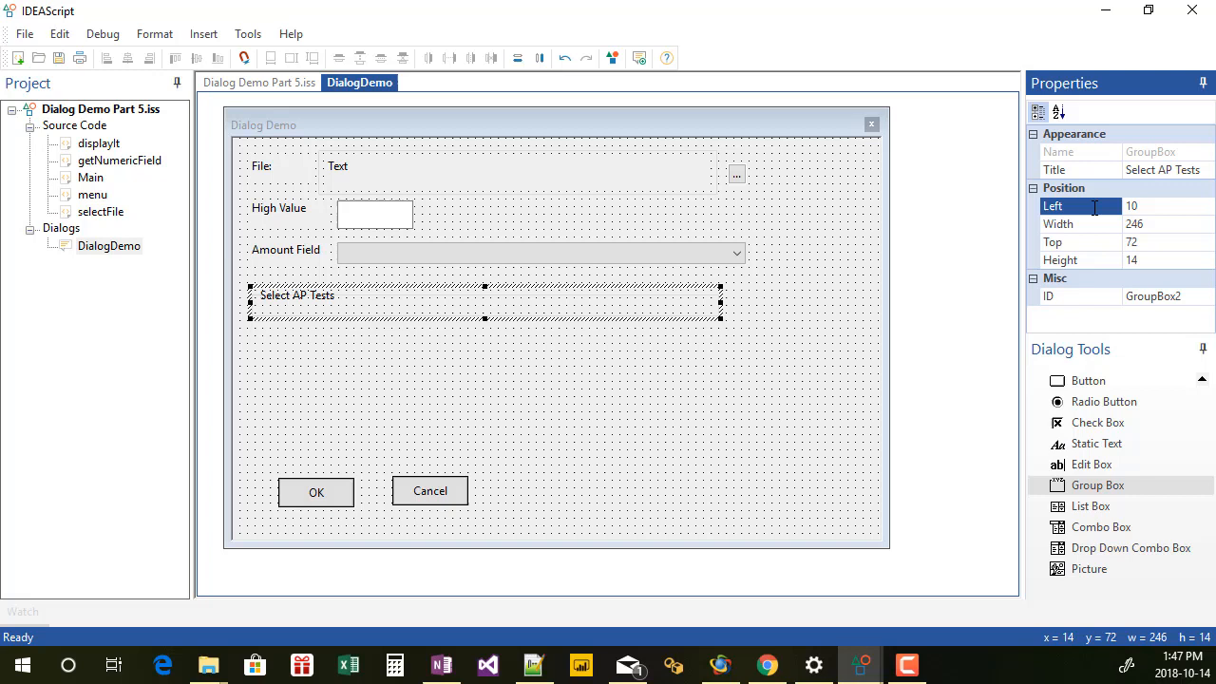
mouse_move(1159, 199)
type("7")
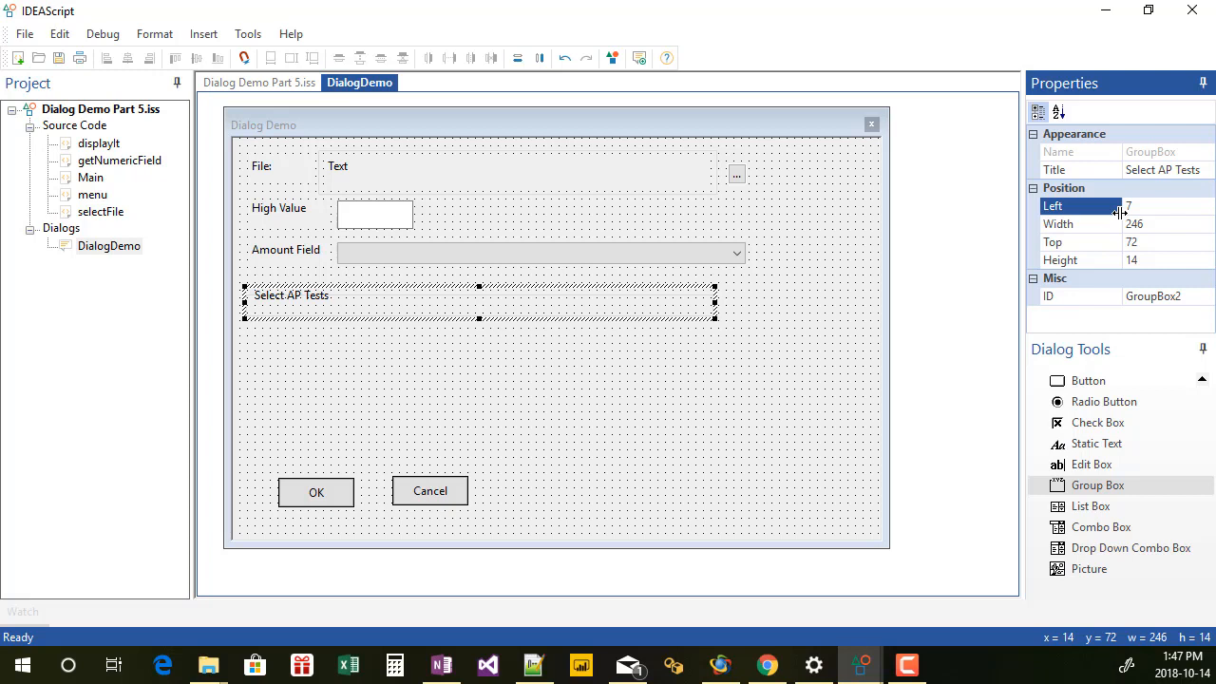
left_click(1169, 224)
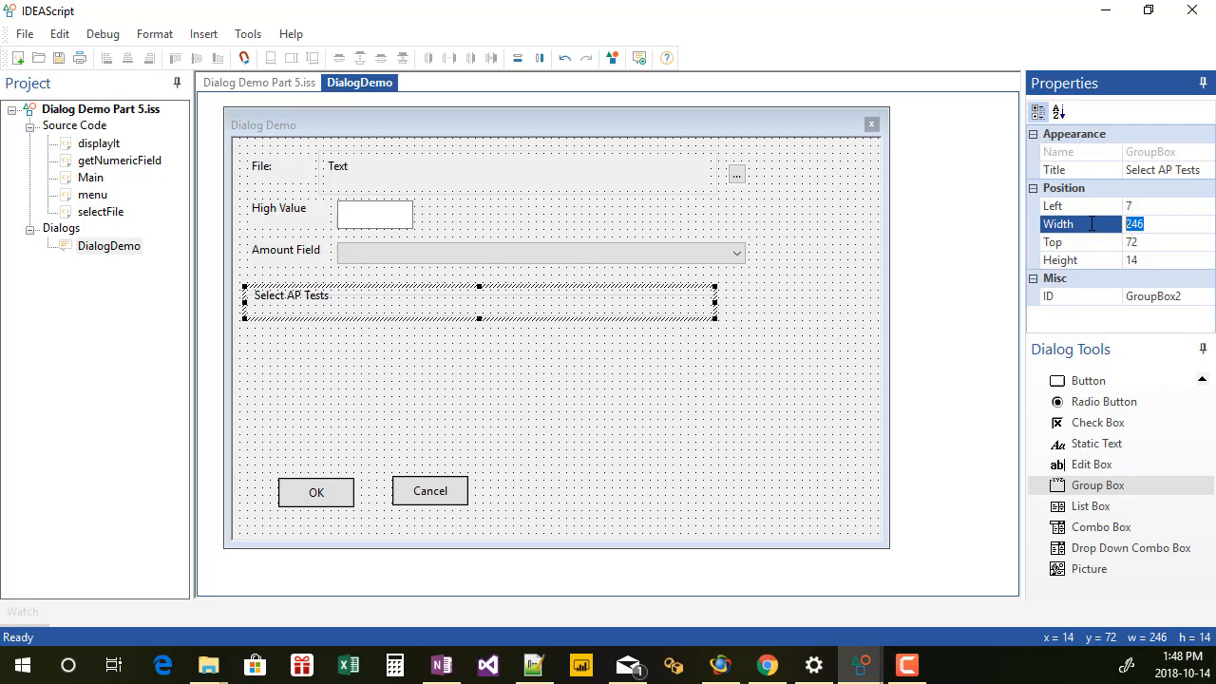
left_click_drag(714, 304, 817, 304)
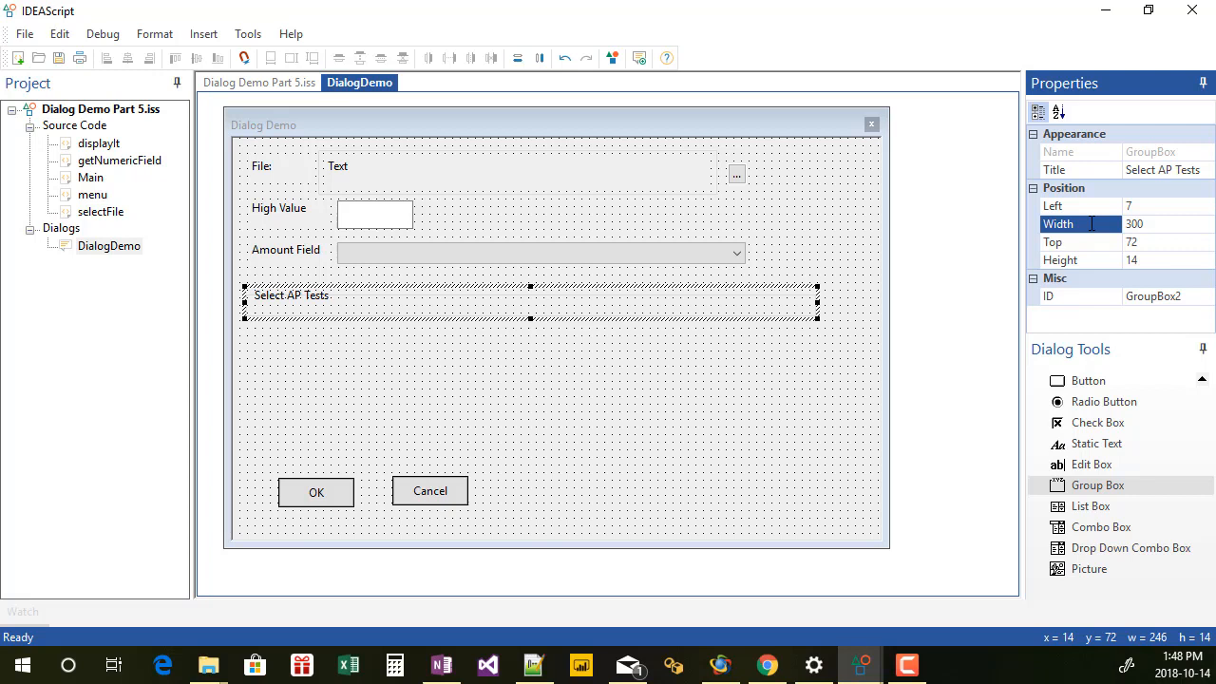
left_click(1079, 242)
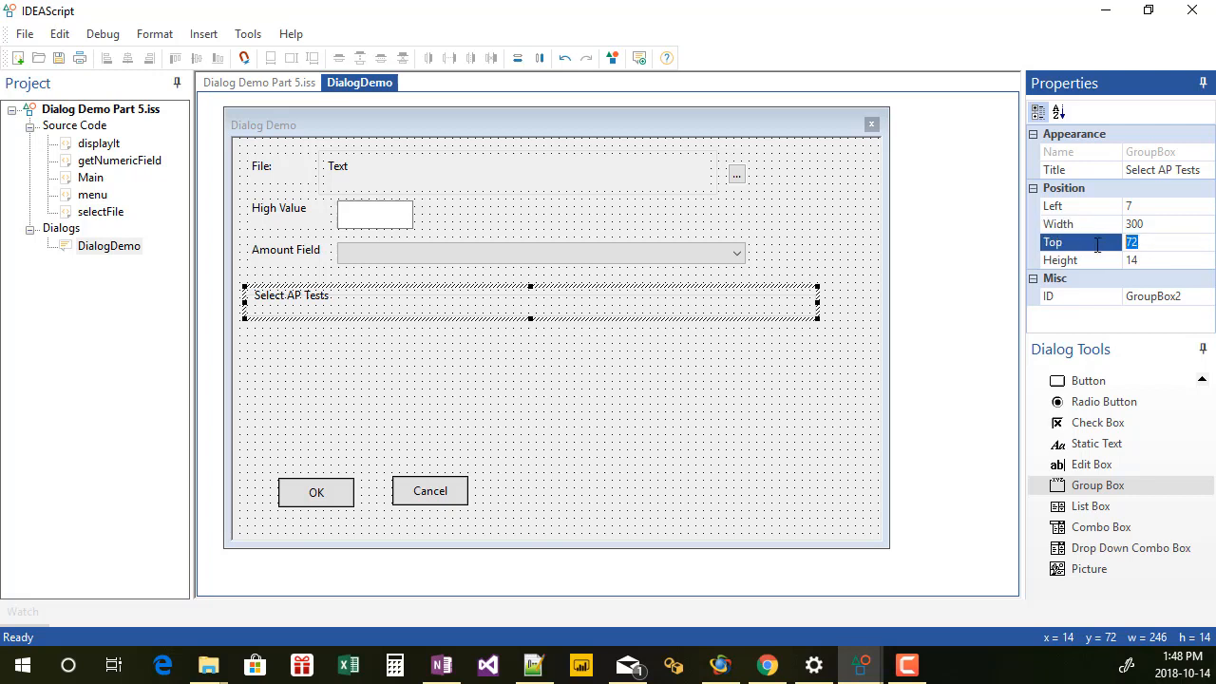
type("70")
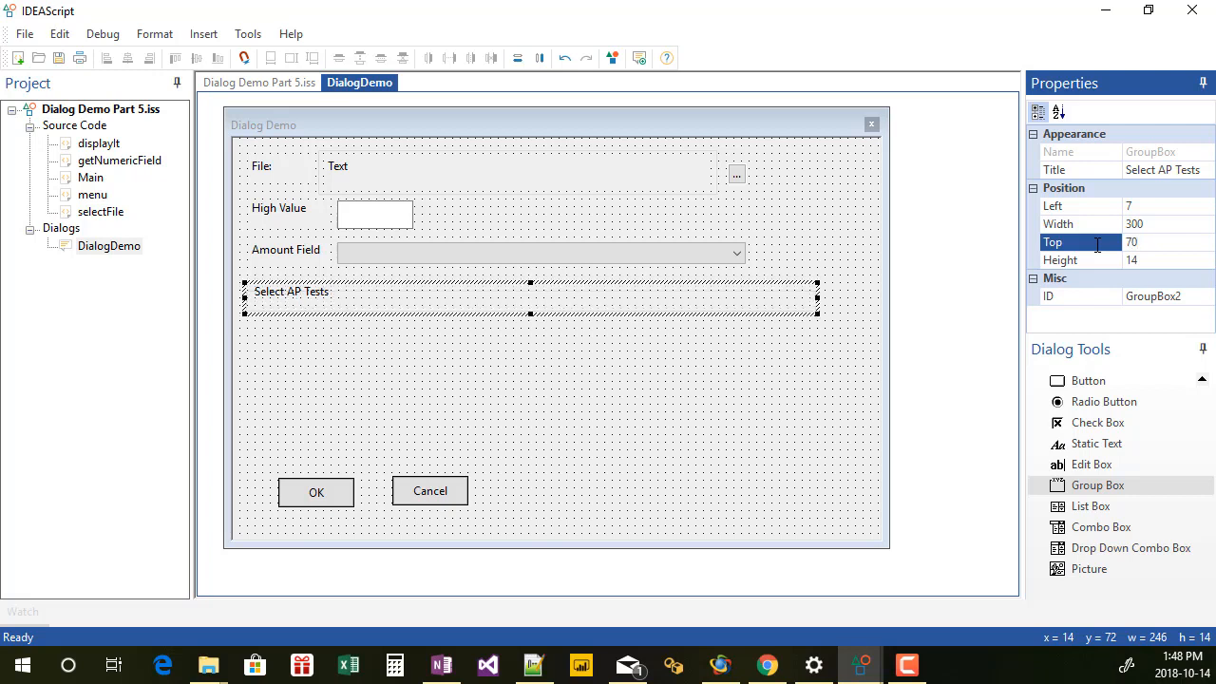
left_click(1079, 258)
type("32")
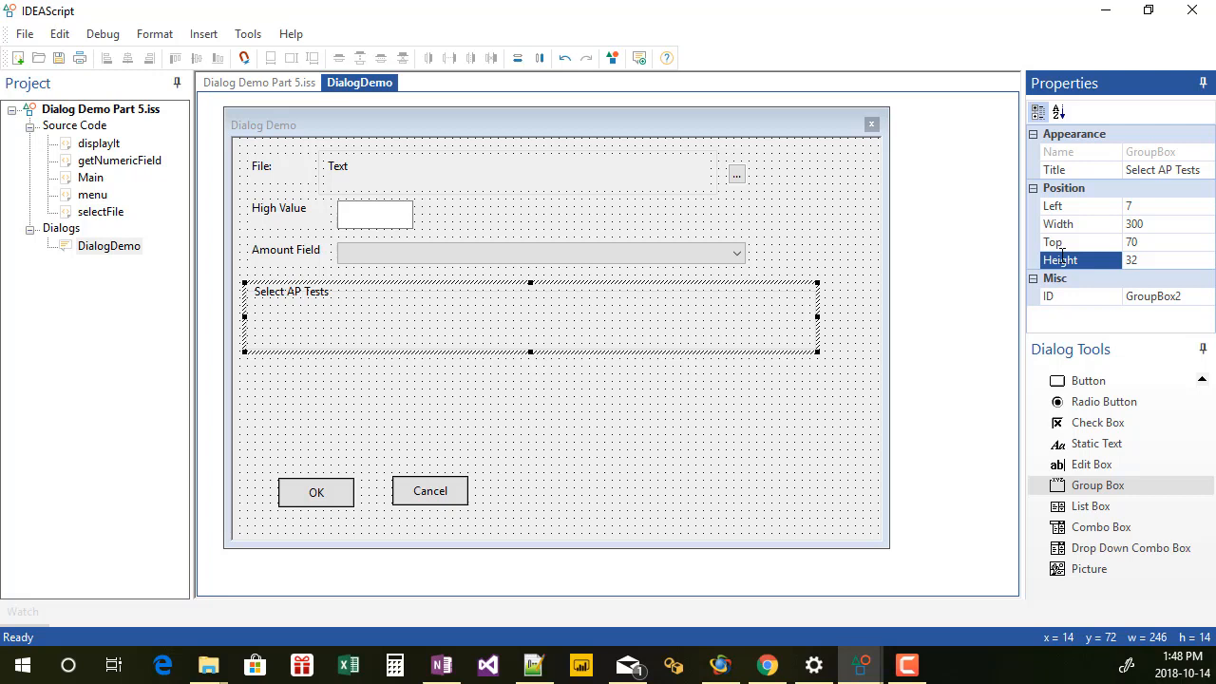
mouse_move(382, 308)
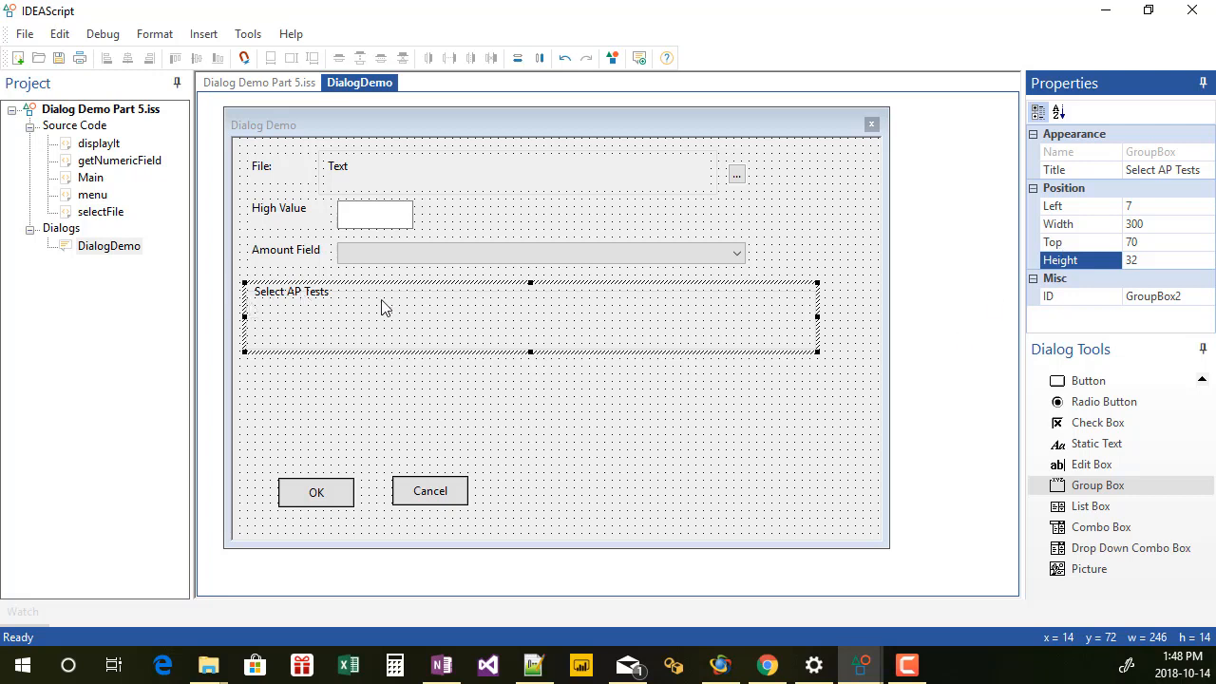
mouse_move(430, 292)
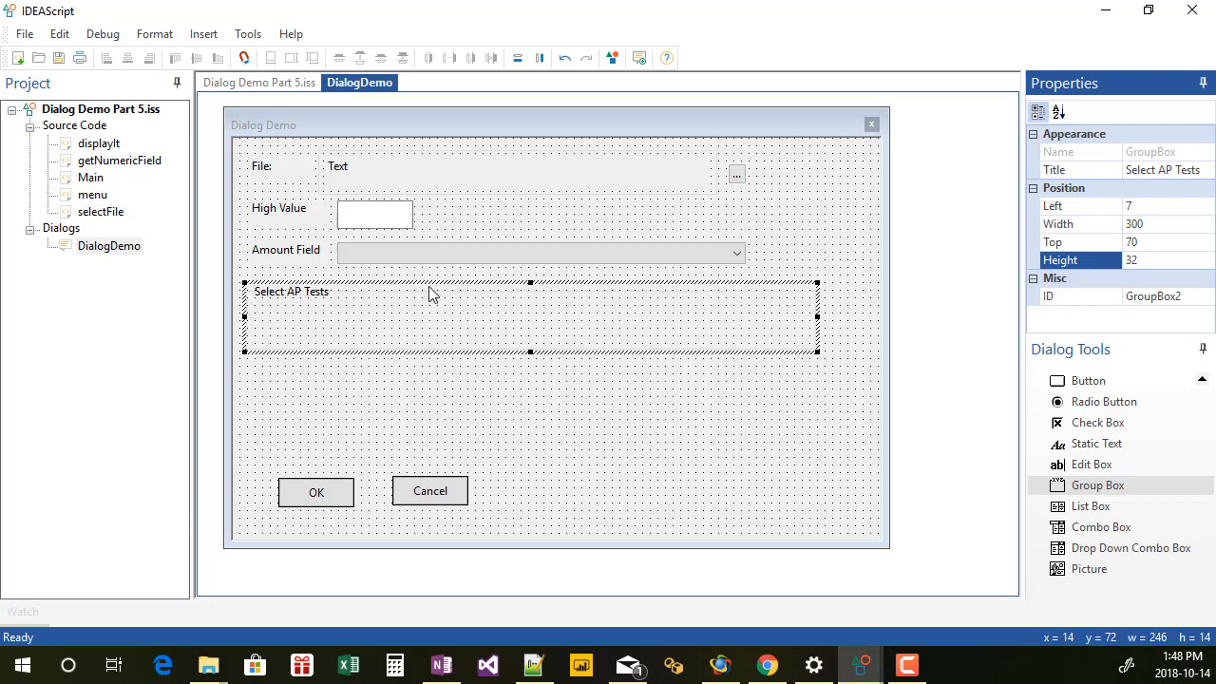
mouse_move(655, 399)
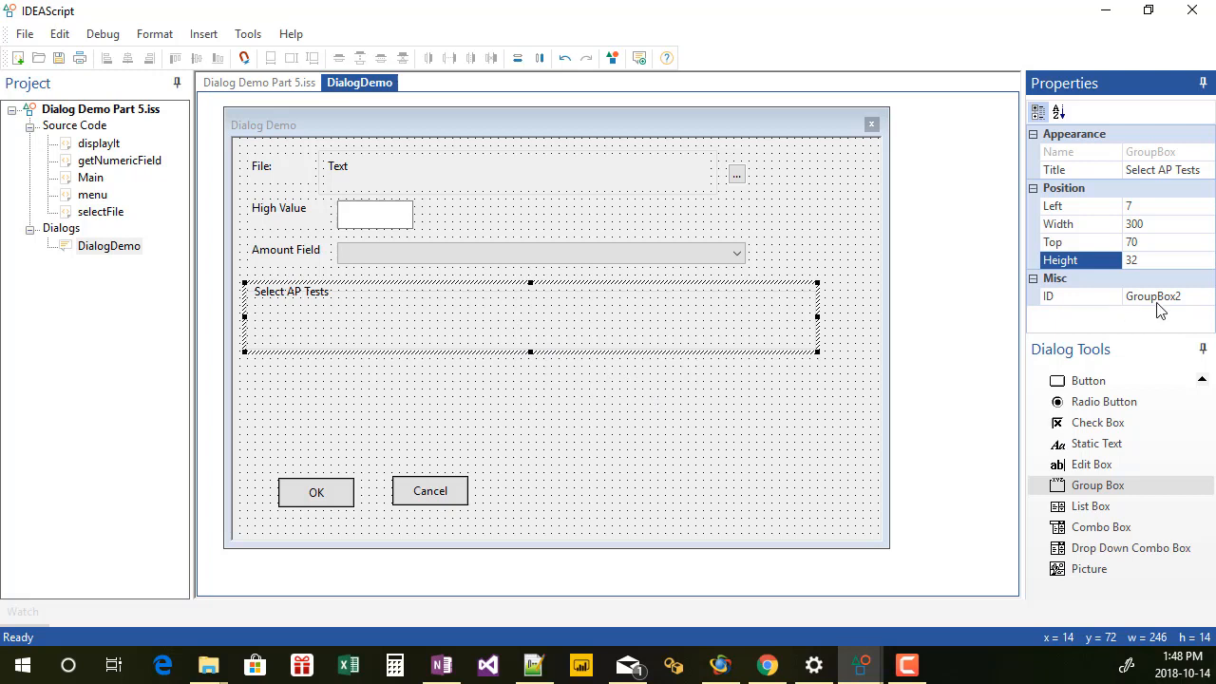
mouse_move(554, 334)
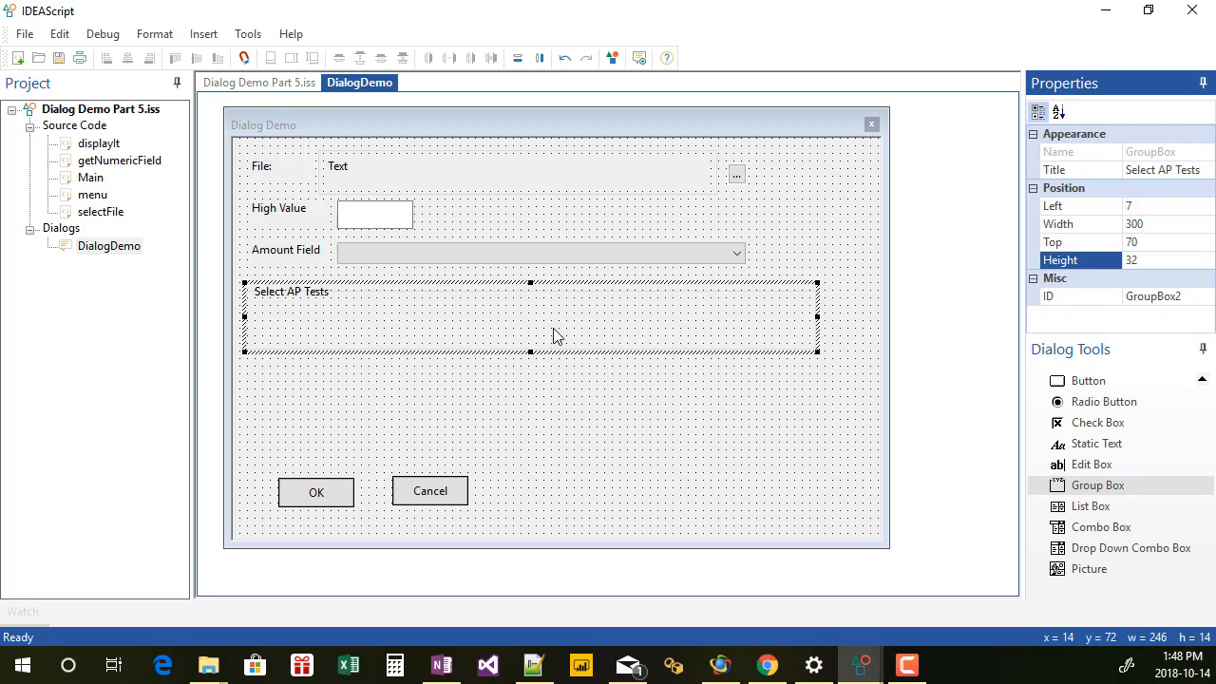
mouse_move(482, 399)
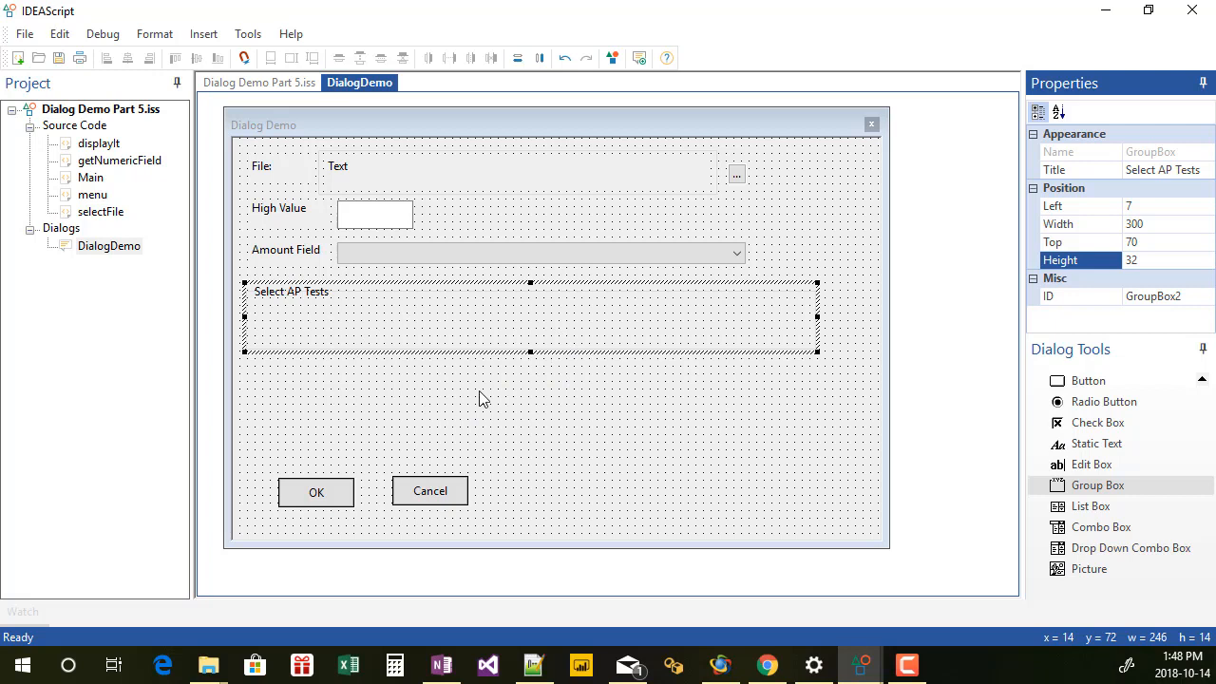
mouse_move(478, 409)
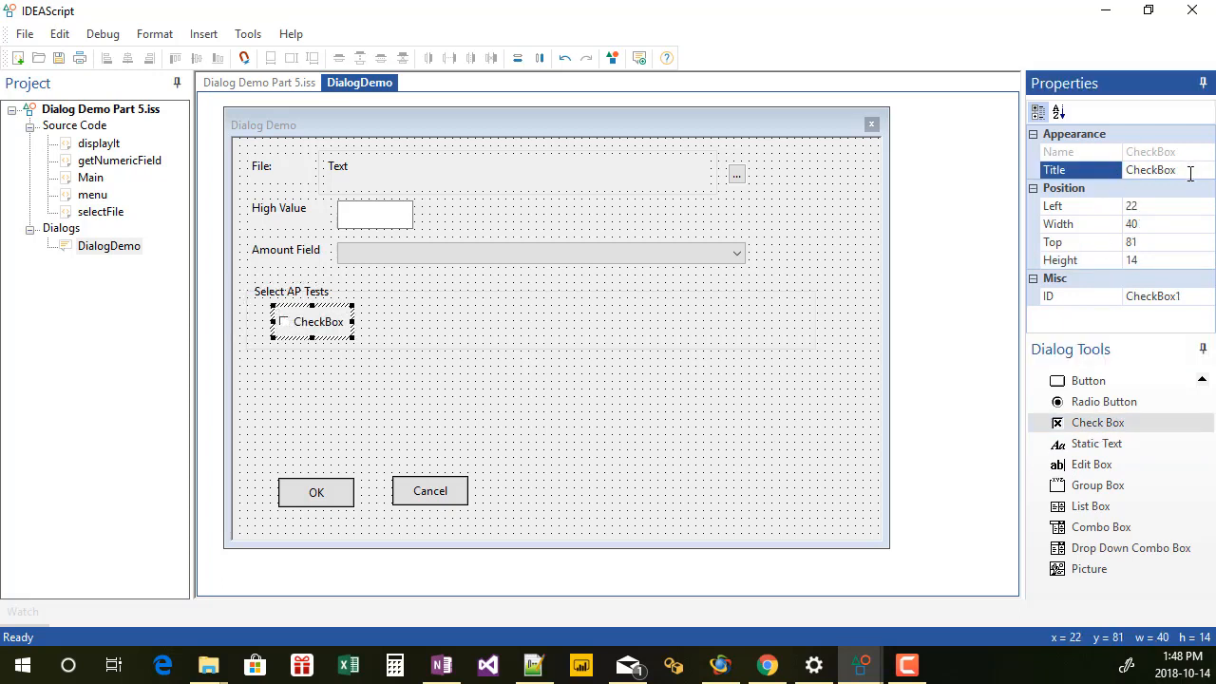
Title the new checkbox Select All with ID chkAPSelAll, dismissing the duplicate-ID warning
double_click(1152, 169)
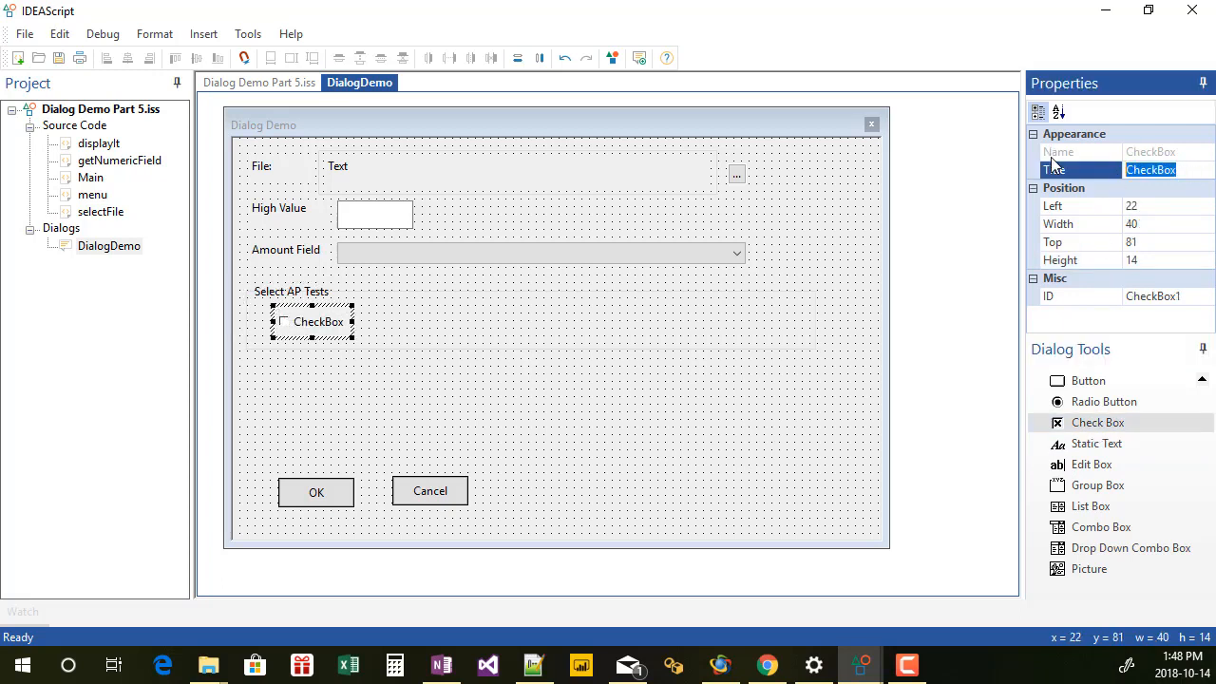
type("Select All")
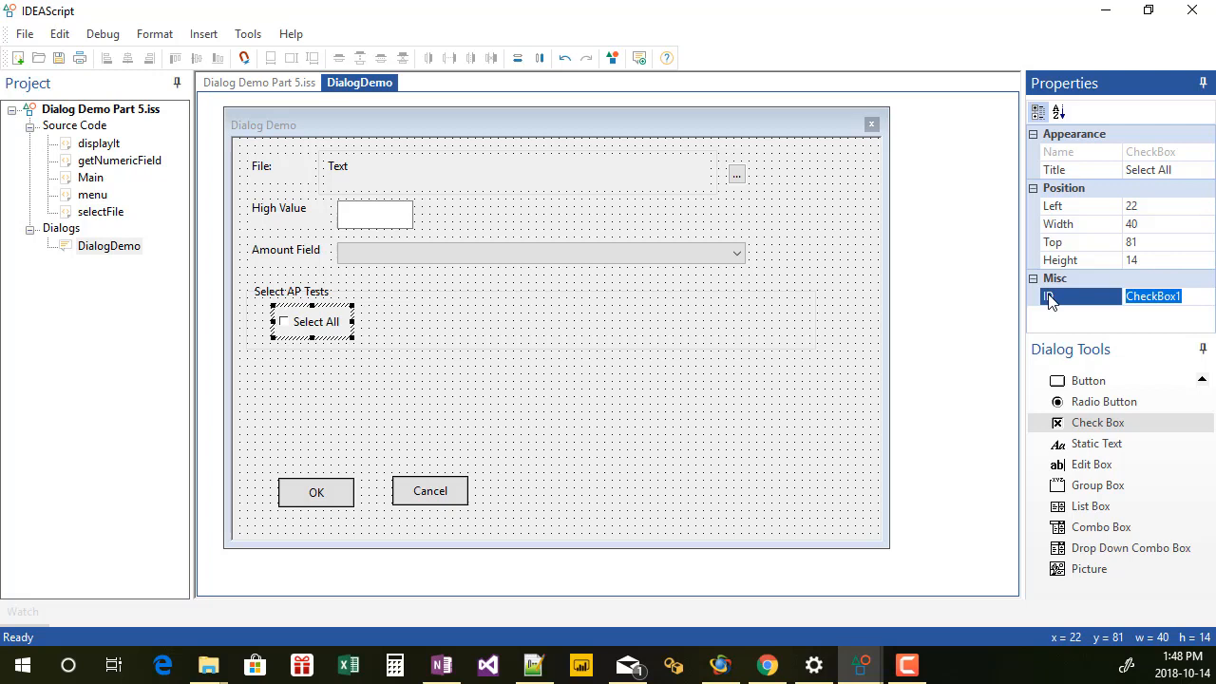
type("chk")
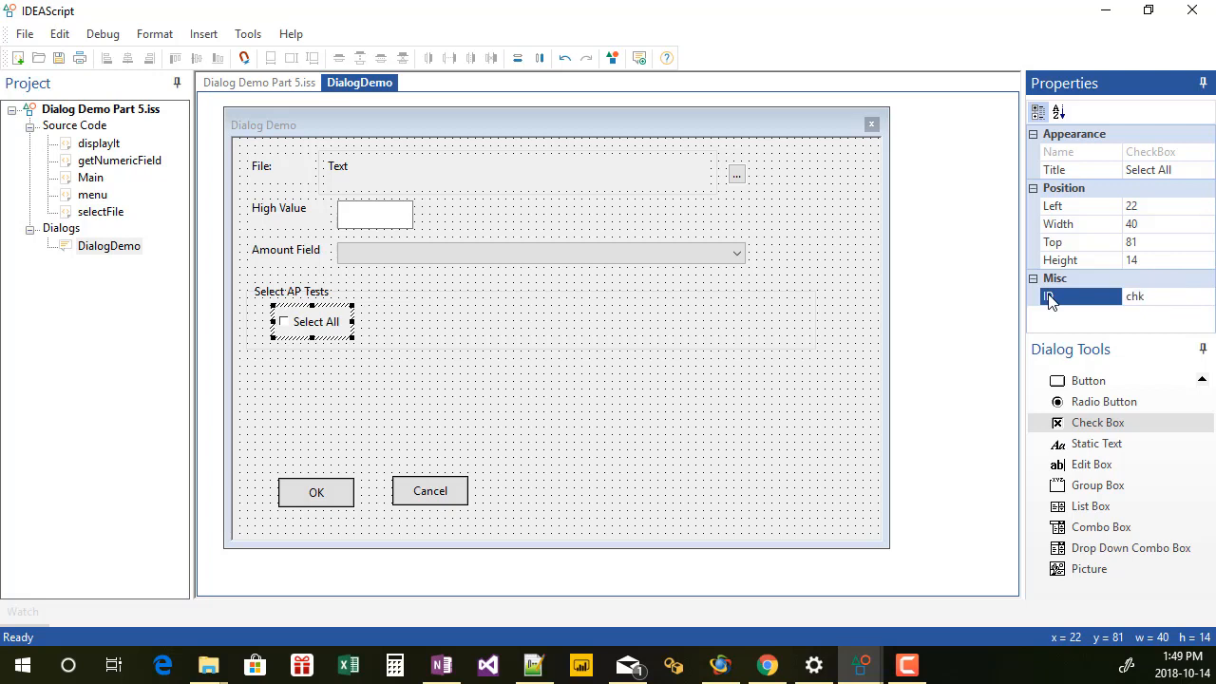
type("APSelAll")
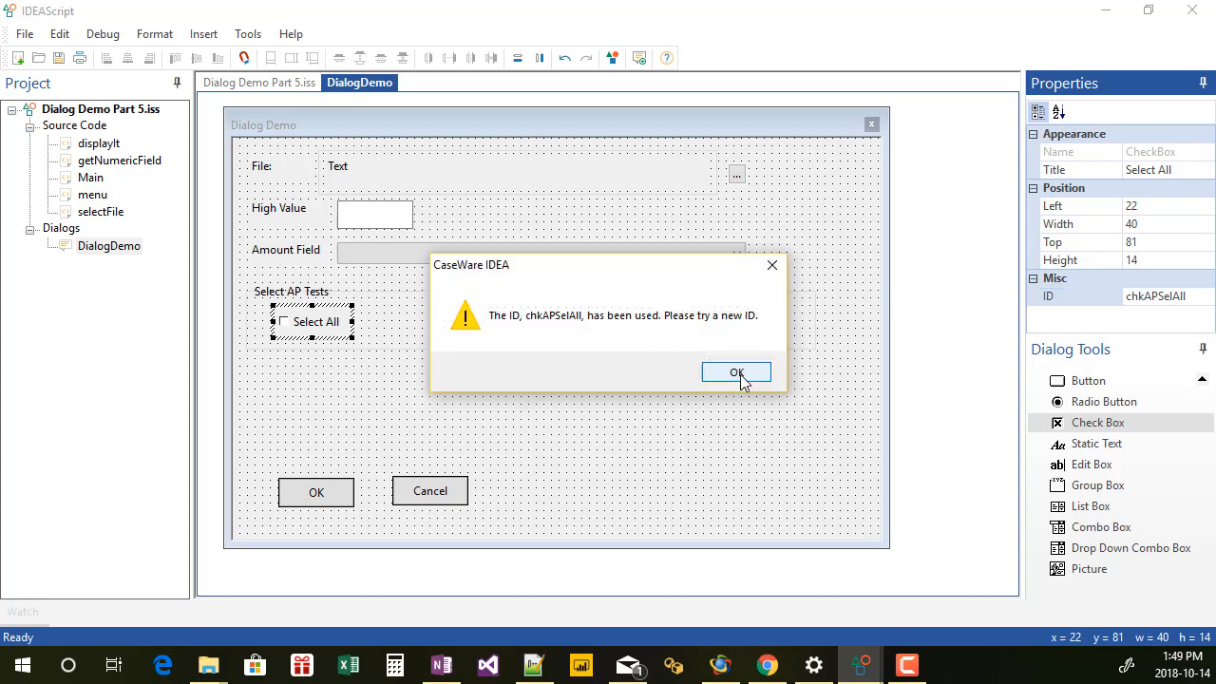
left_click(737, 371)
type("14")
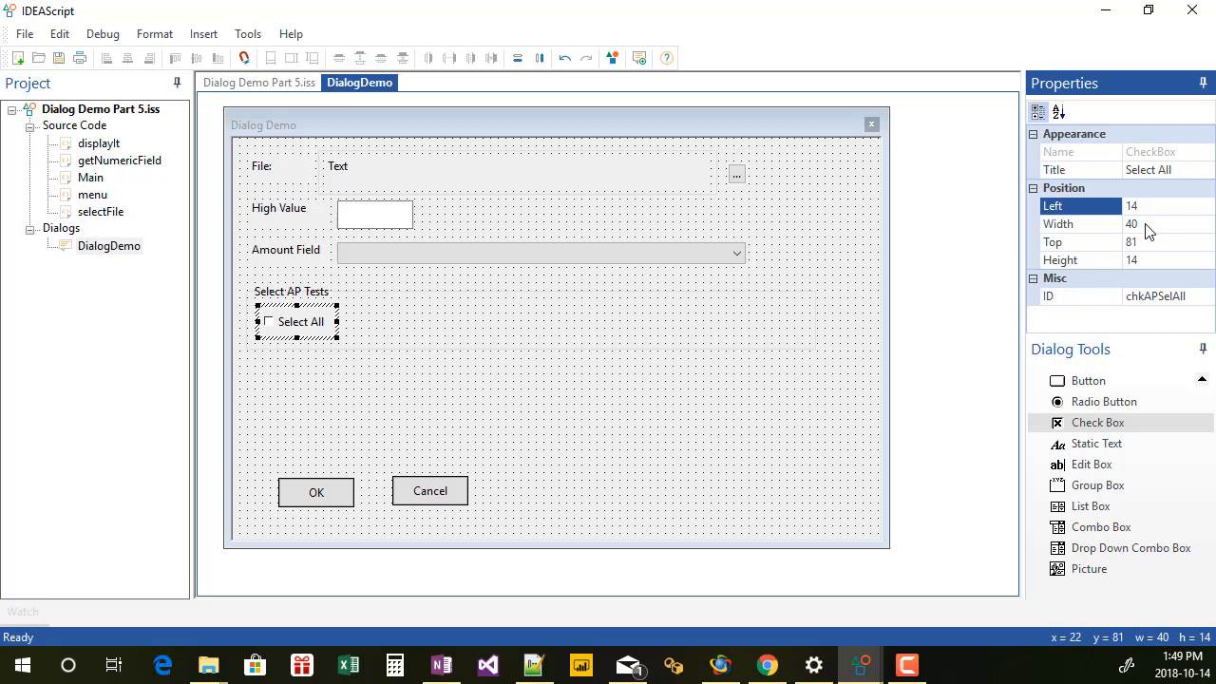
Position the Select All checkbox at left 14, top 80
left_click(1079, 241)
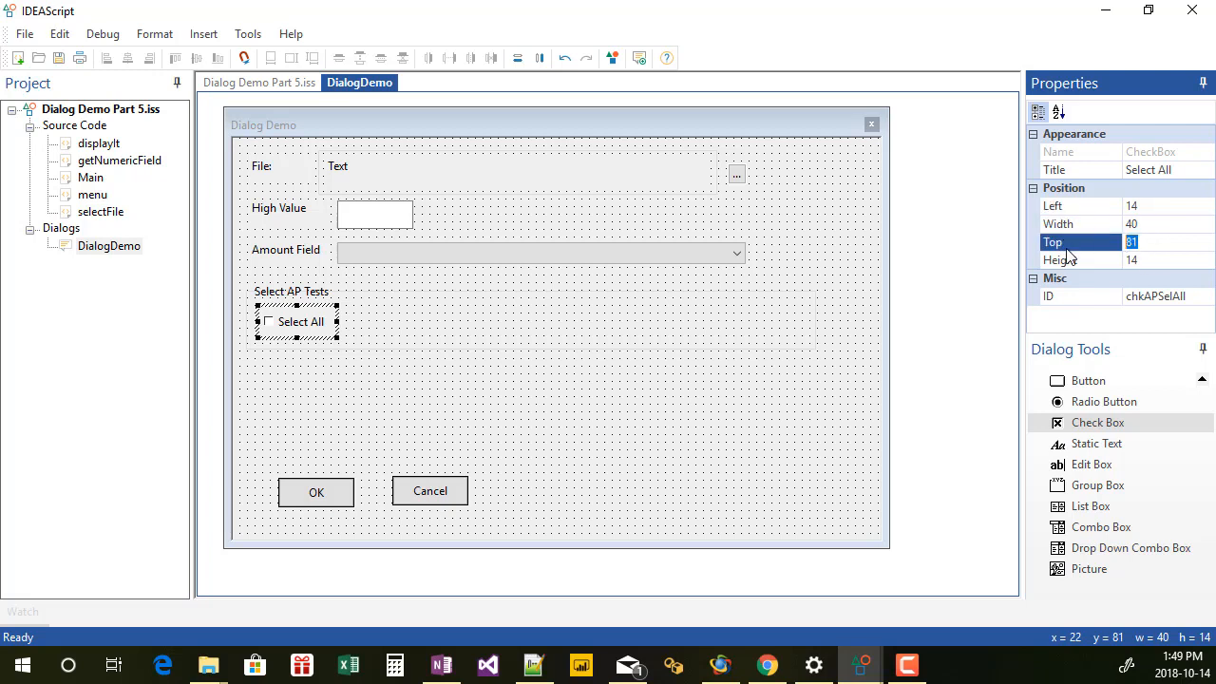
type("80")
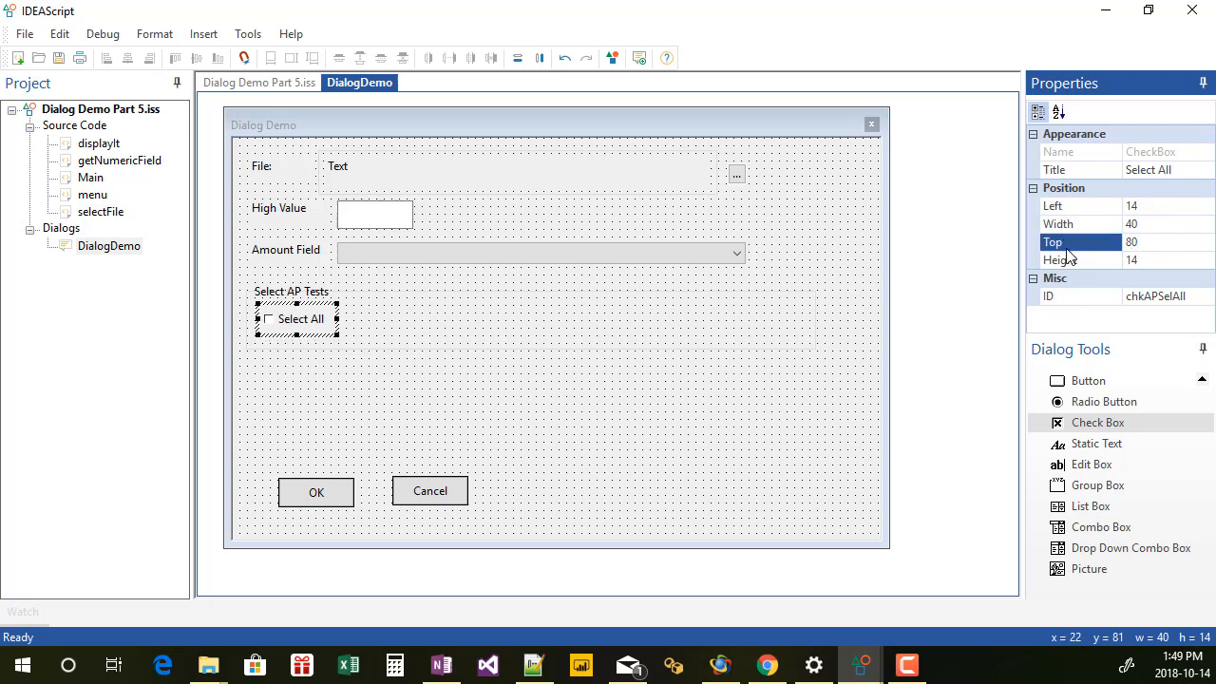
mouse_move(1155, 270)
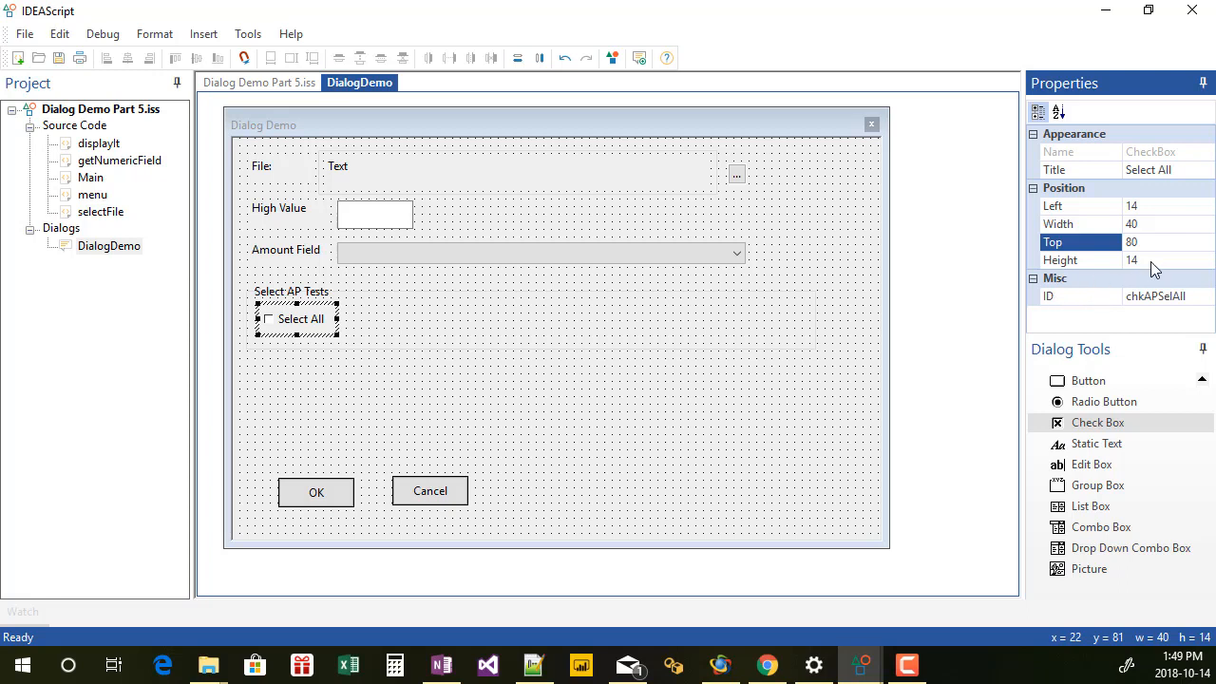
mouse_move(327, 335)
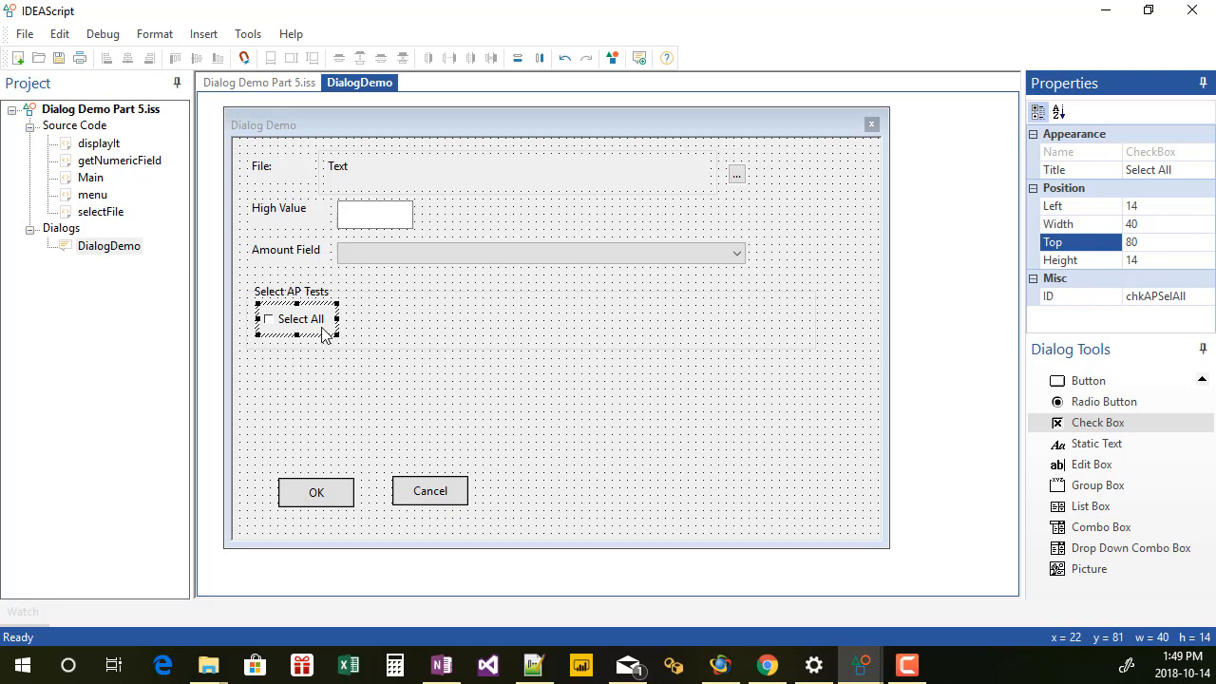
mouse_move(380, 327)
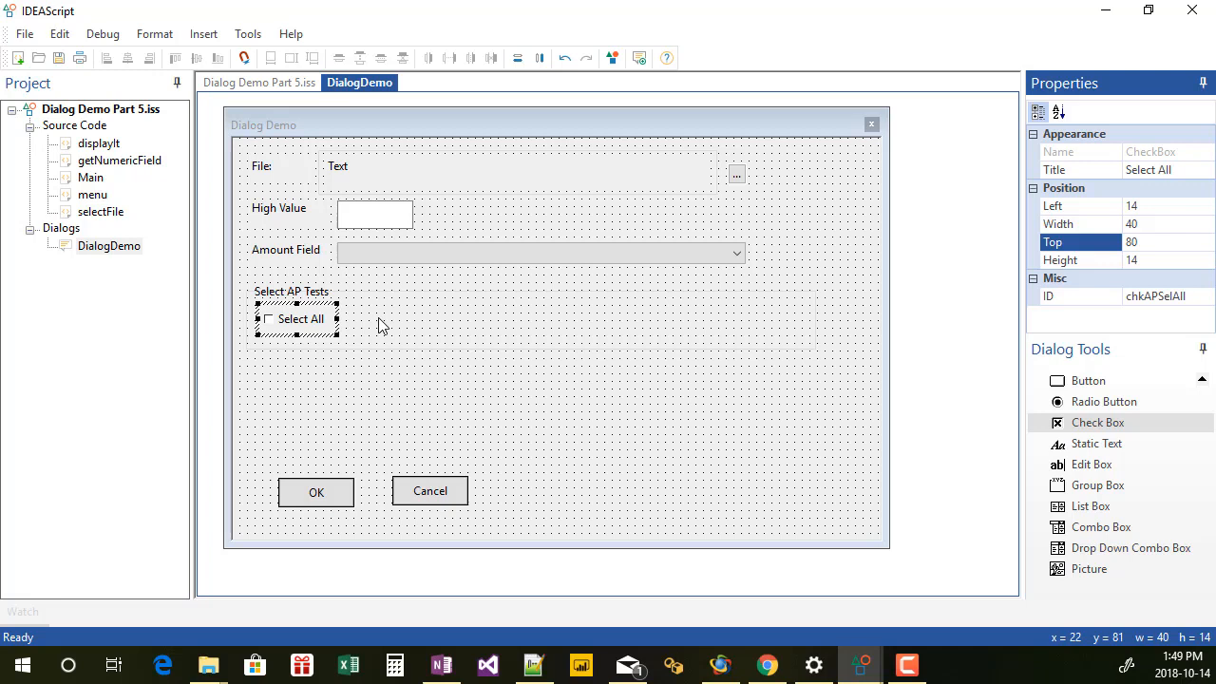
mouse_move(1098, 445)
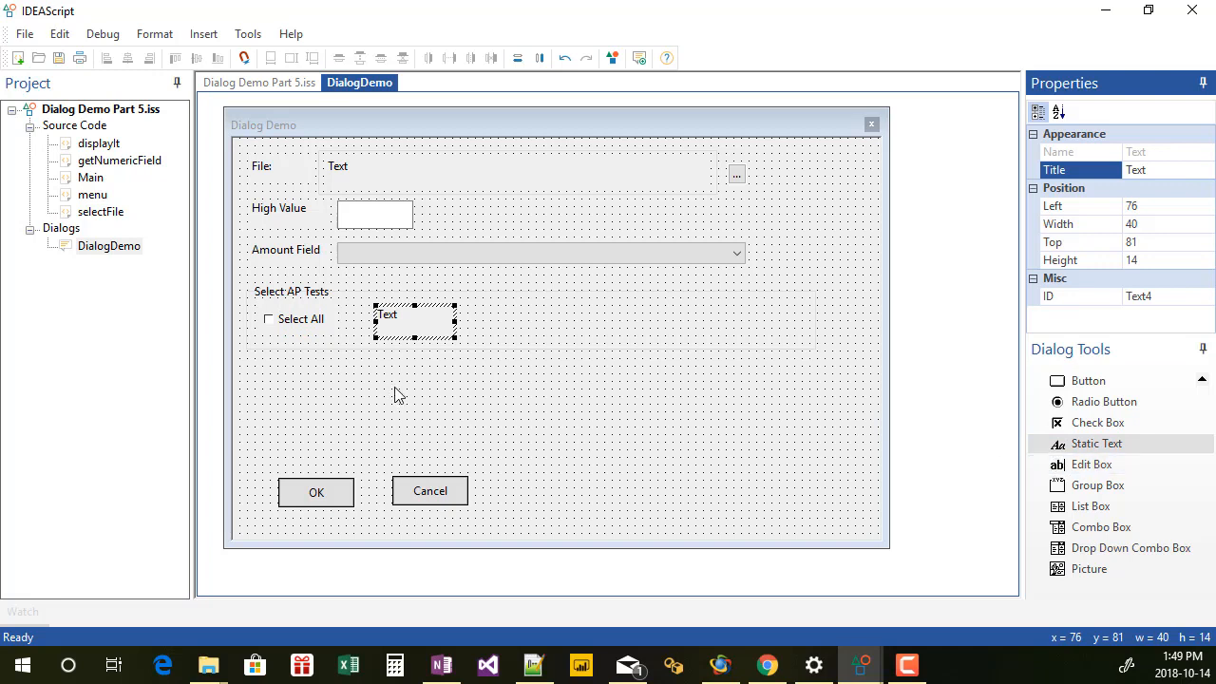
mouse_move(426, 384)
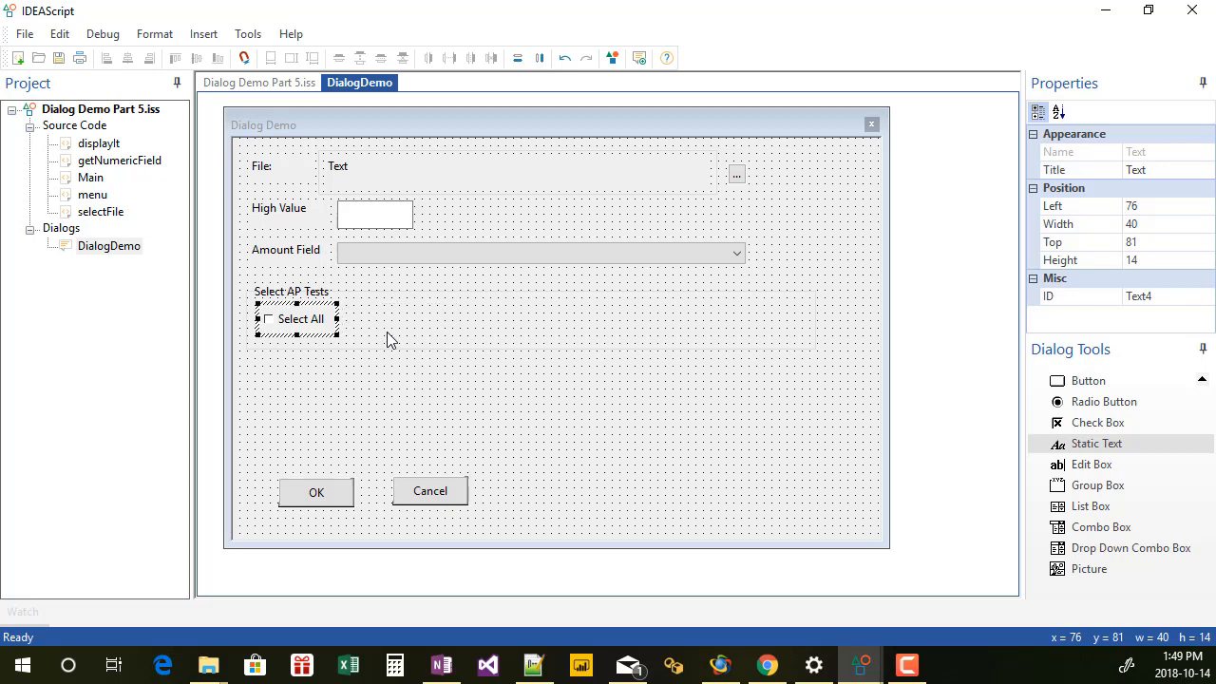
mouse_move(574, 399)
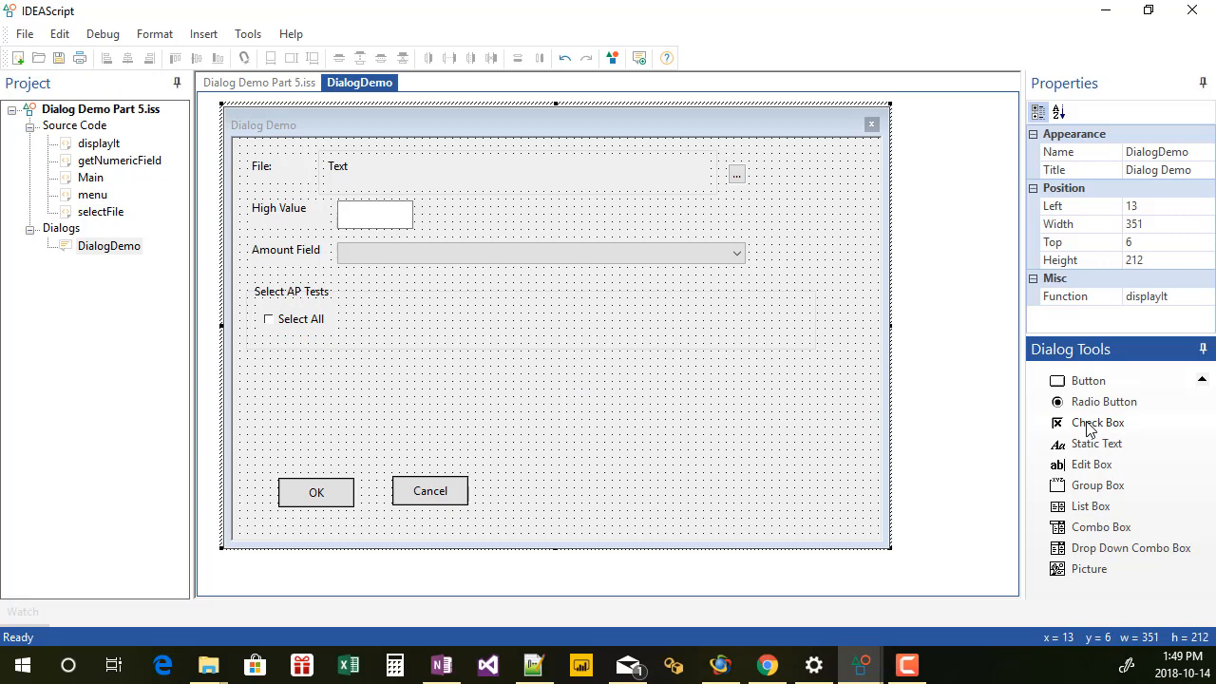
Switch to the Check Box tool to place three checkboxes beside Select All
left_click(1098, 421)
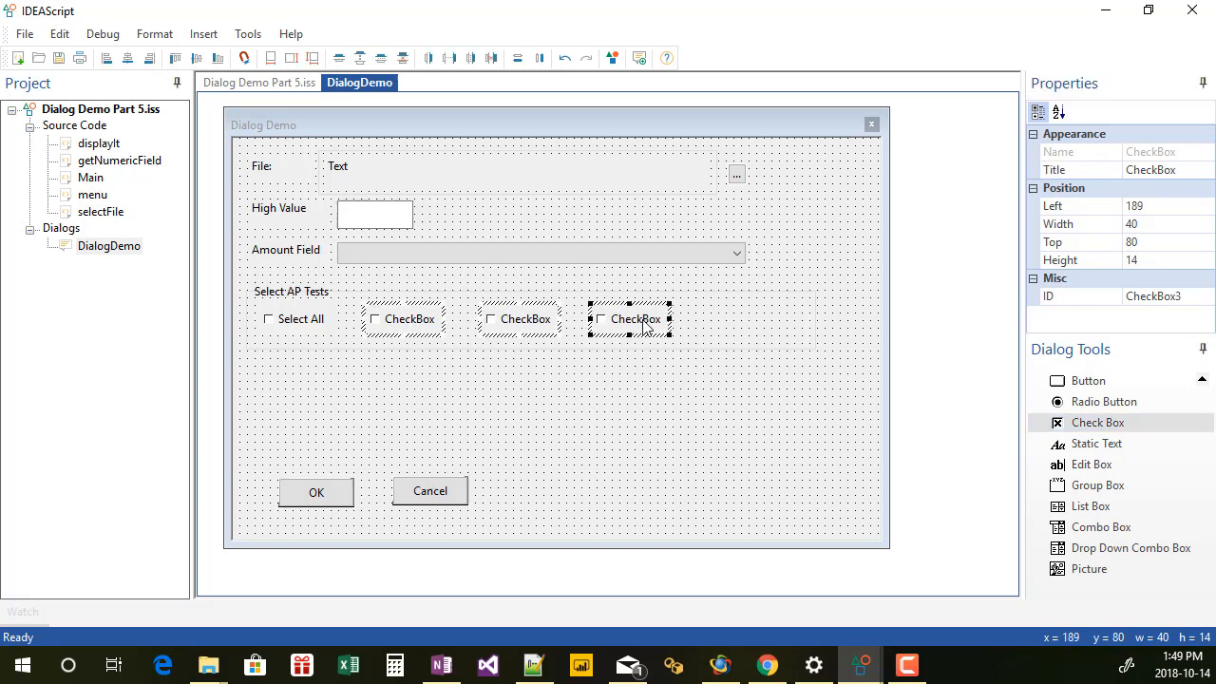
left_click(175, 57)
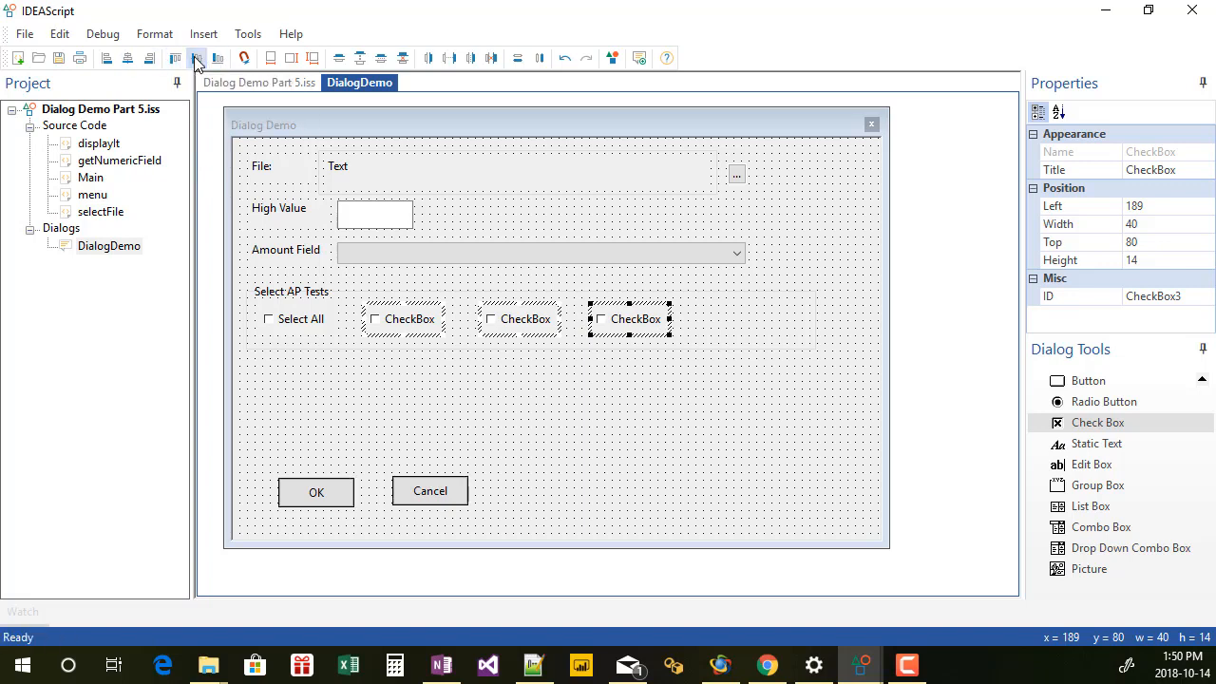
mouse_move(270, 57)
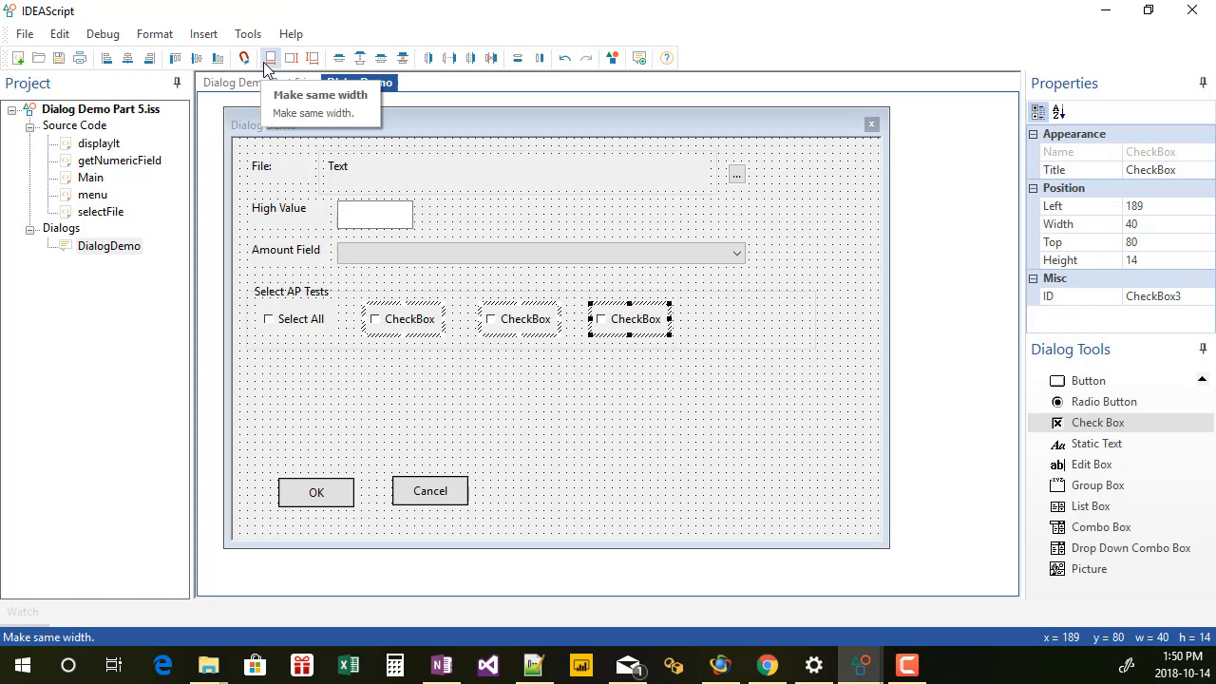
mouse_move(312, 57)
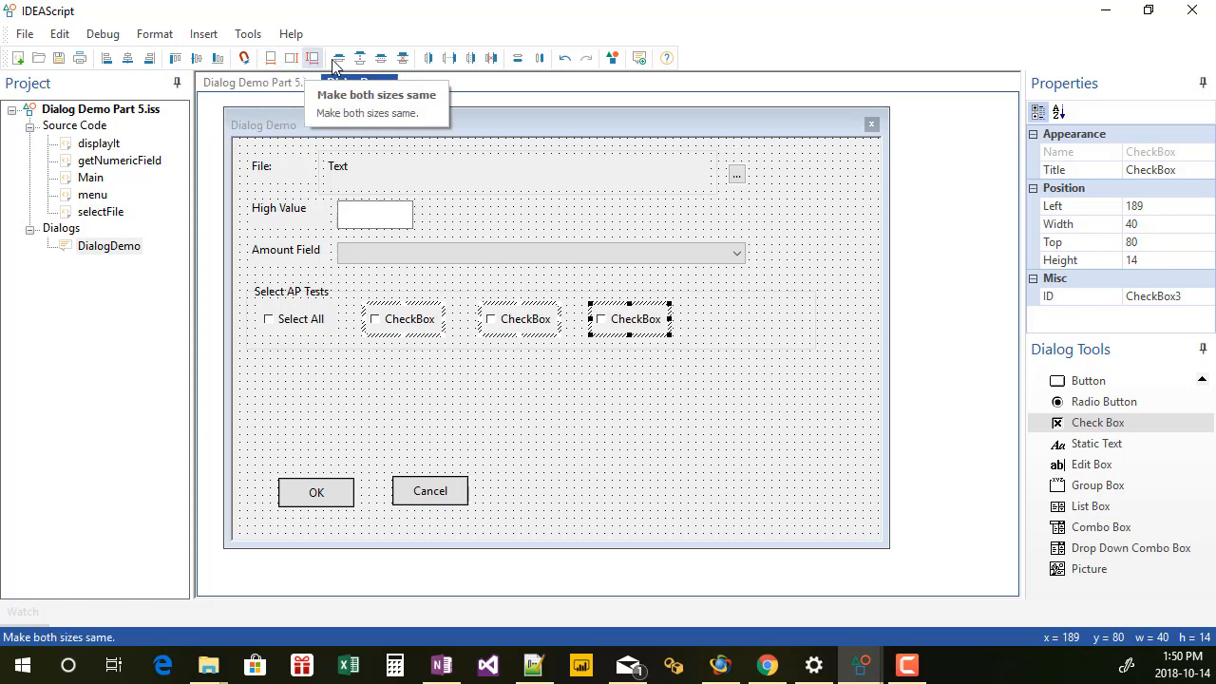
mouse_move(359, 57)
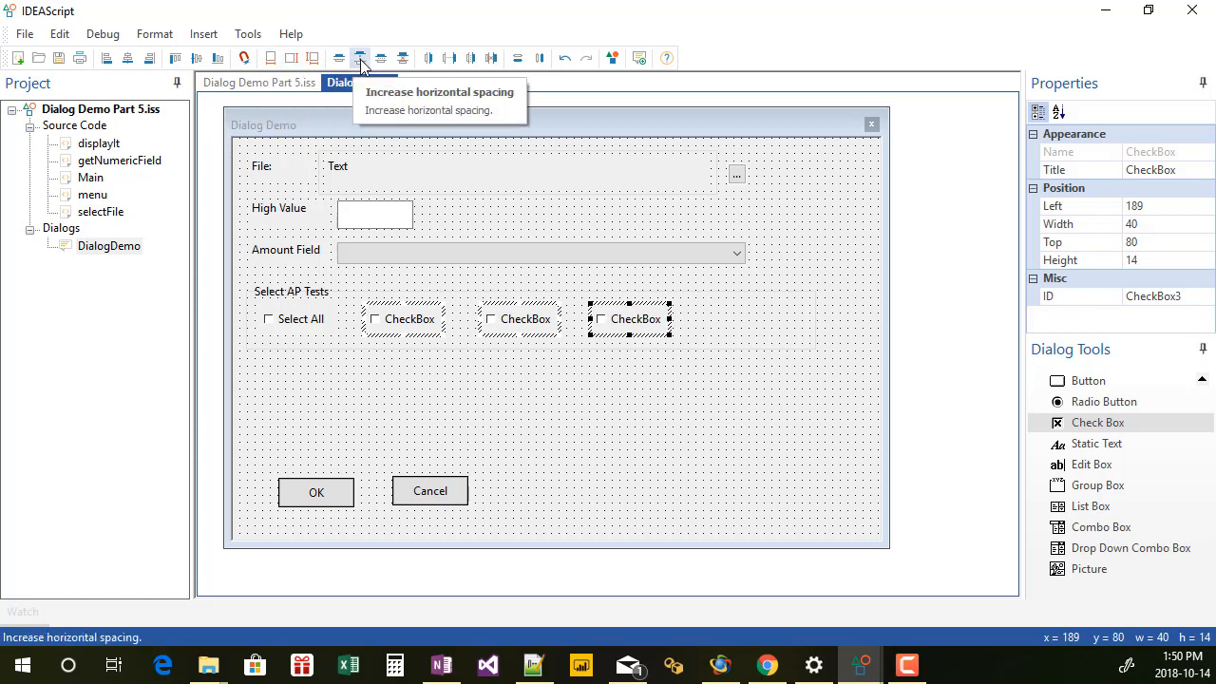
mouse_move(175, 59)
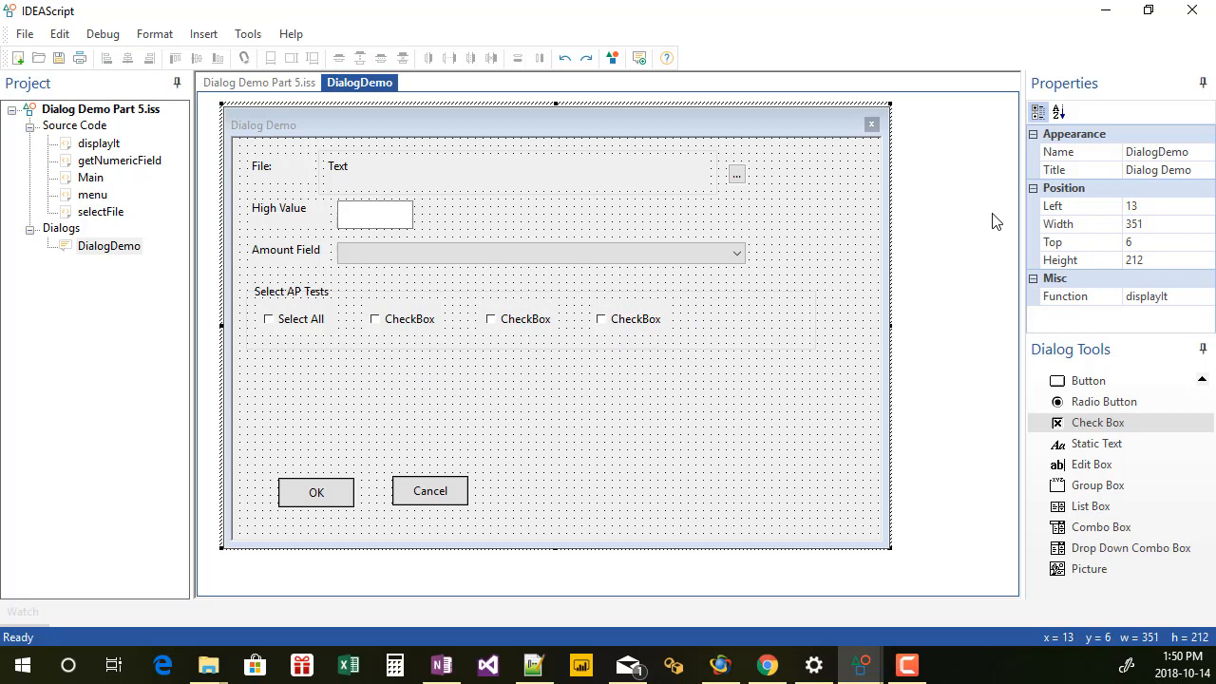
mouse_move(688, 287)
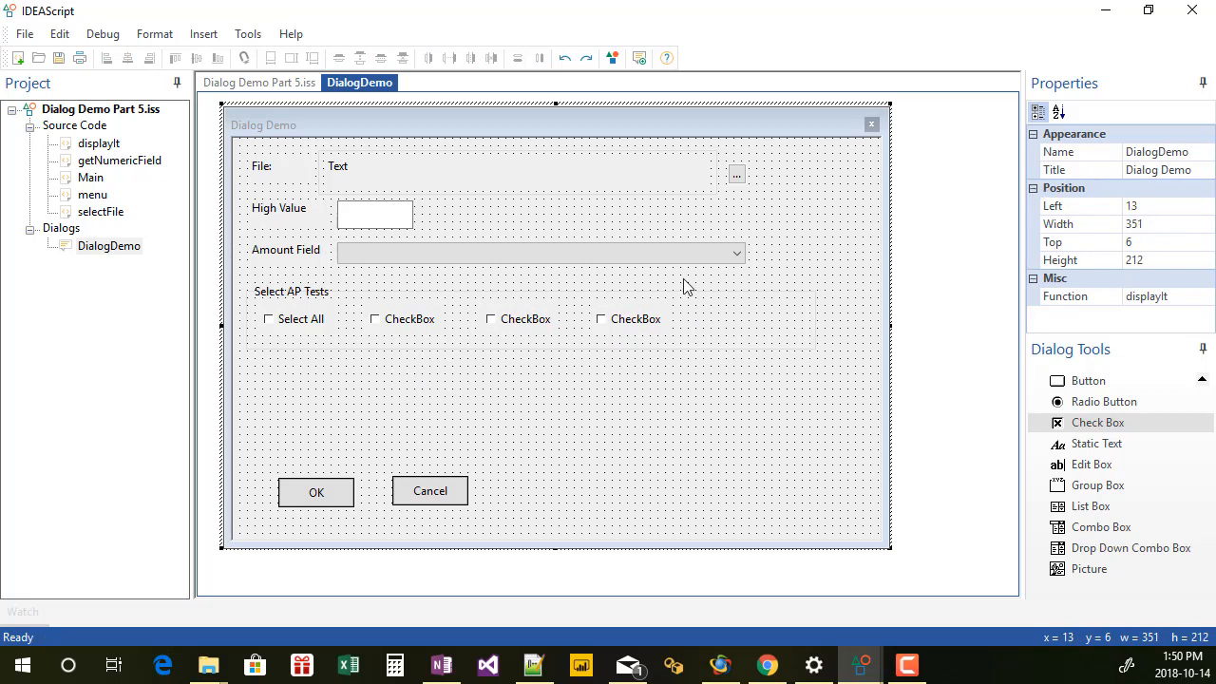
left_click(403, 320)
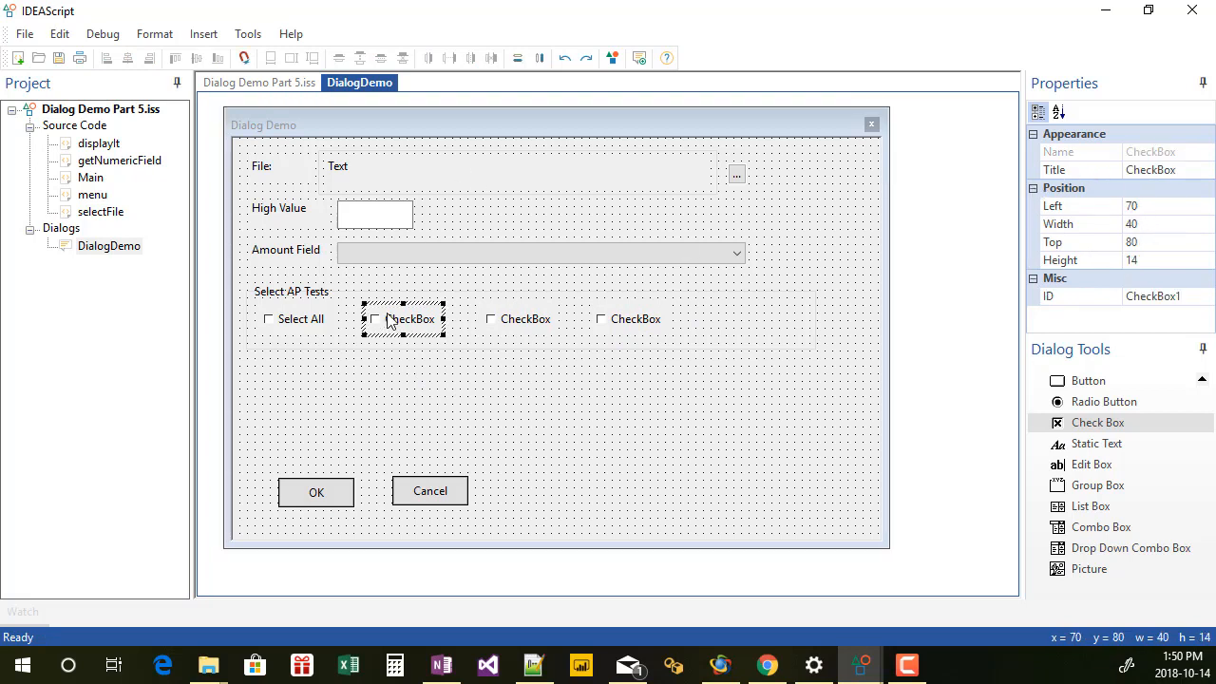
left_click(635, 319)
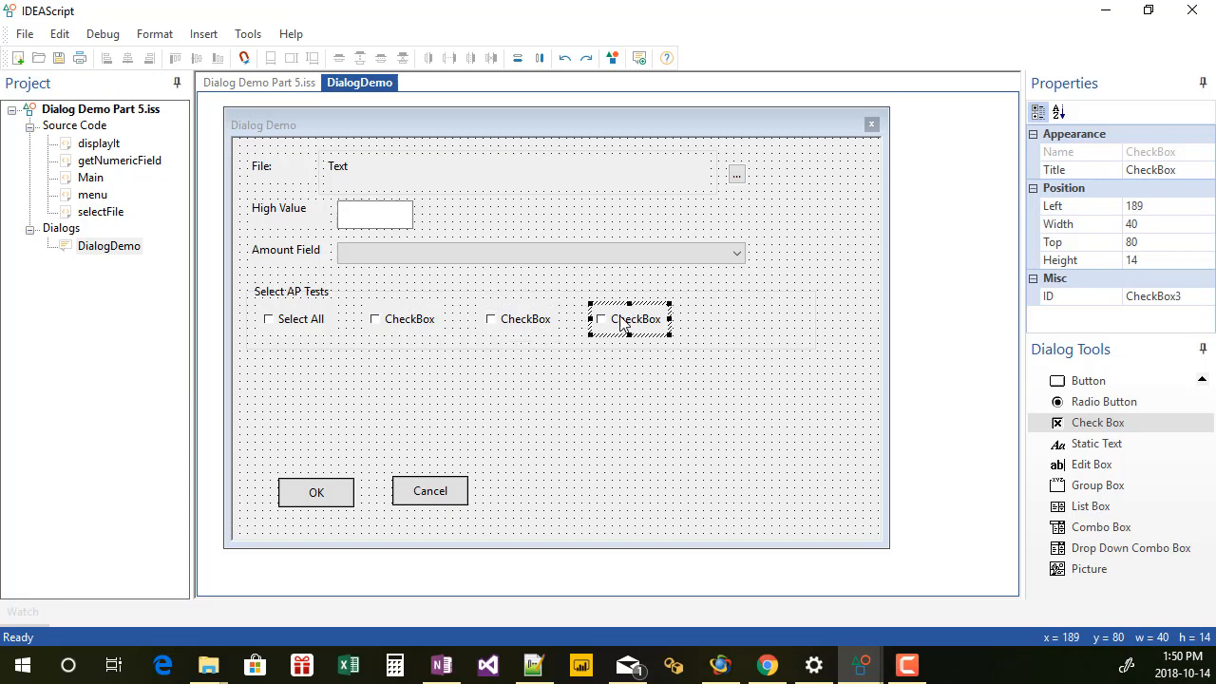
mouse_move(529, 327)
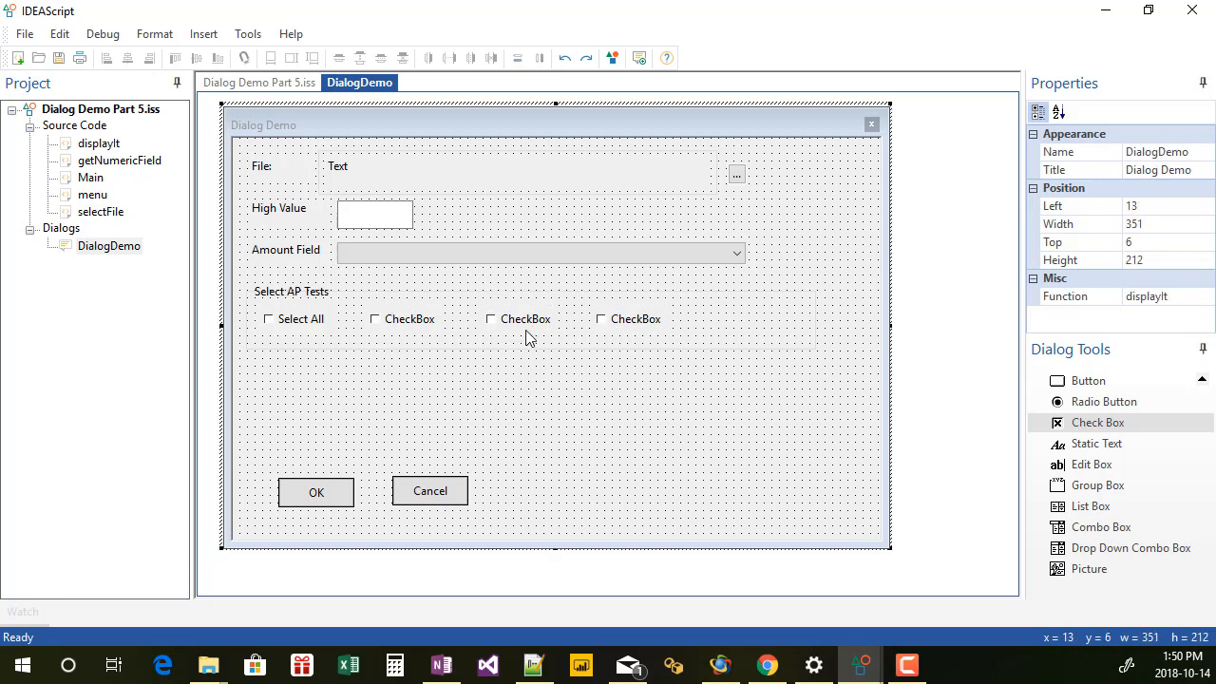
mouse_move(433, 319)
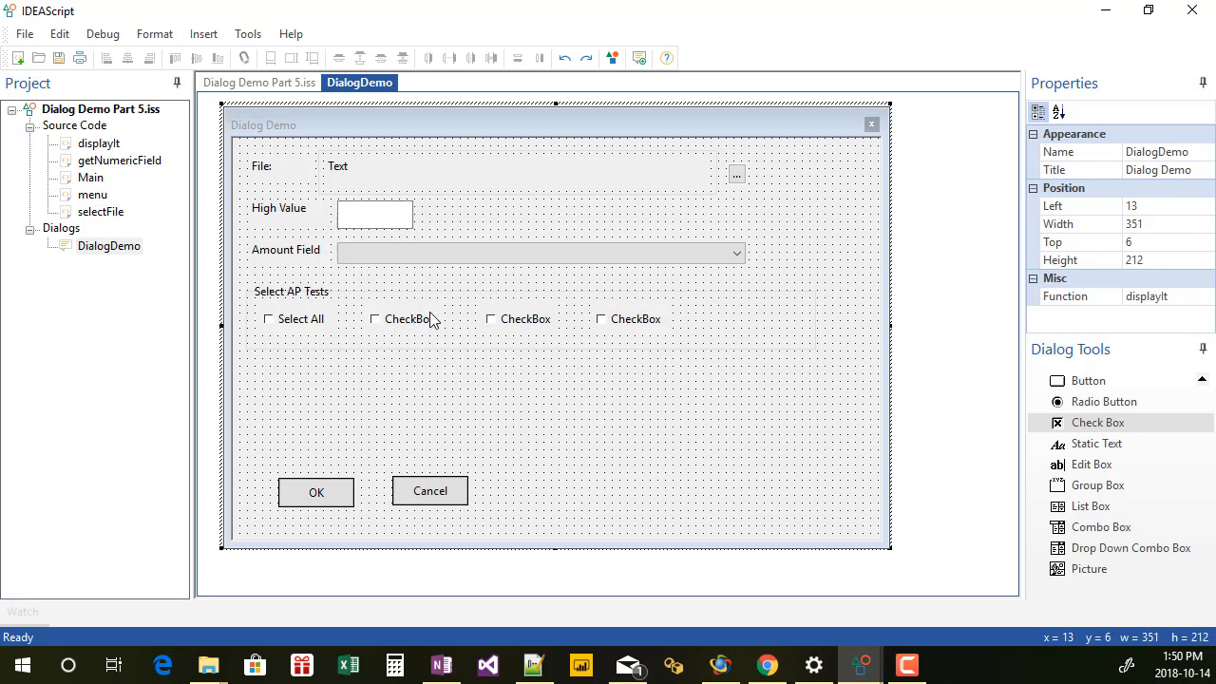
mouse_move(627, 326)
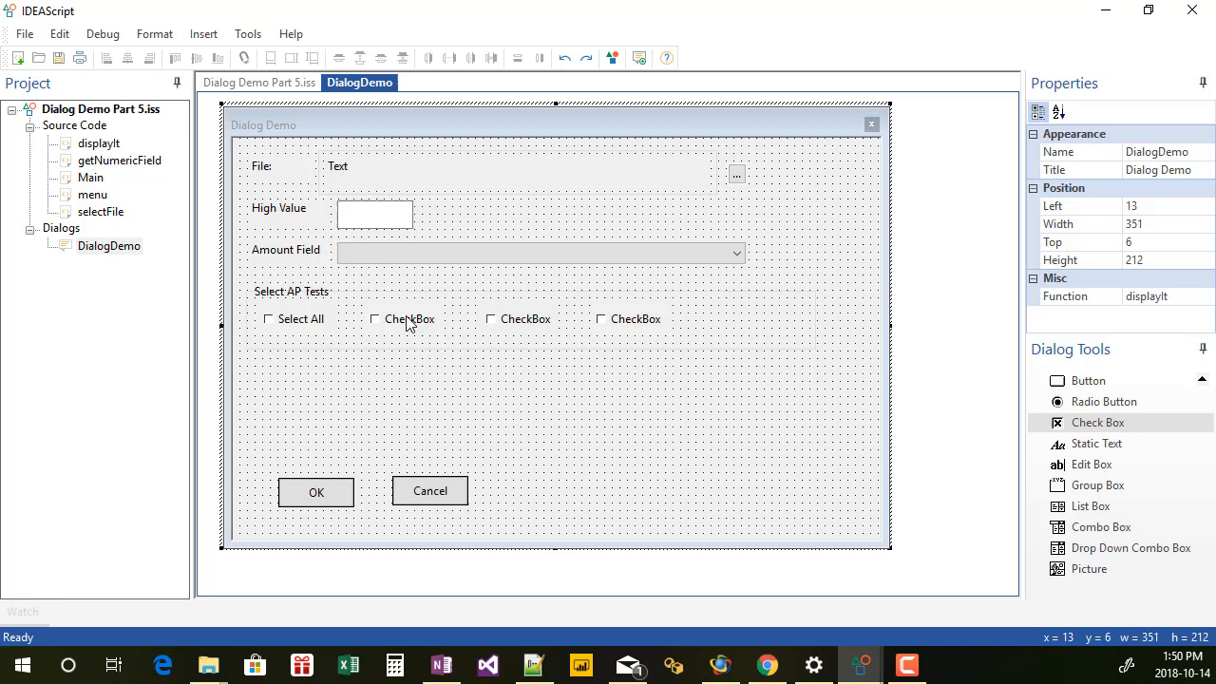
left_click(409, 319)
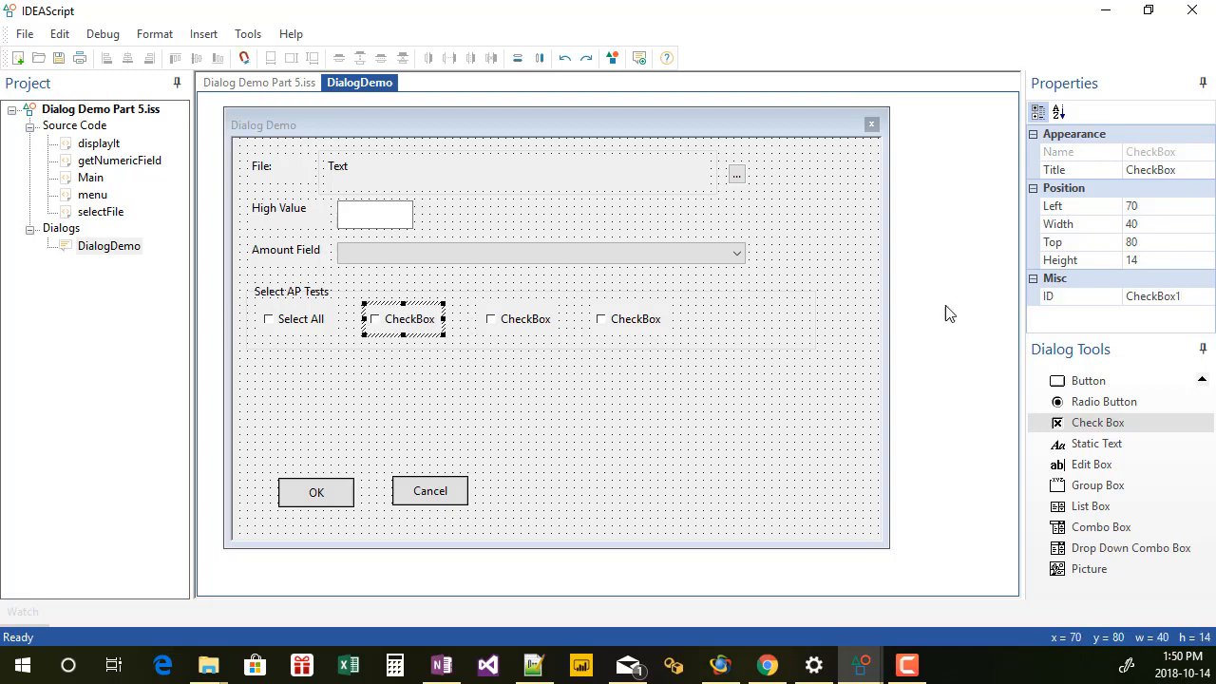
Retitle the first new checkbox to Test 1
left_click(1168, 169)
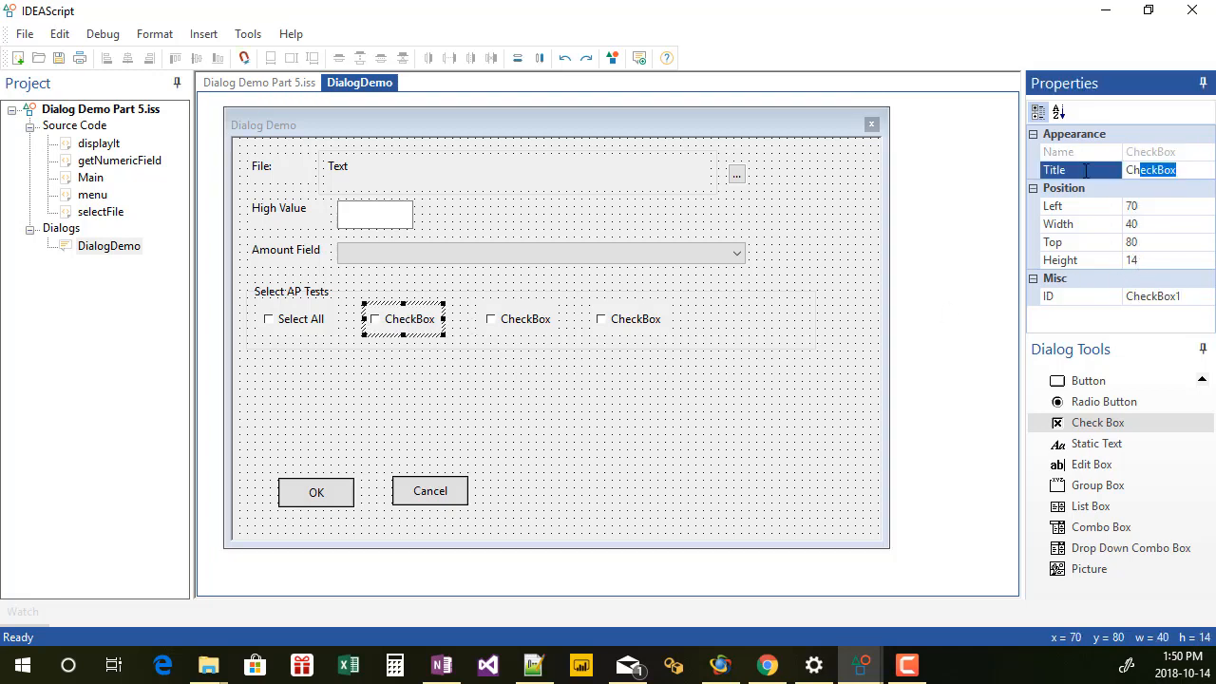
type("TEst")
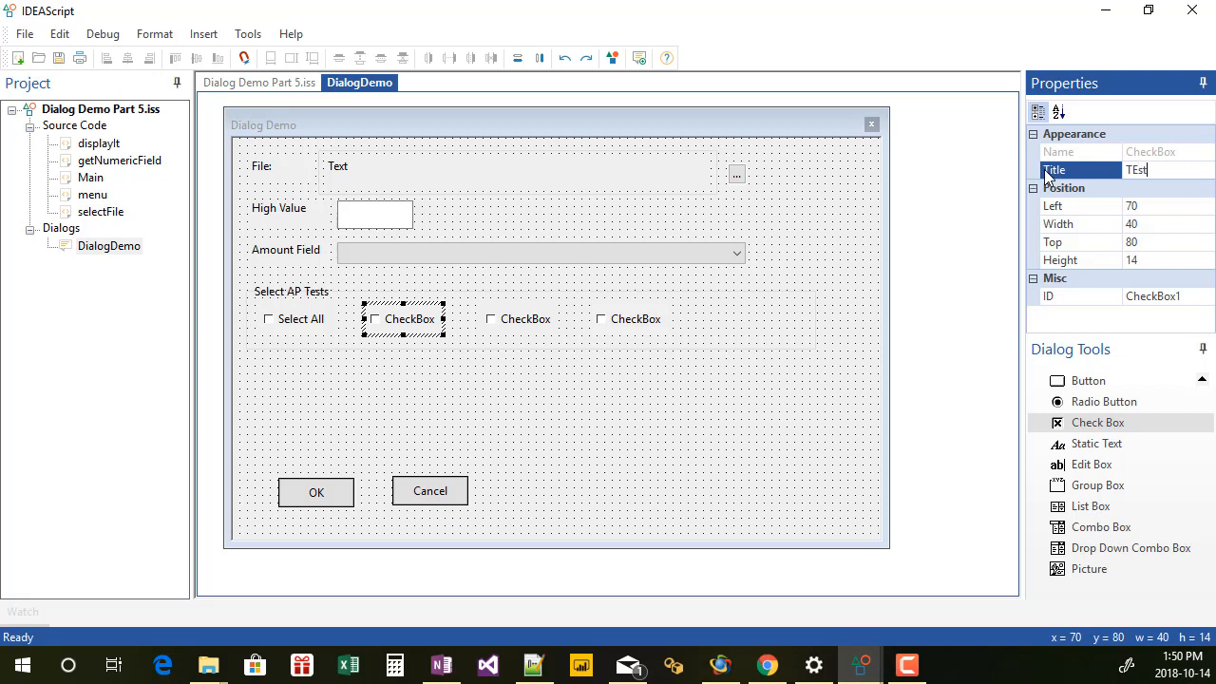
type("Test 1")
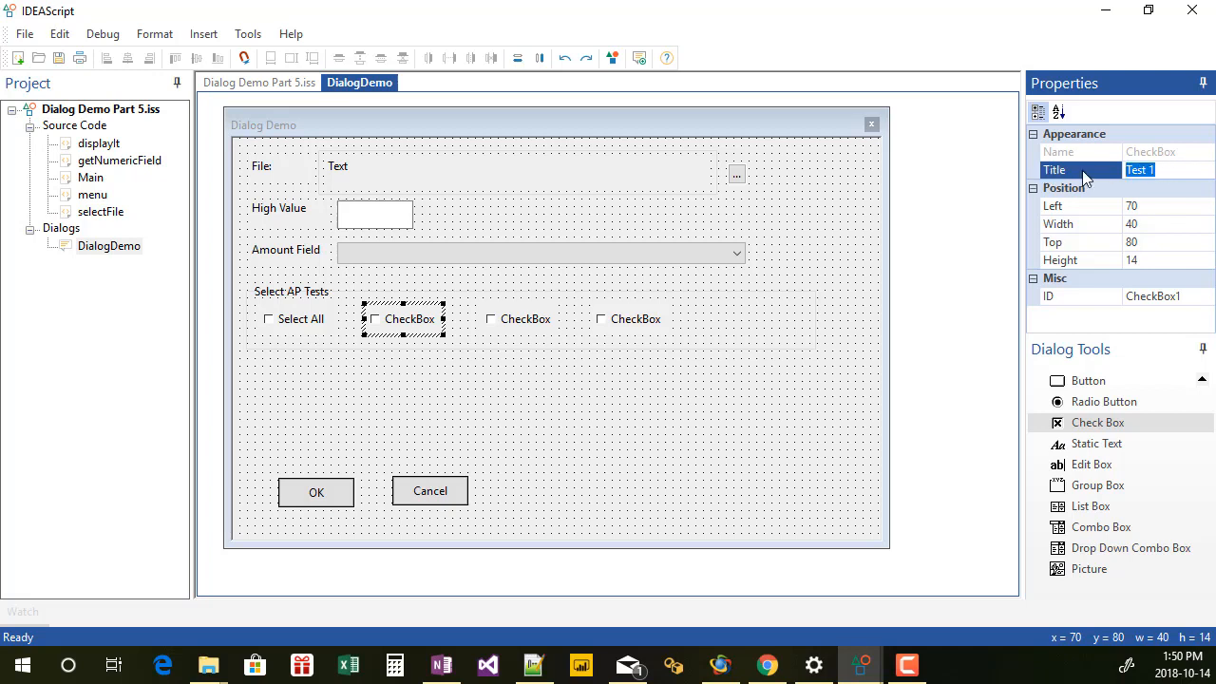
Retitle the remaining checkboxes to Test 2 and Test 3, then select Test 1
left_click(521, 319)
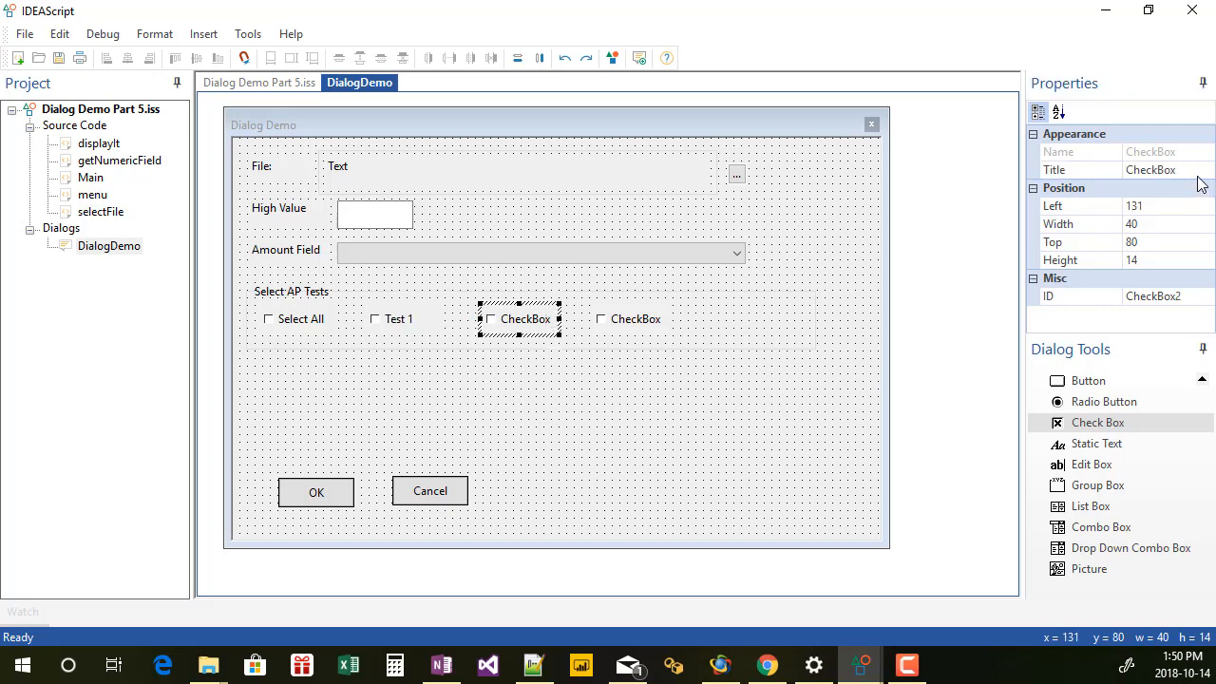
type("Test 2")
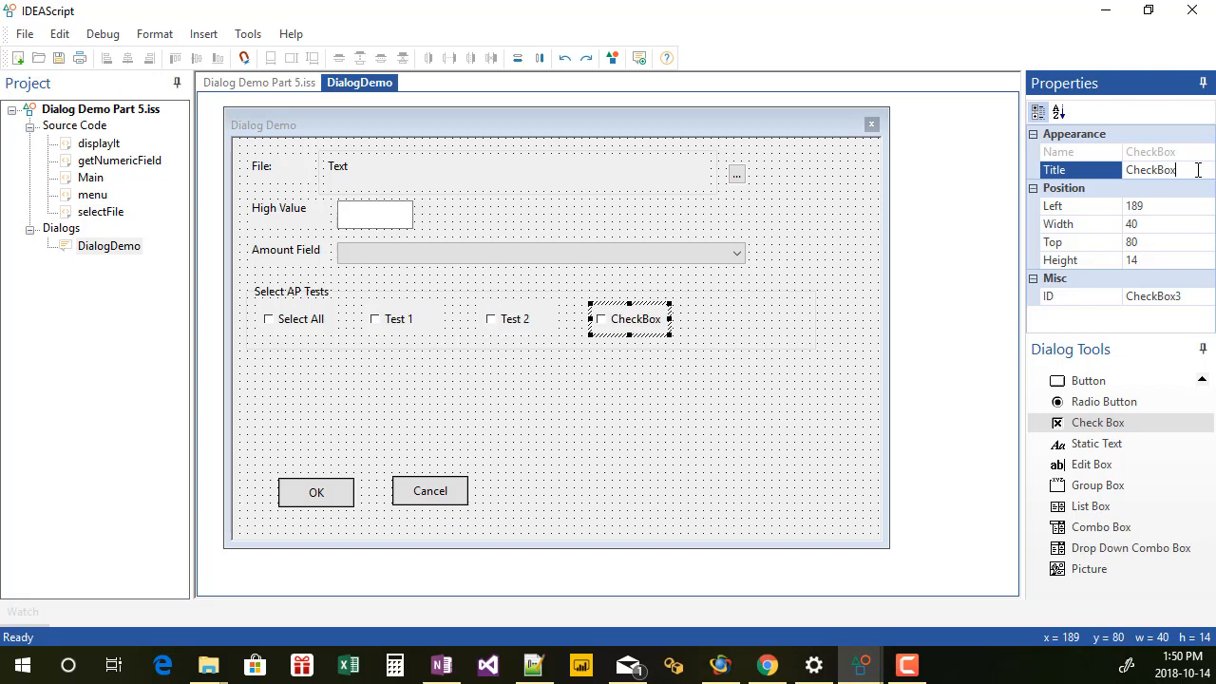
type("Test 3")
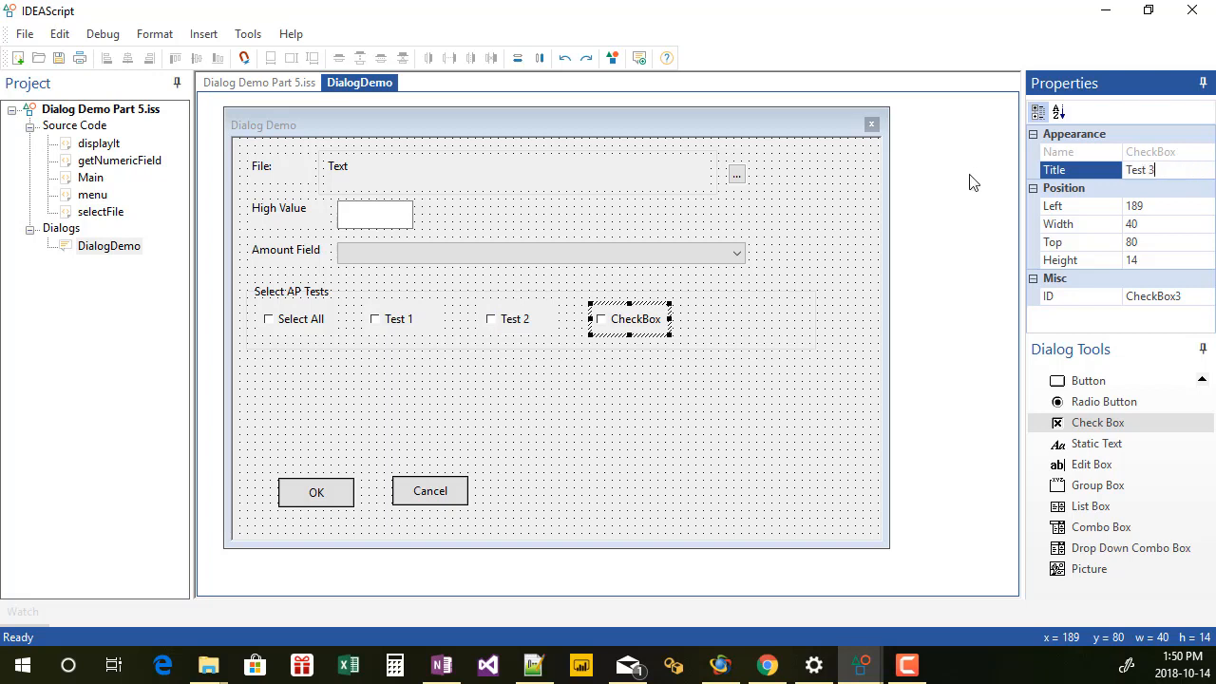
left_click(399, 319)
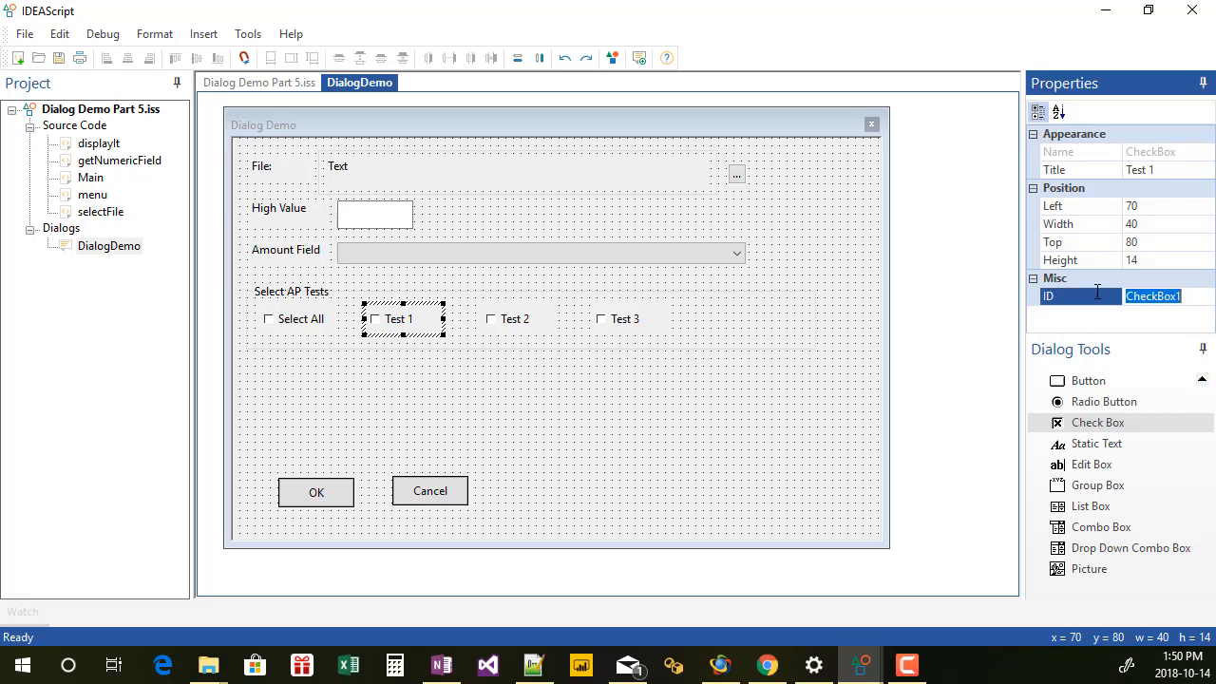
Set the Test 1 checkbox's ID to chkAPTest1
type("c")
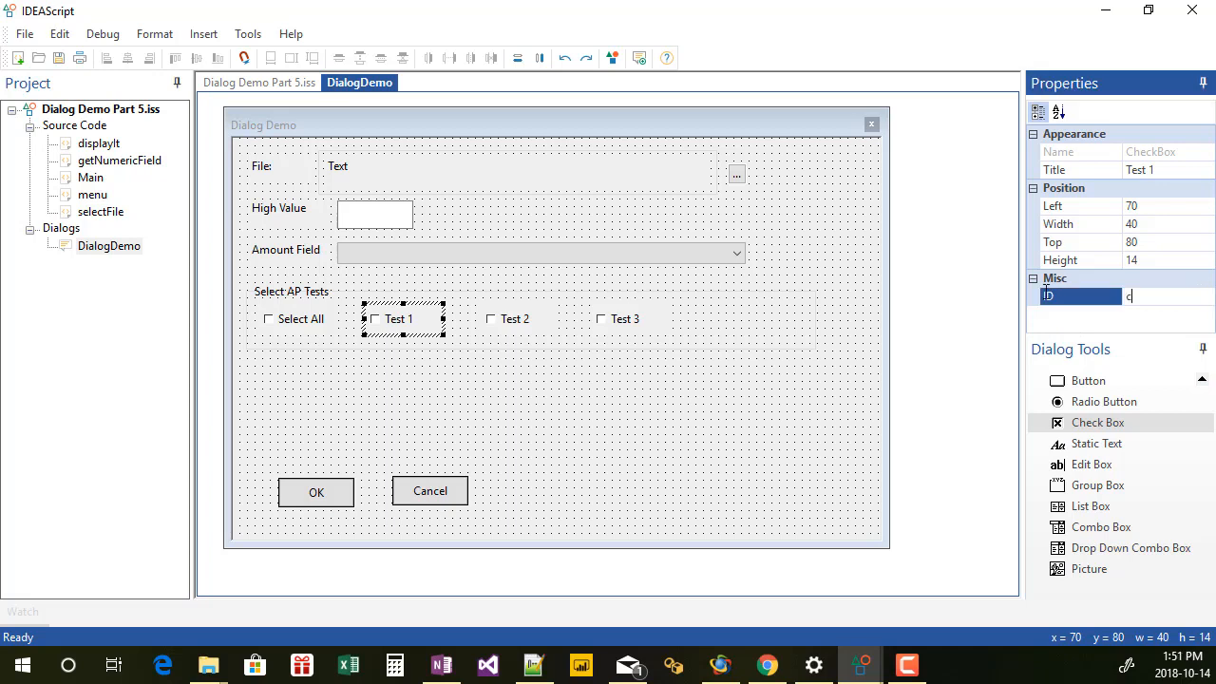
type("hkA")
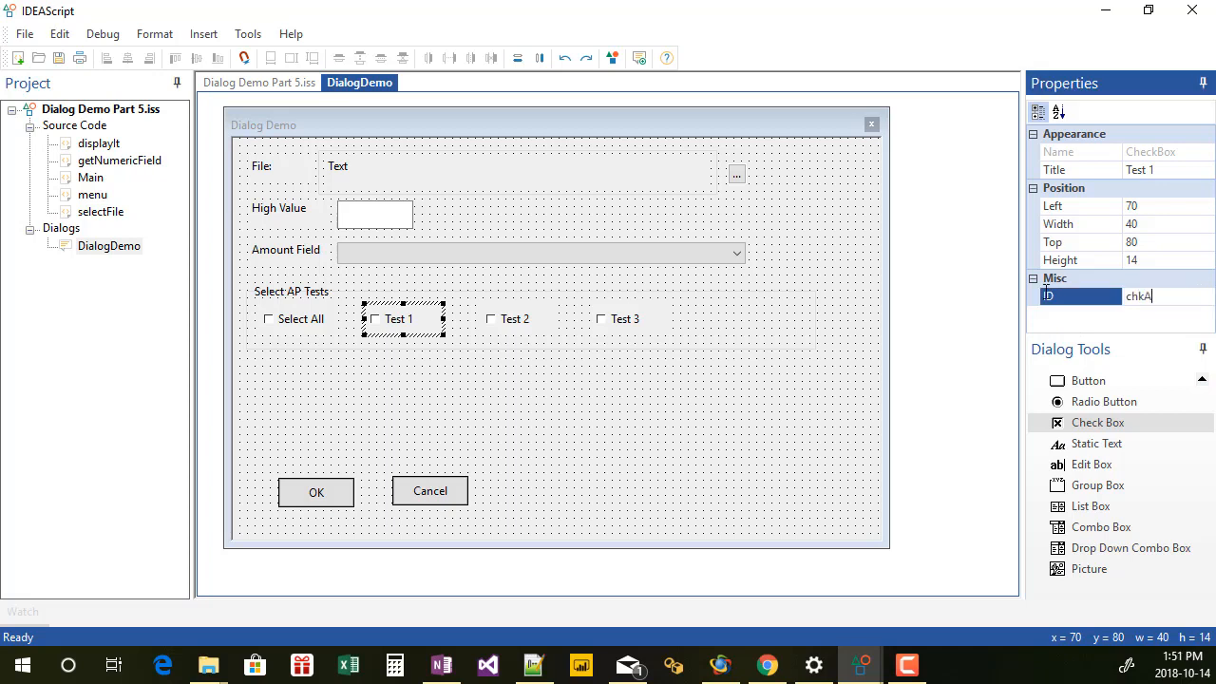
type("PTe")
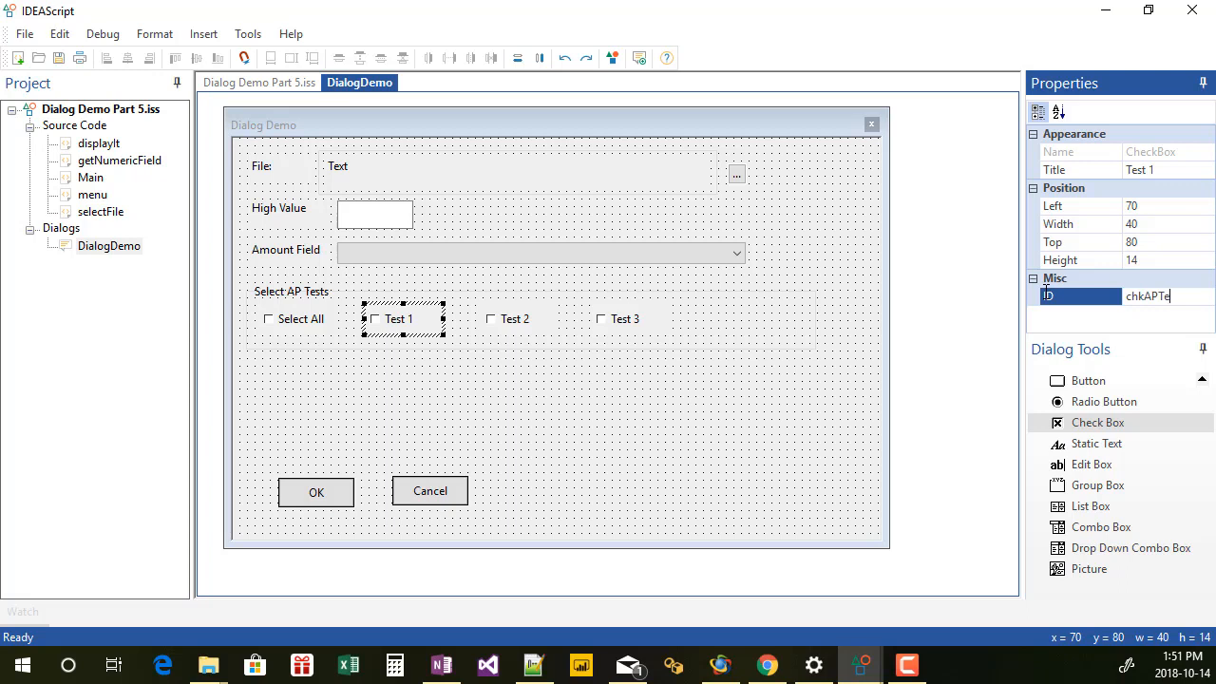
type("st1")
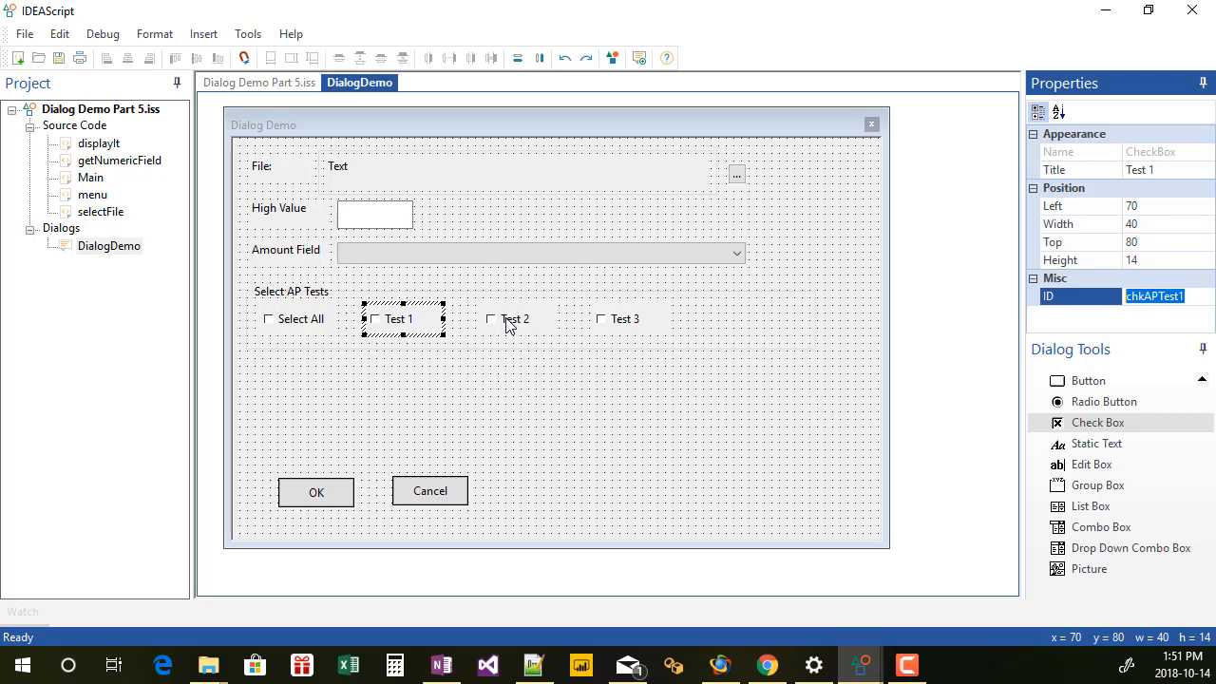
Give the Test 3 checkbox the ID chkAPTest3, raising the already-used warning
left_click(513, 320)
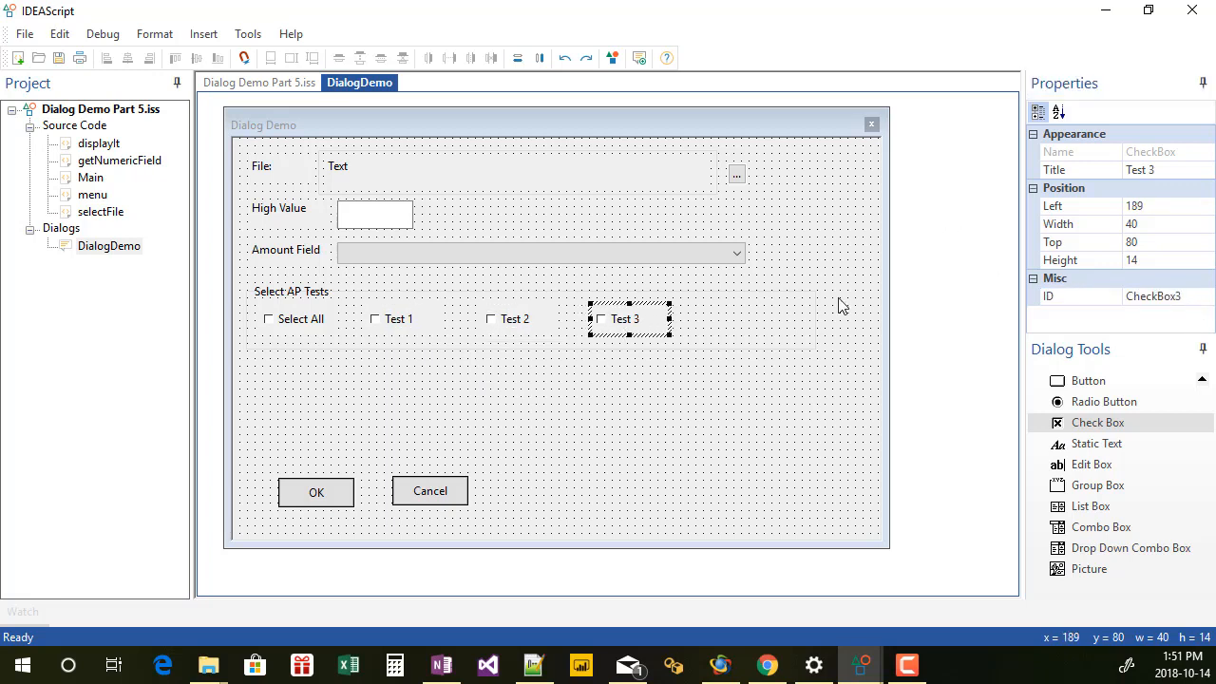
type("chkAPTest1")
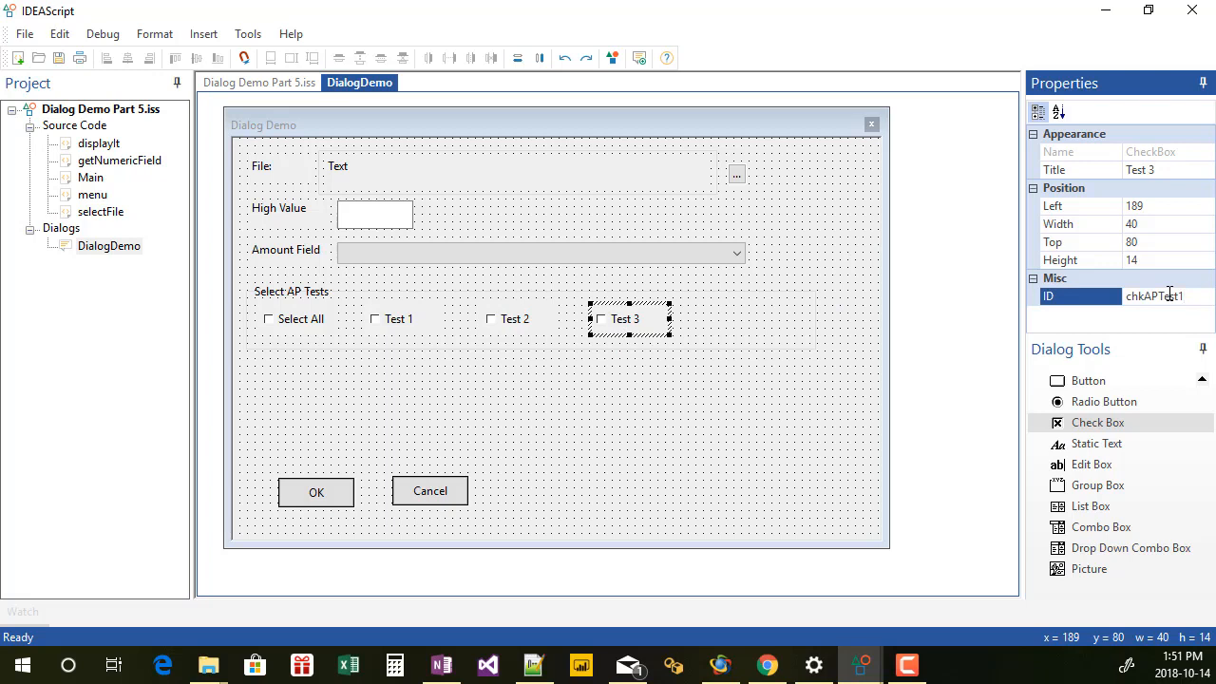
type("chkAPTest3")
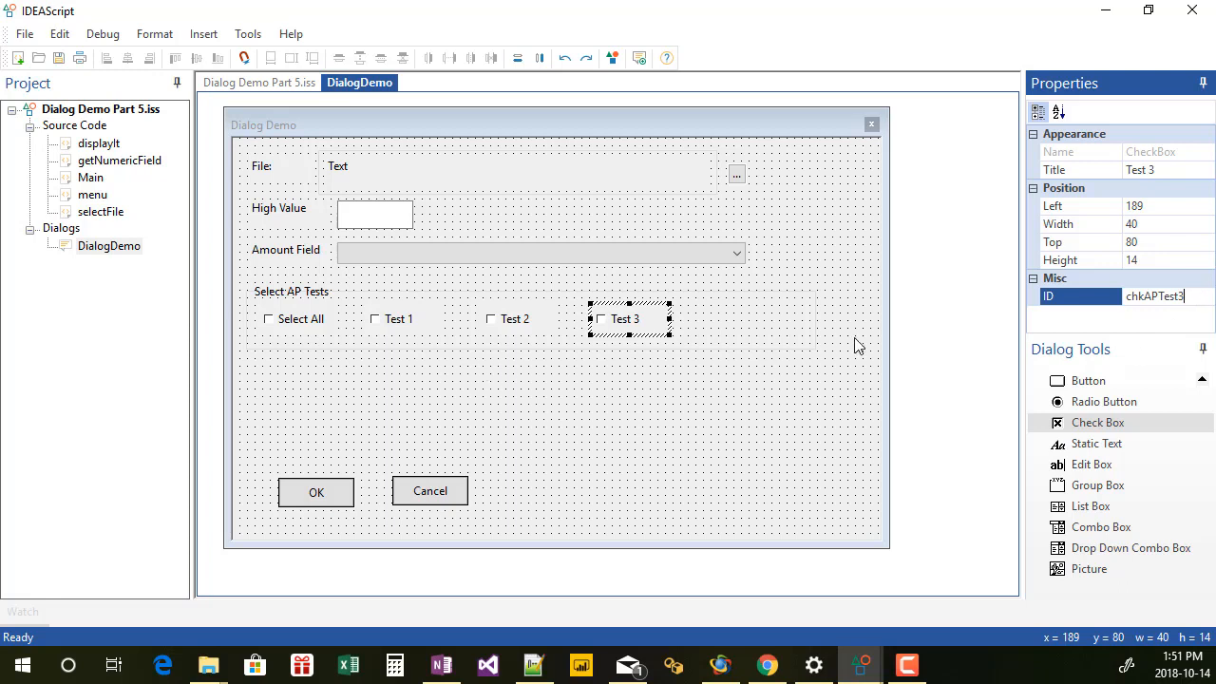
mouse_move(334, 319)
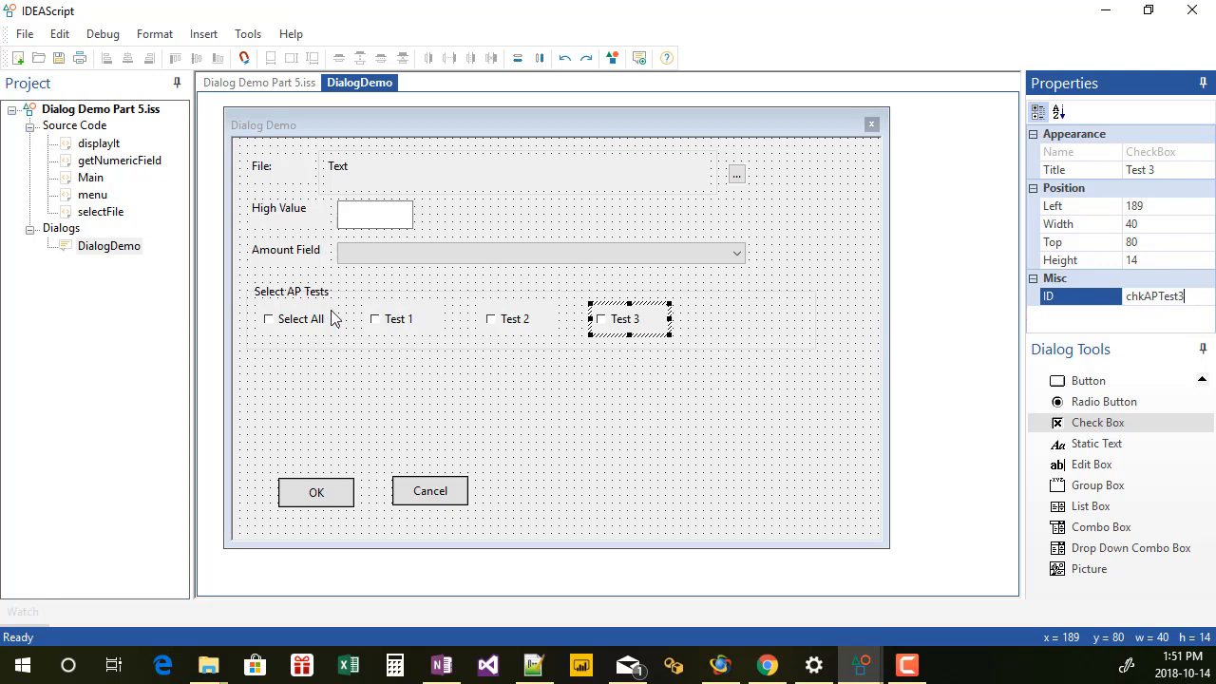
mouse_move(654, 332)
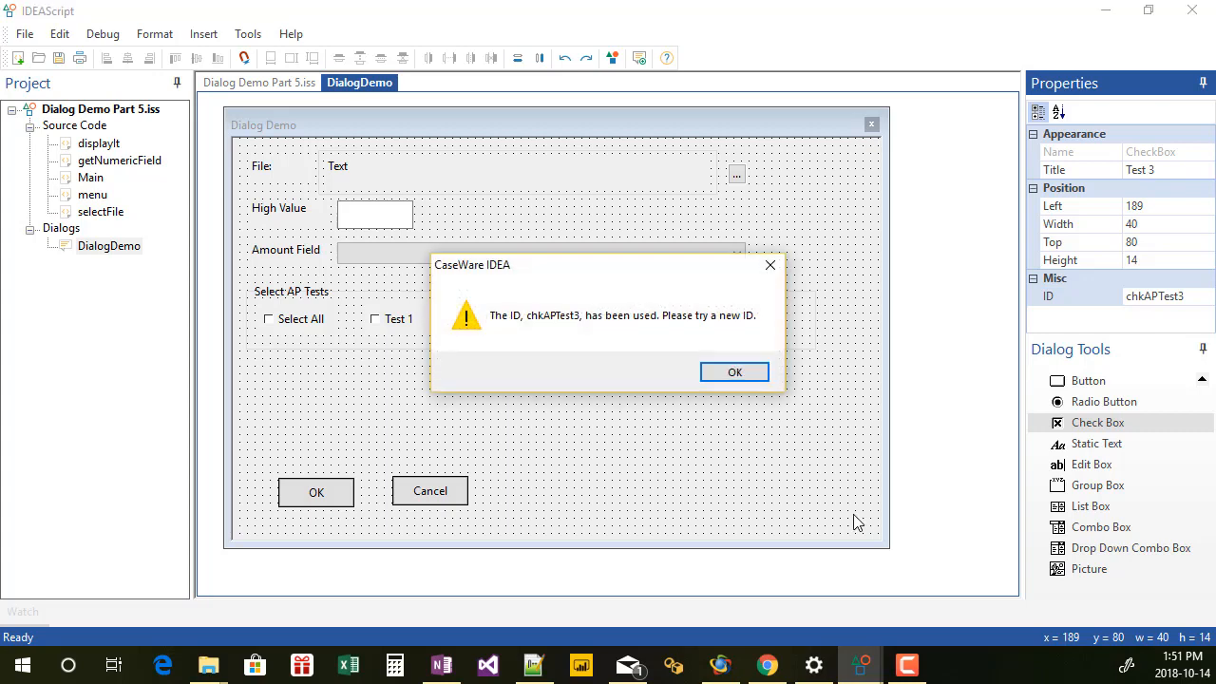
Dismiss the warning and place a new group box titled Select JV Tests
left_click(733, 371)
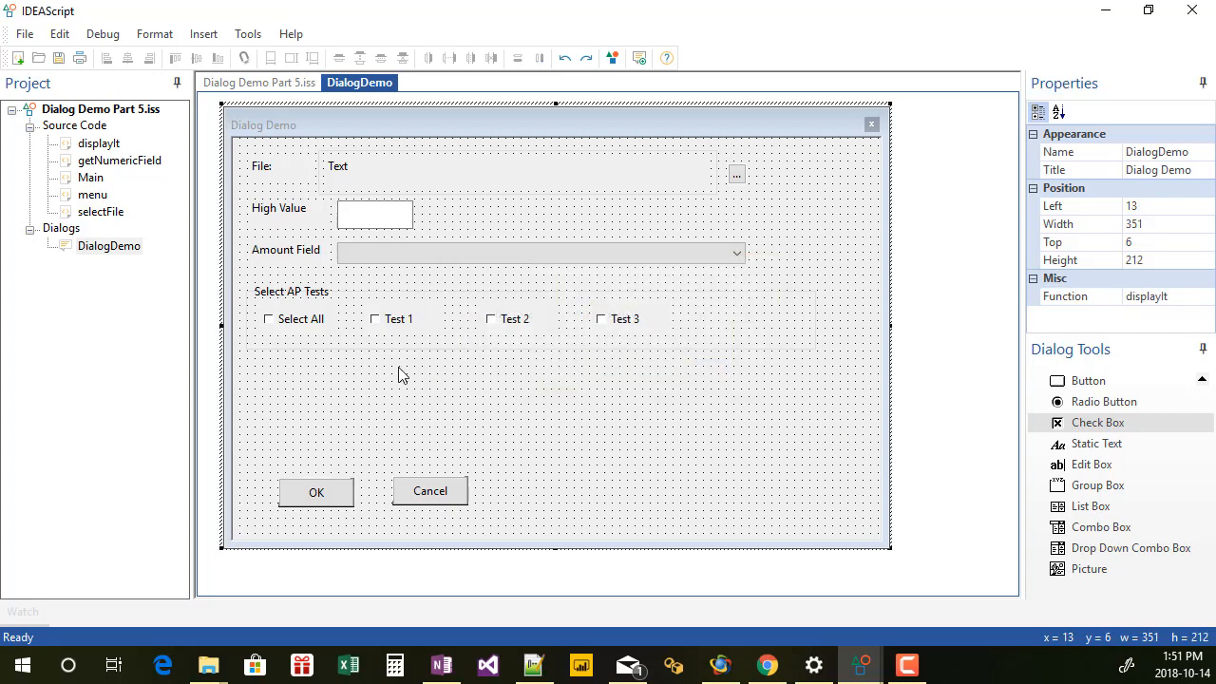
left_click(1099, 484)
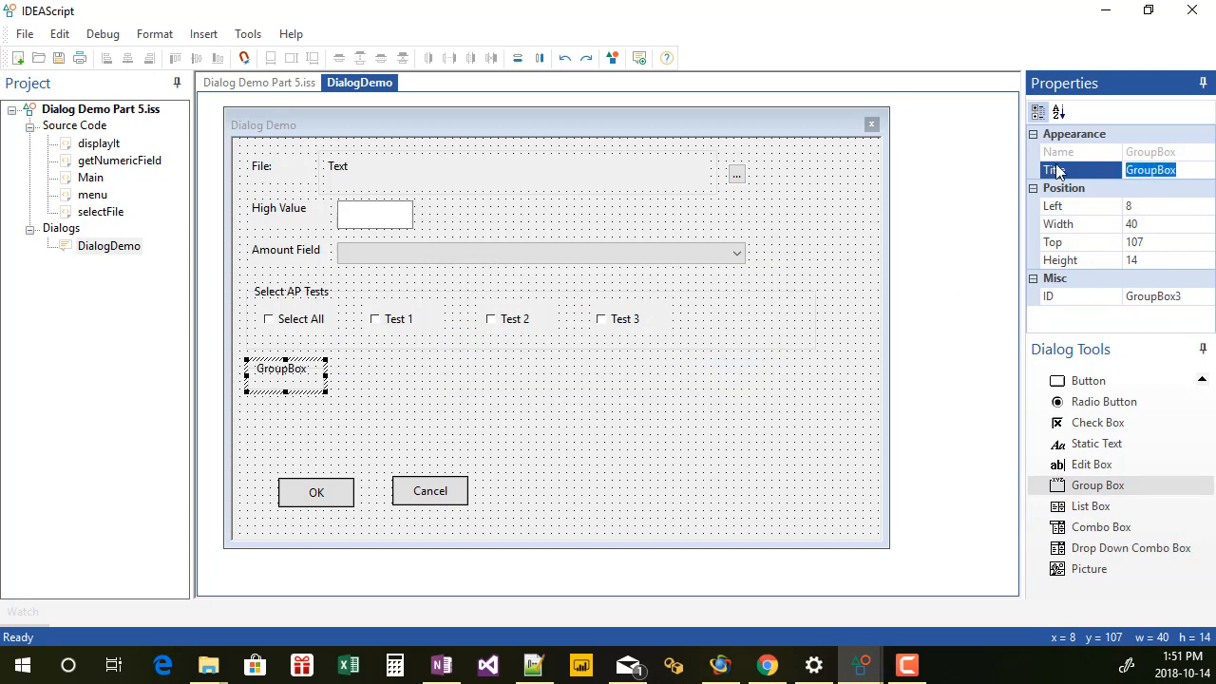
type("Select JV Tests")
left_click(1169, 205)
type("7")
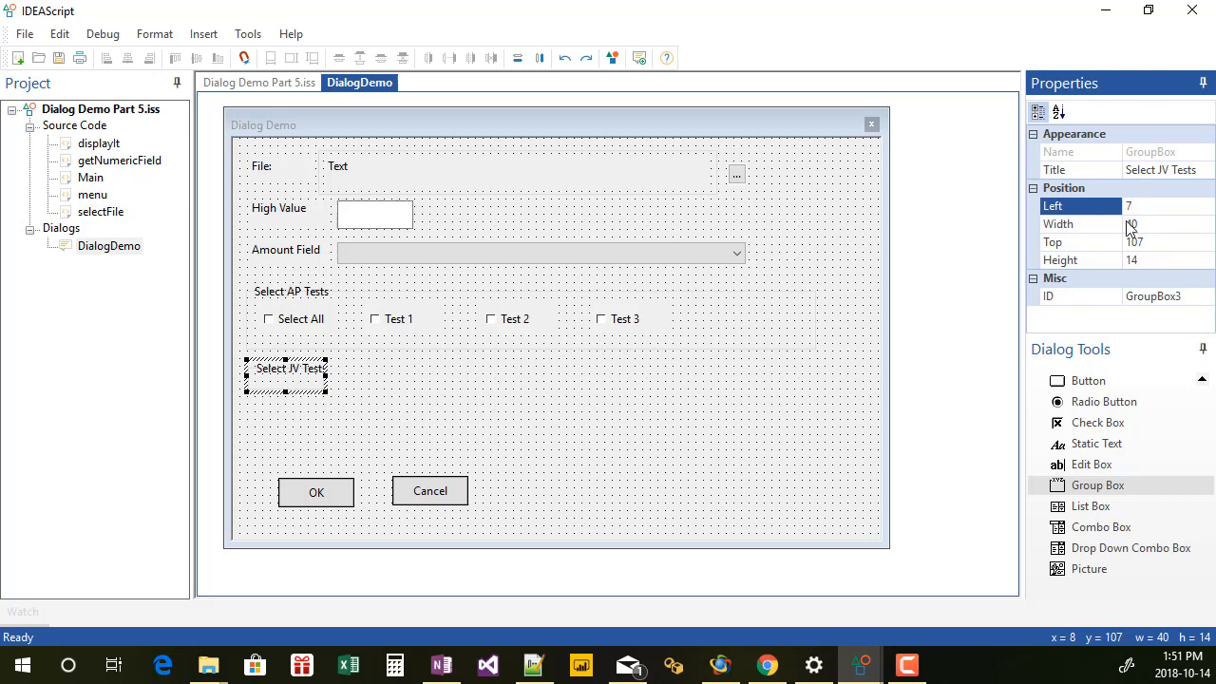
Size the Select JV Tests group to width 300 and height 29
left_click(1163, 224)
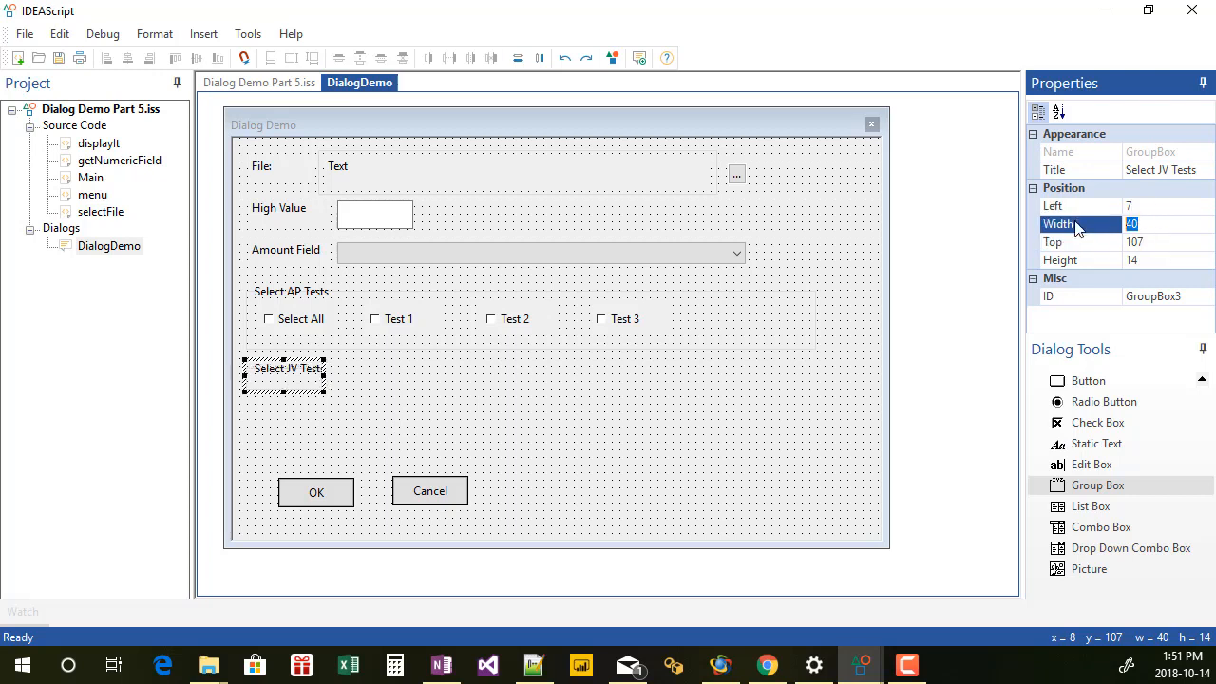
type("300")
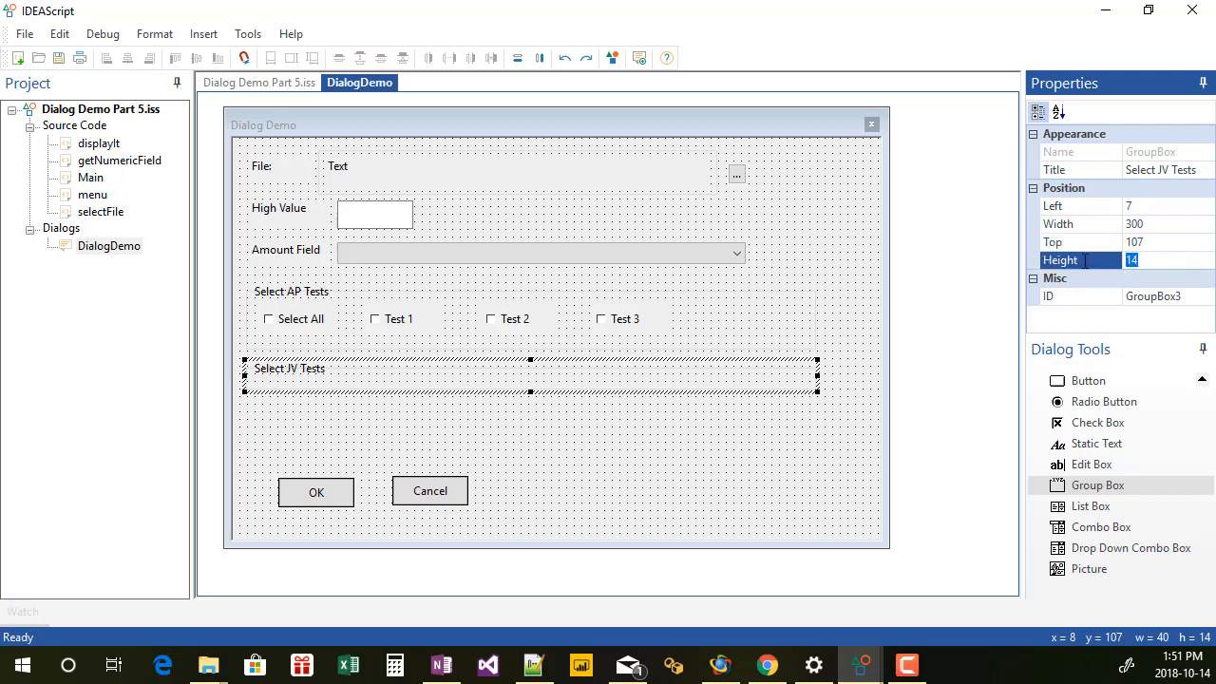
type("29")
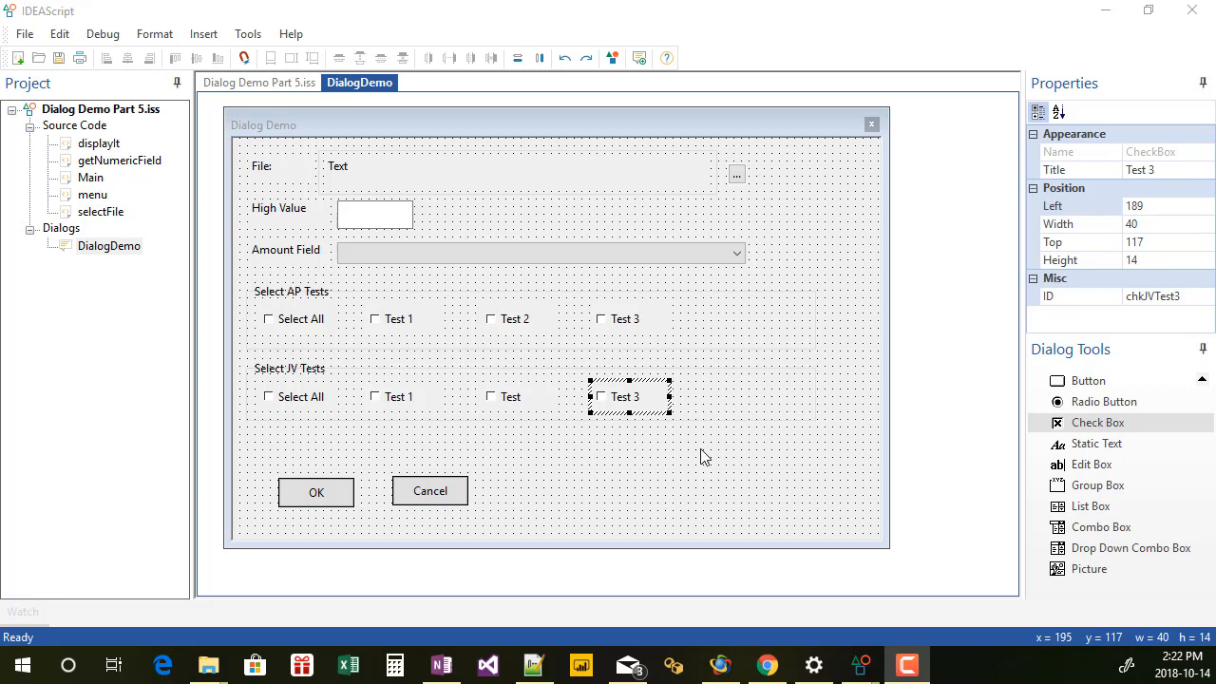
mouse_move(749, 426)
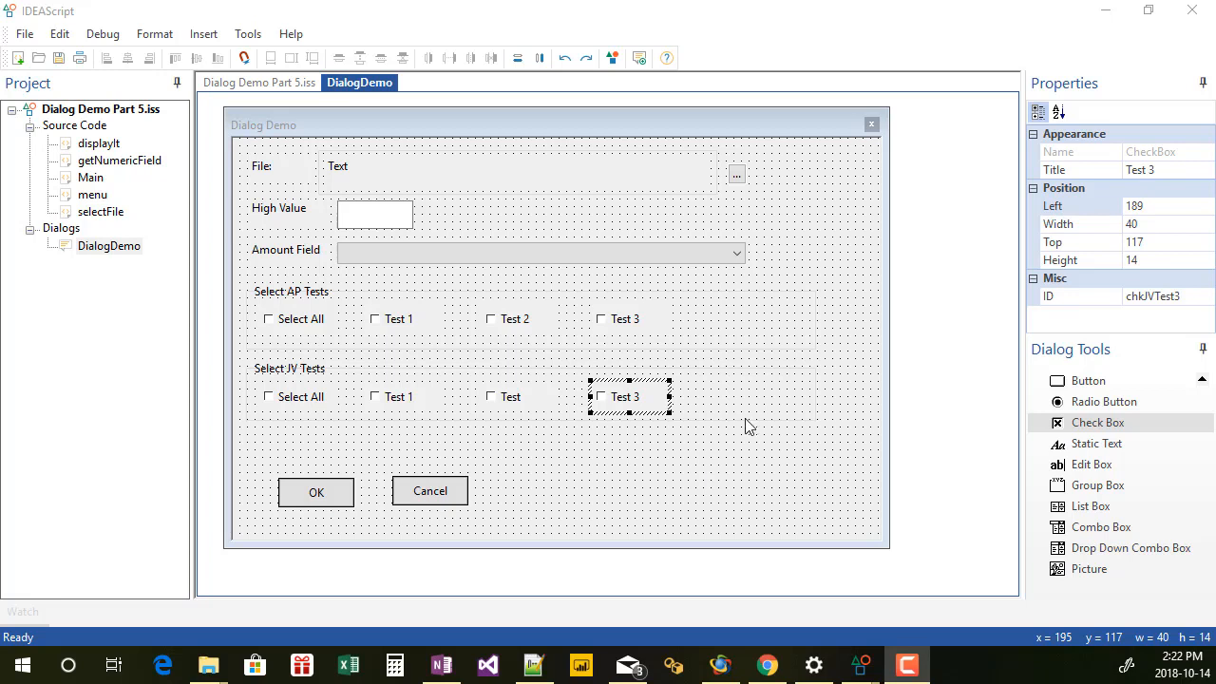
mouse_move(302, 420)
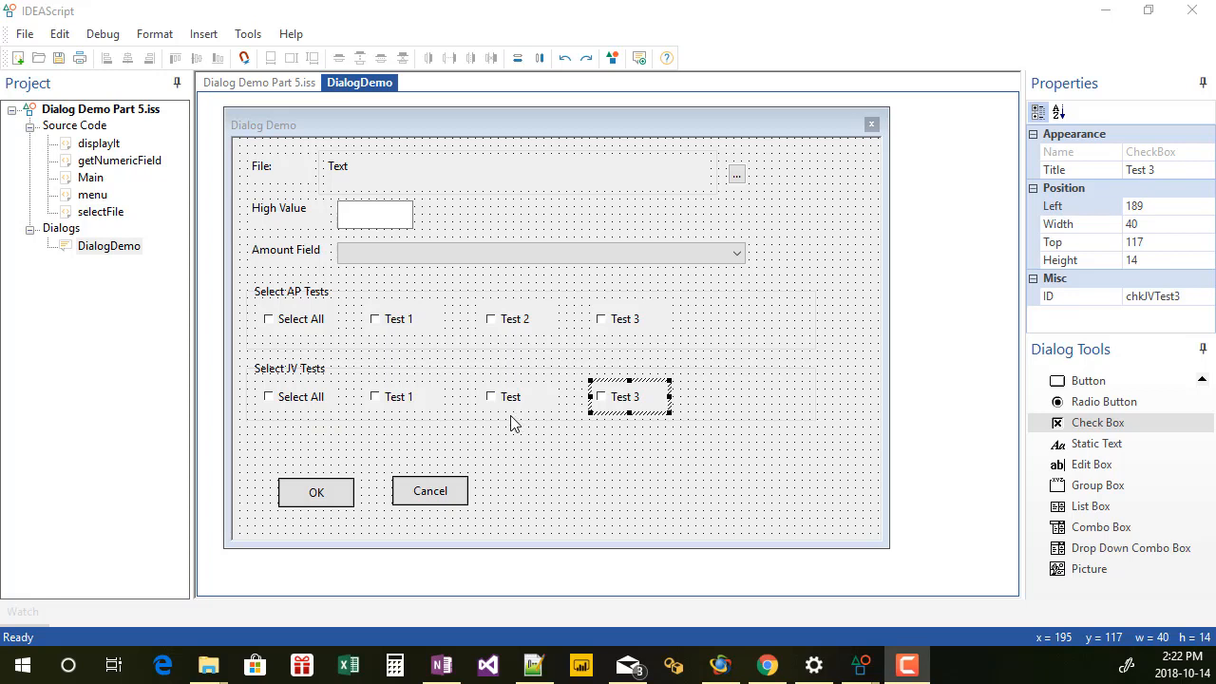
mouse_move(448, 451)
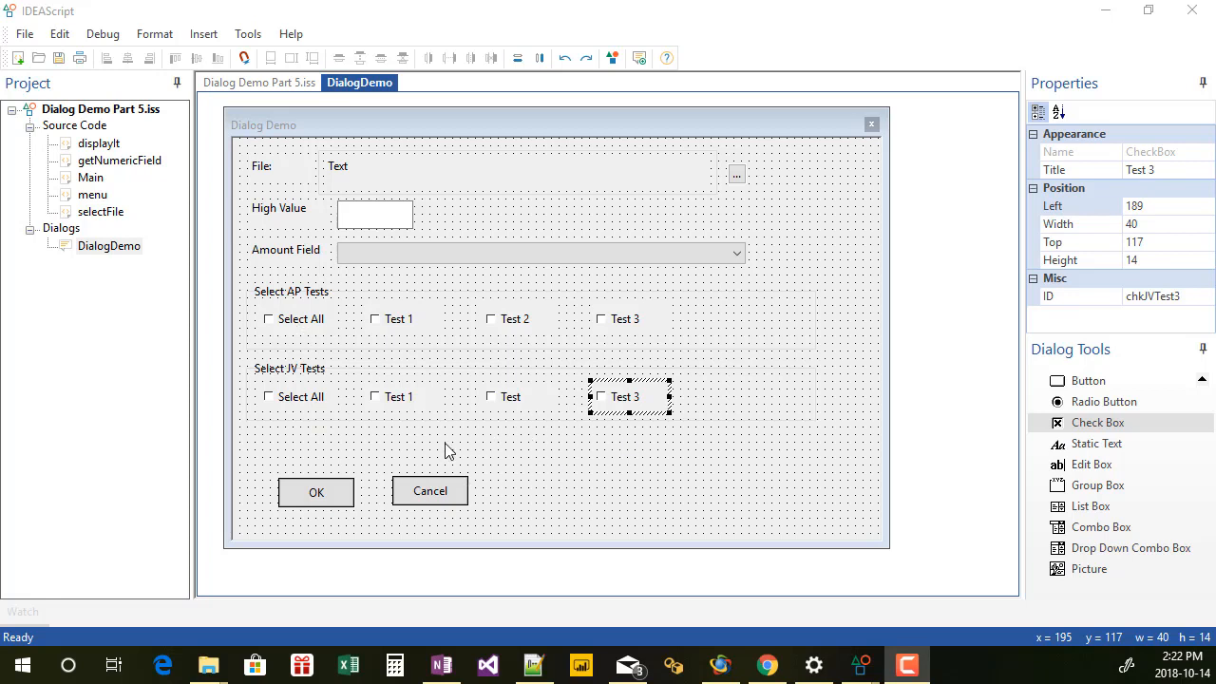
mouse_move(403, 403)
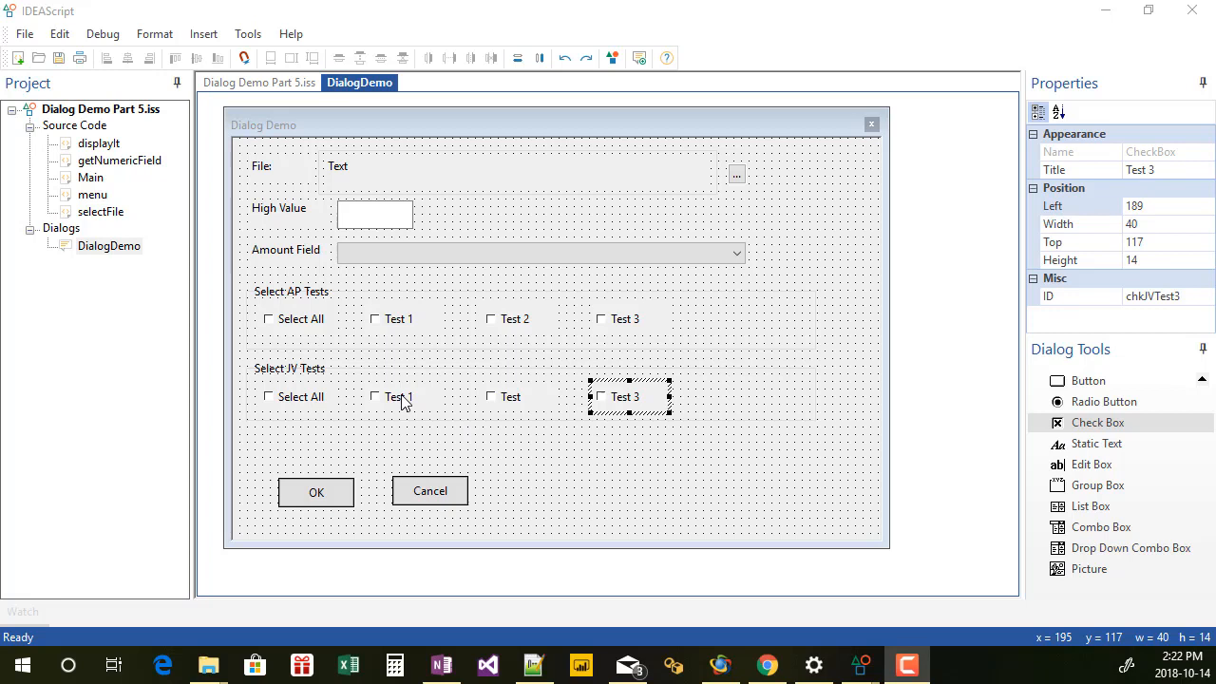
Inspect the JV checkboxes' IDs chkJVTest1–3 and title the middle one Test 2
left_click(399, 397)
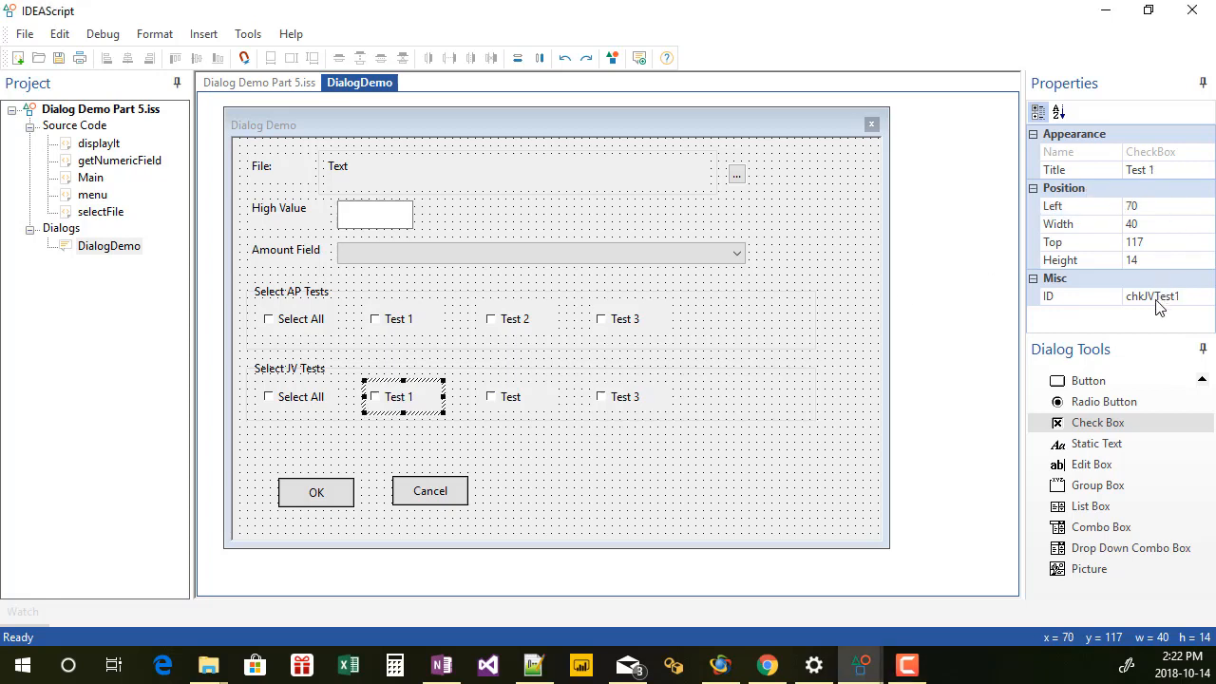
left_click(512, 397)
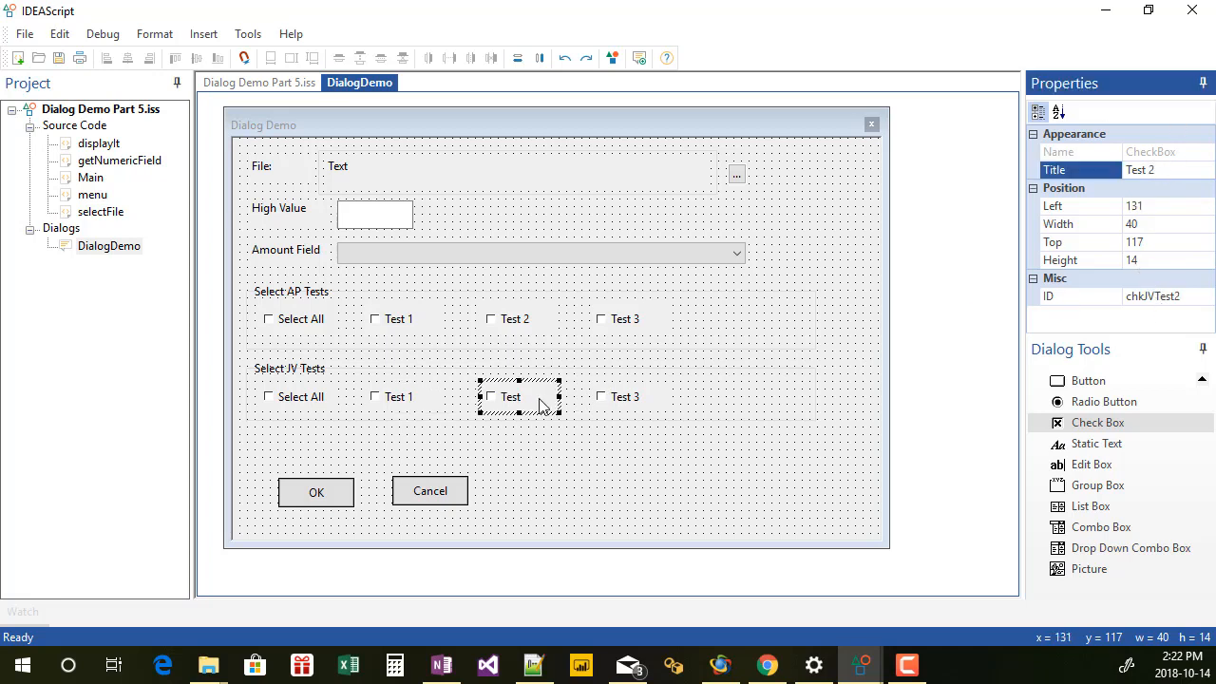
left_click(624, 397)
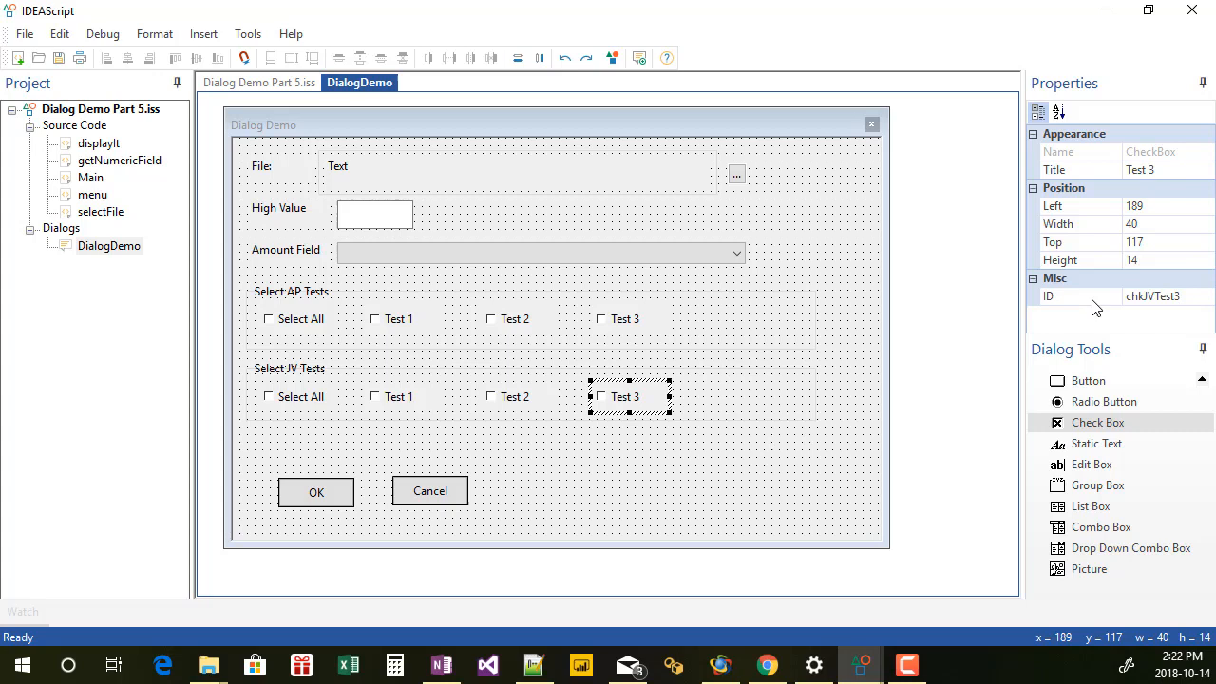
mouse_move(270, 112)
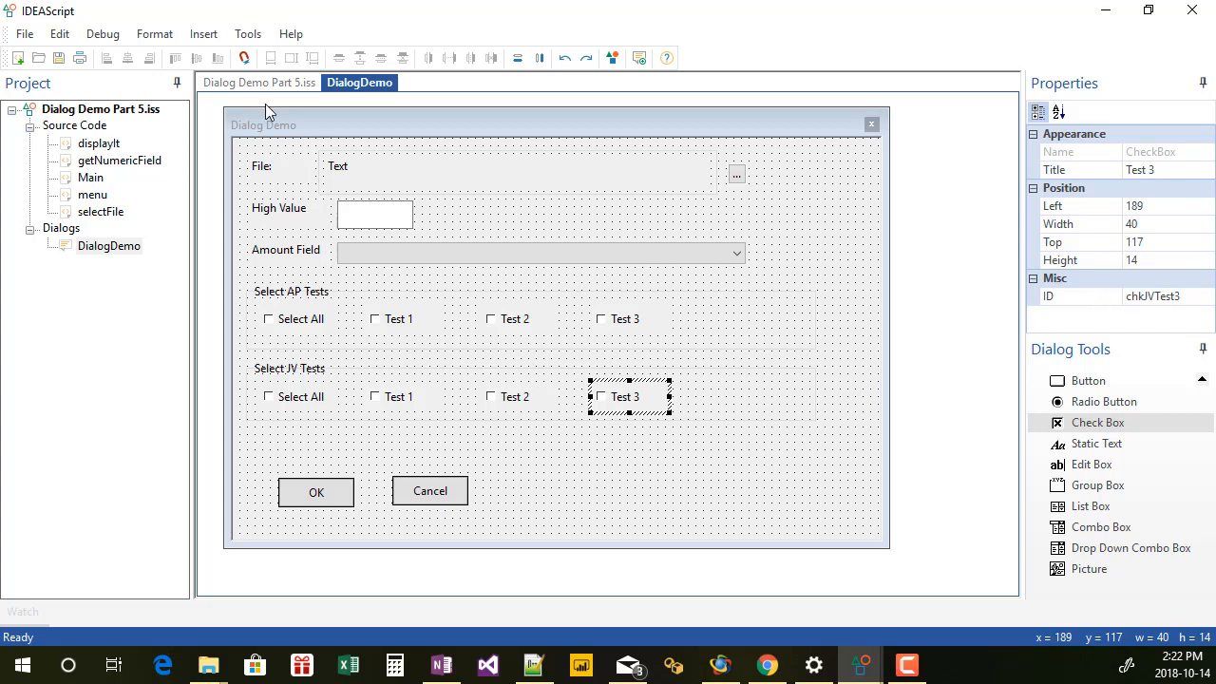
Switch to the Dialog Demo Part 5.iss code and scroll to the displayIt function
left_click(258, 82)
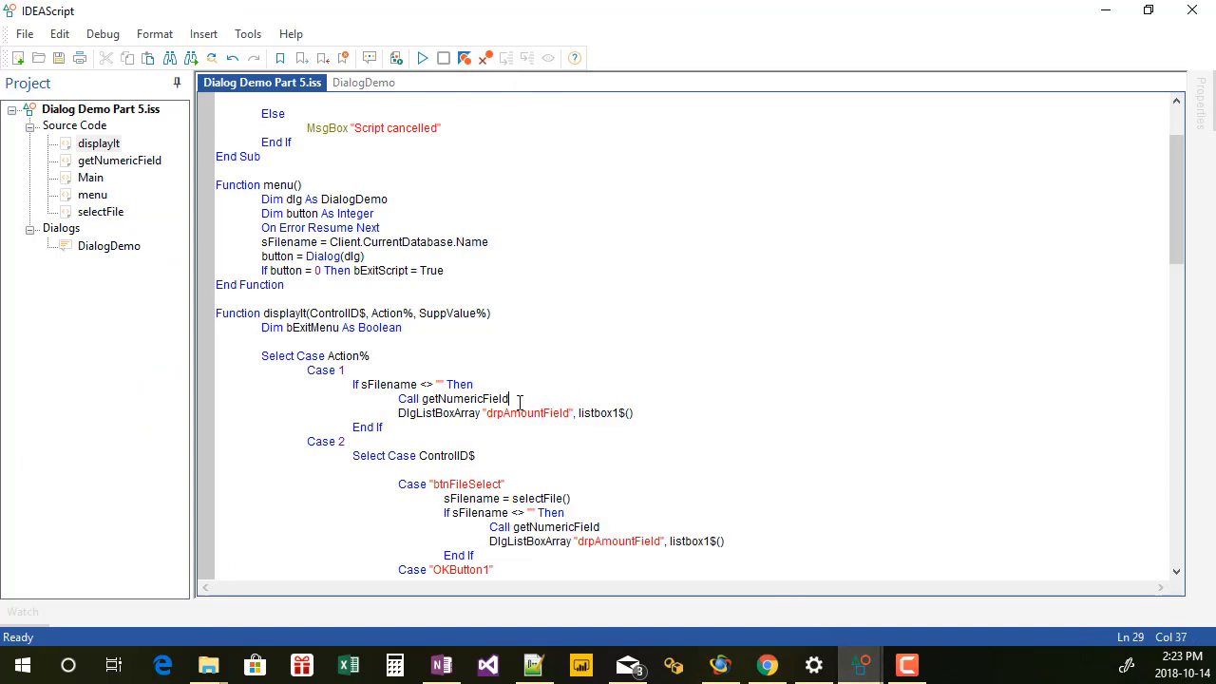
scroll("down", 3)
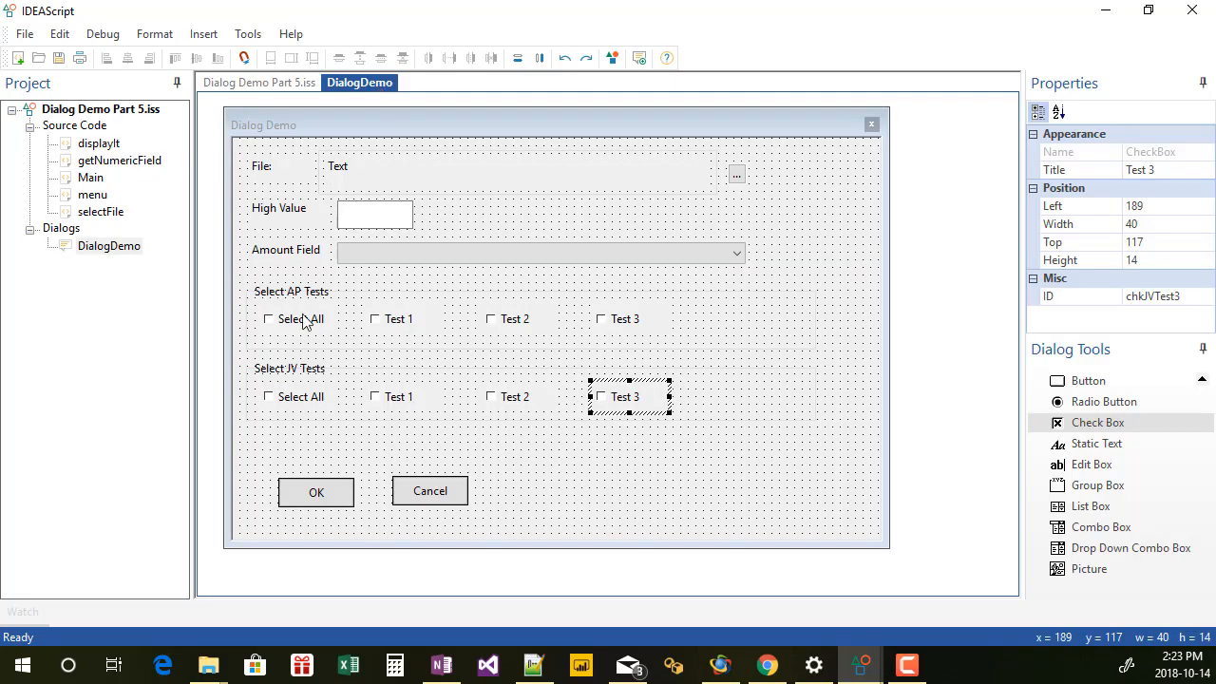
mouse_move(302, 327)
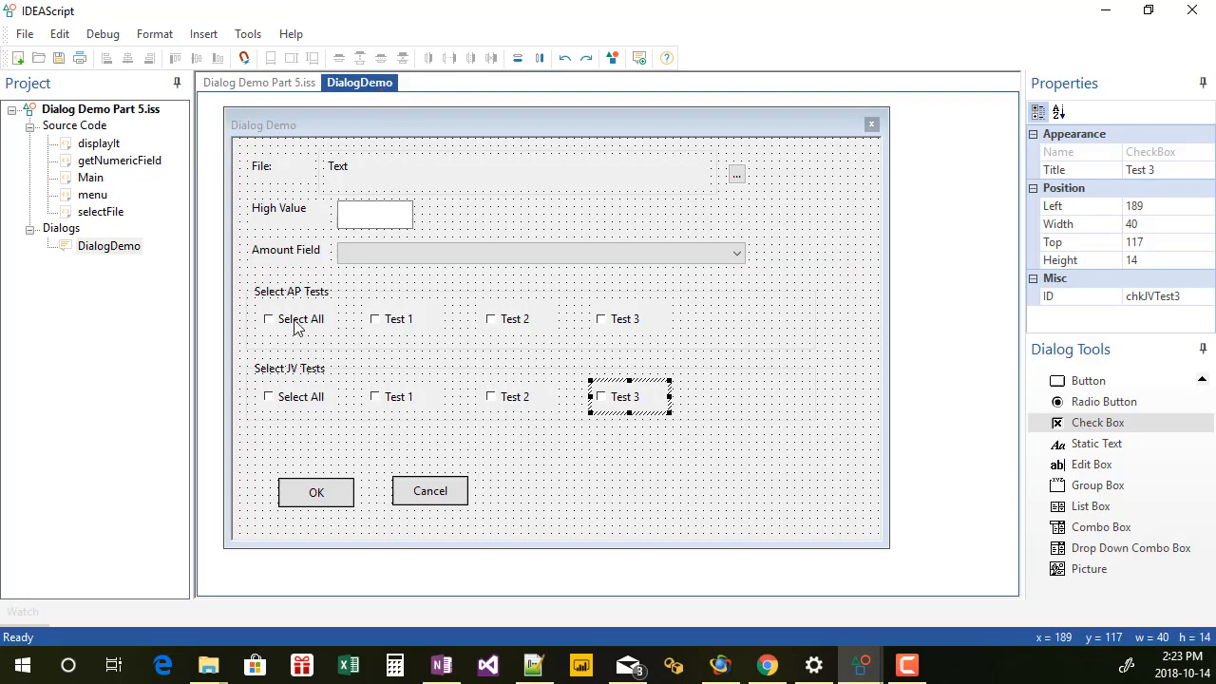
Select the AP Select All checkbox and confirm its ID reads chkAPSelAll
left_click(301, 319)
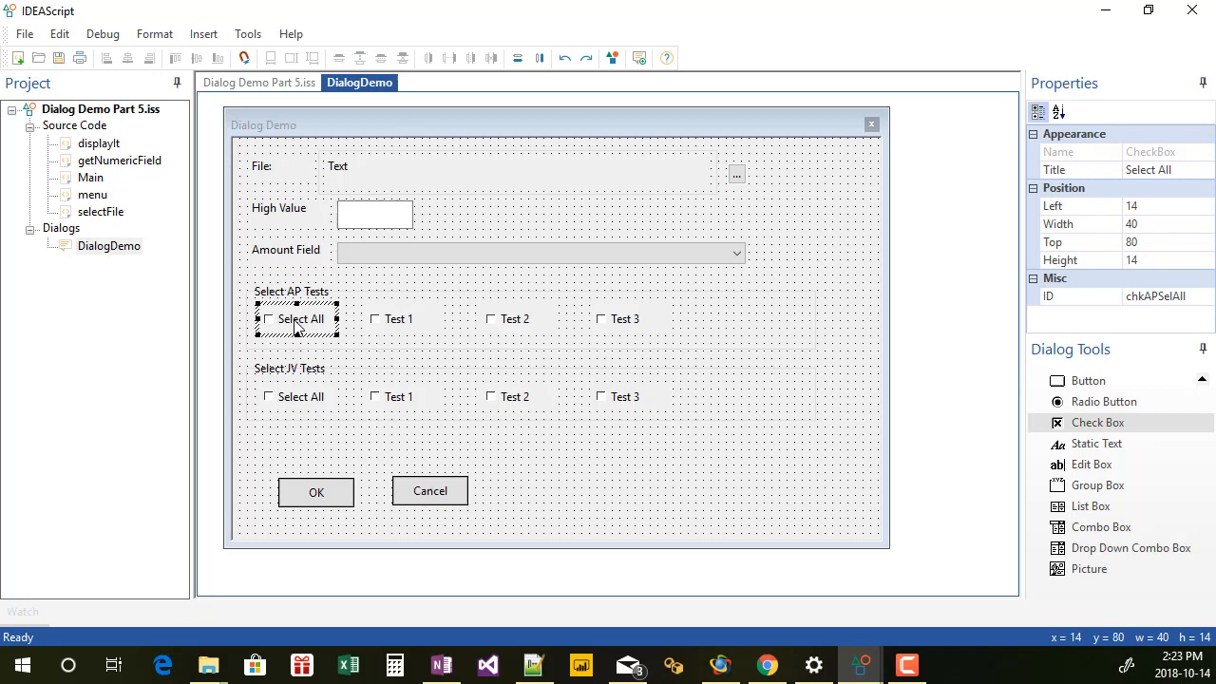
left_click(300, 397)
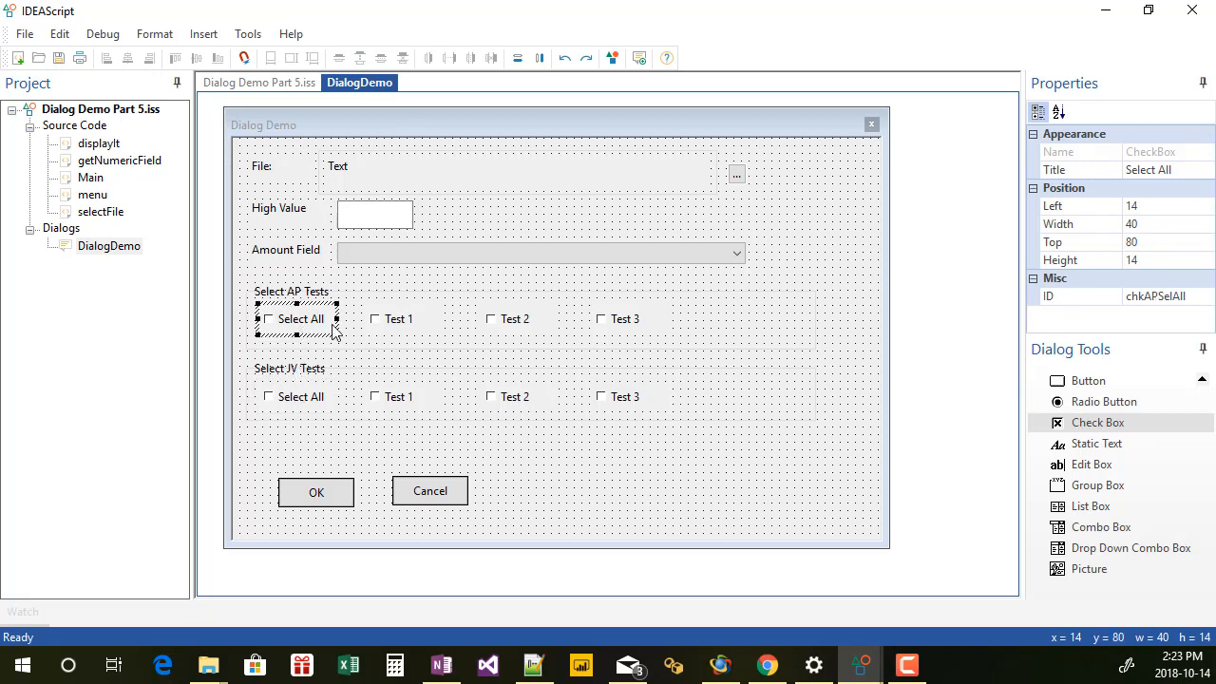
mouse_move(624, 327)
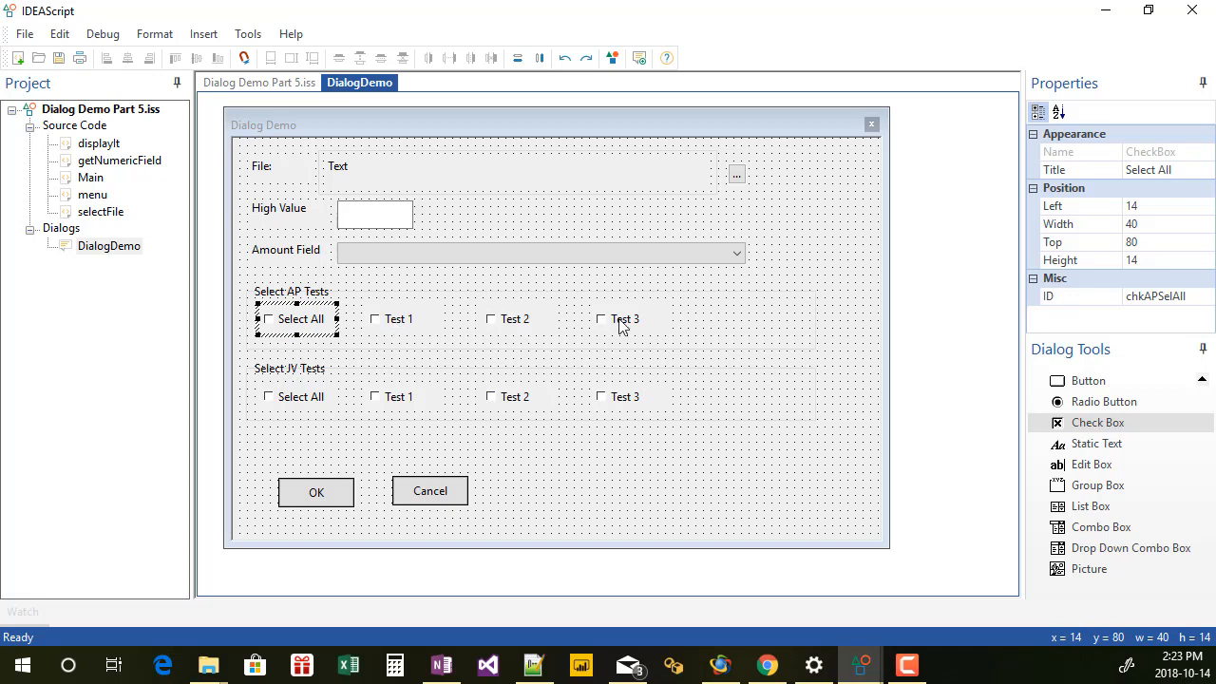
mouse_move(625, 334)
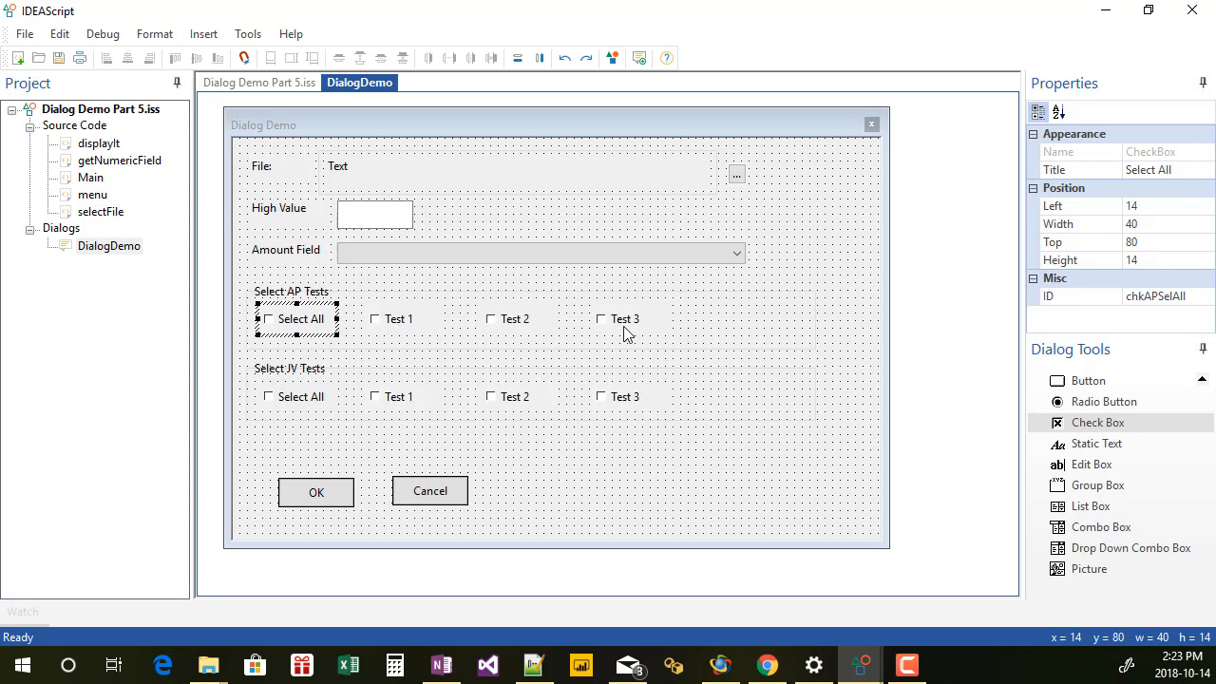
mouse_move(1009, 300)
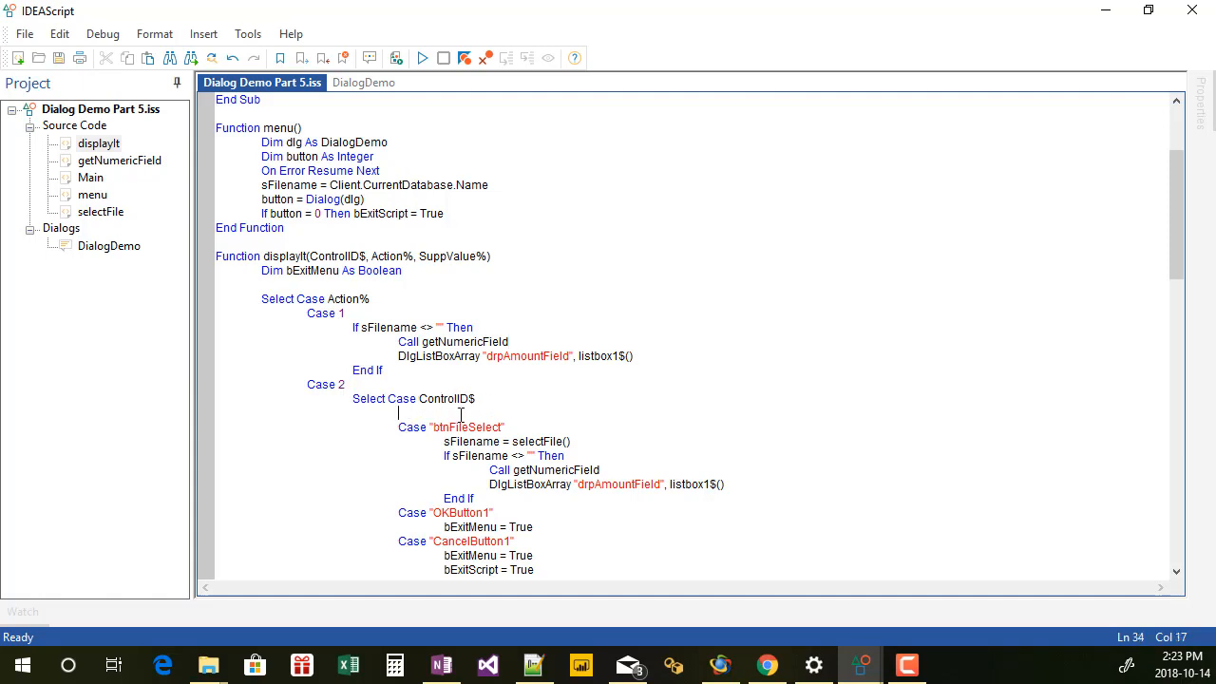
Add Case "chkAPSelAll" under Select Case ControlID$ in displayIt
type("cas")
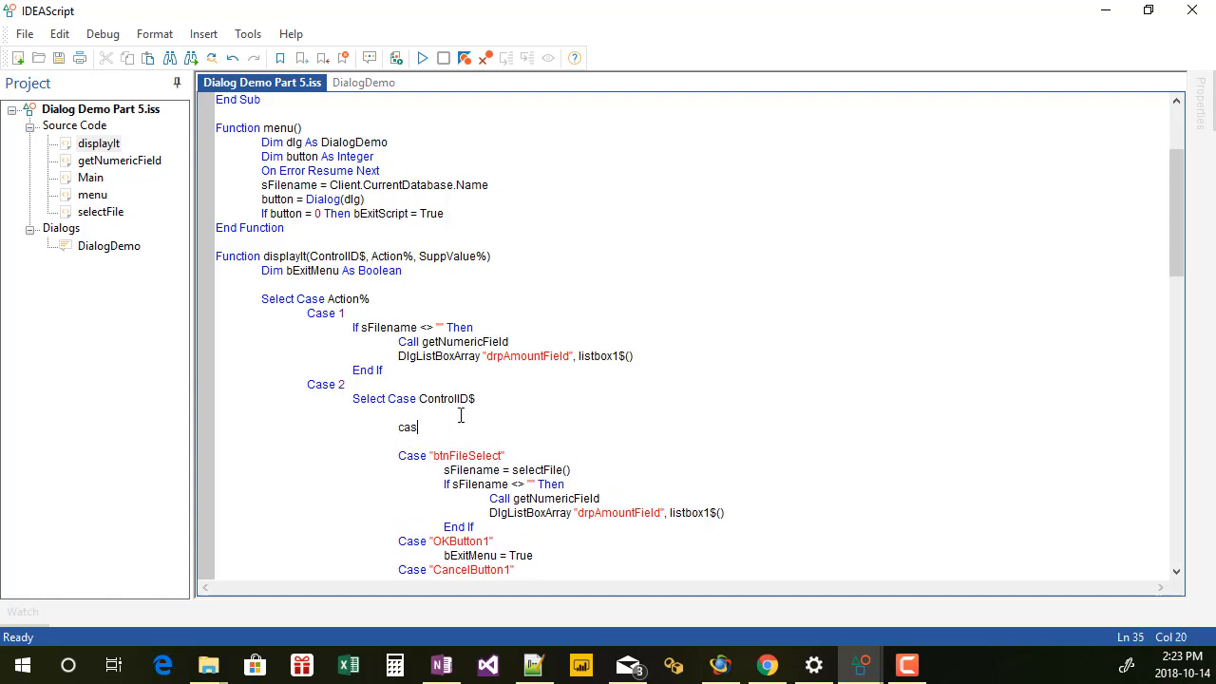
type("e \"")
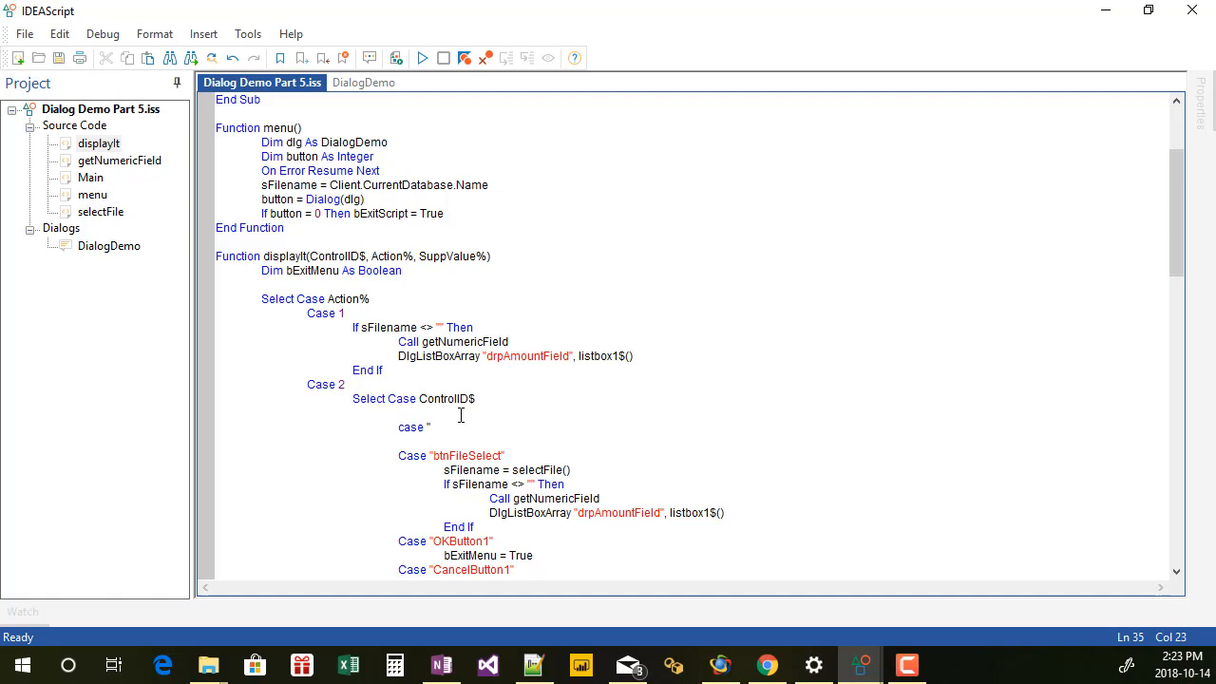
type("chkAPSelA")
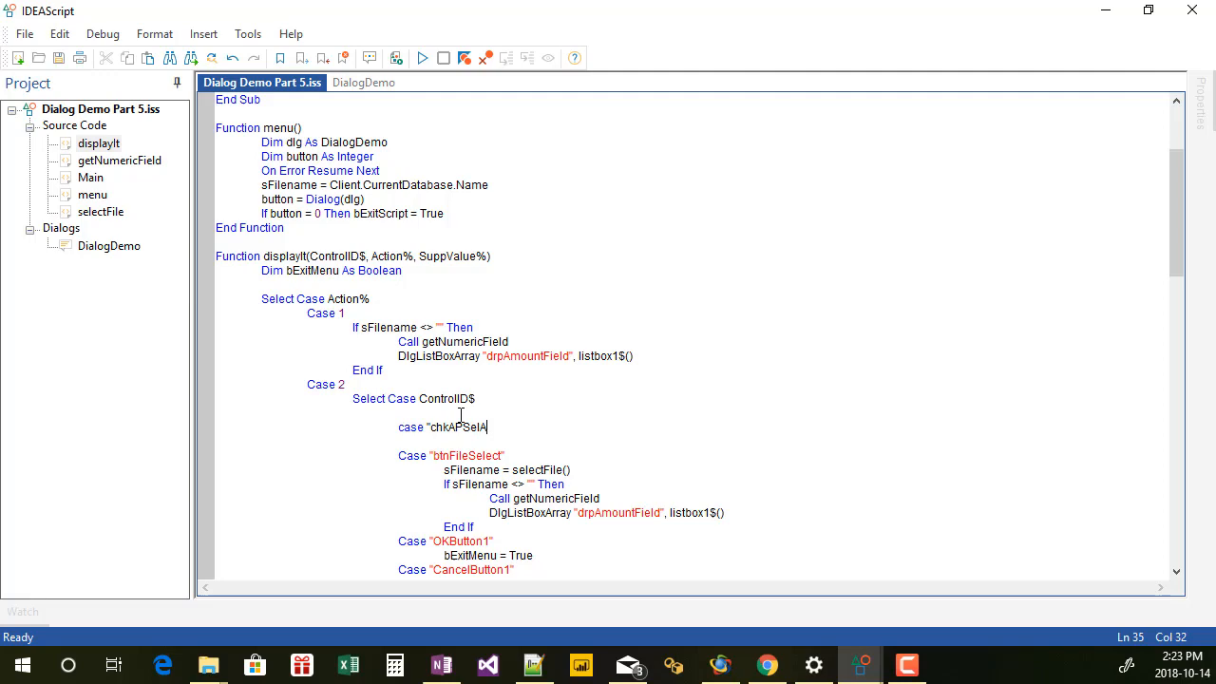
type("ll\"")
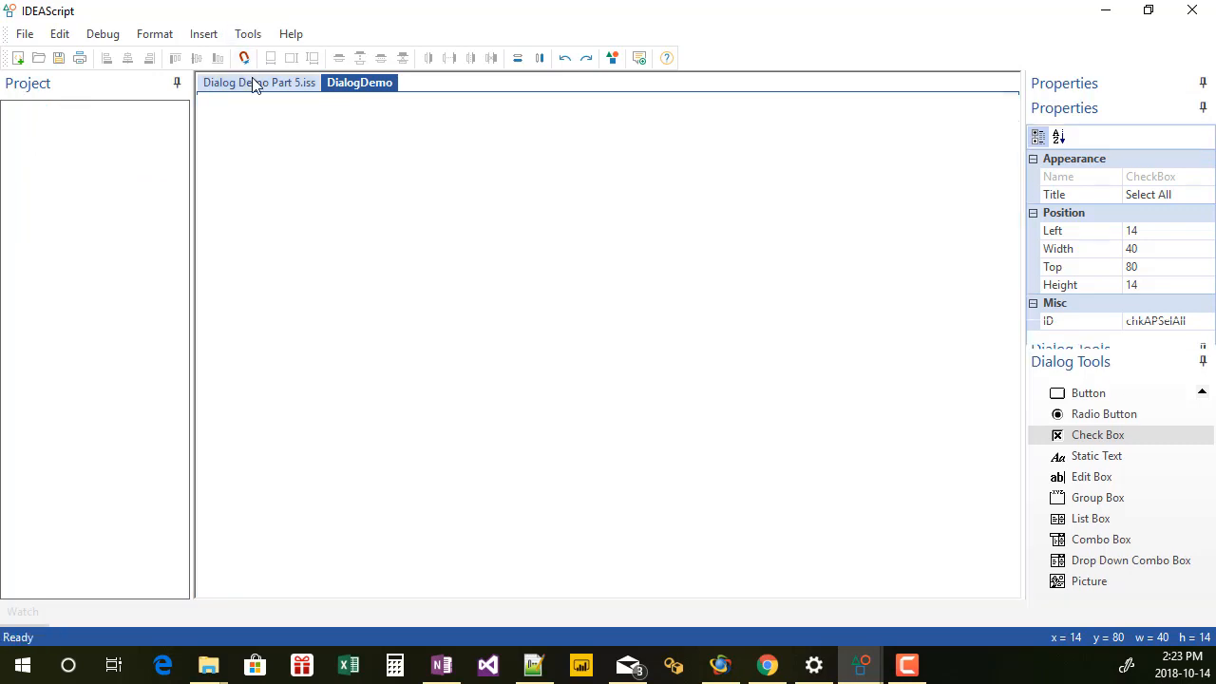
left_click(259, 84)
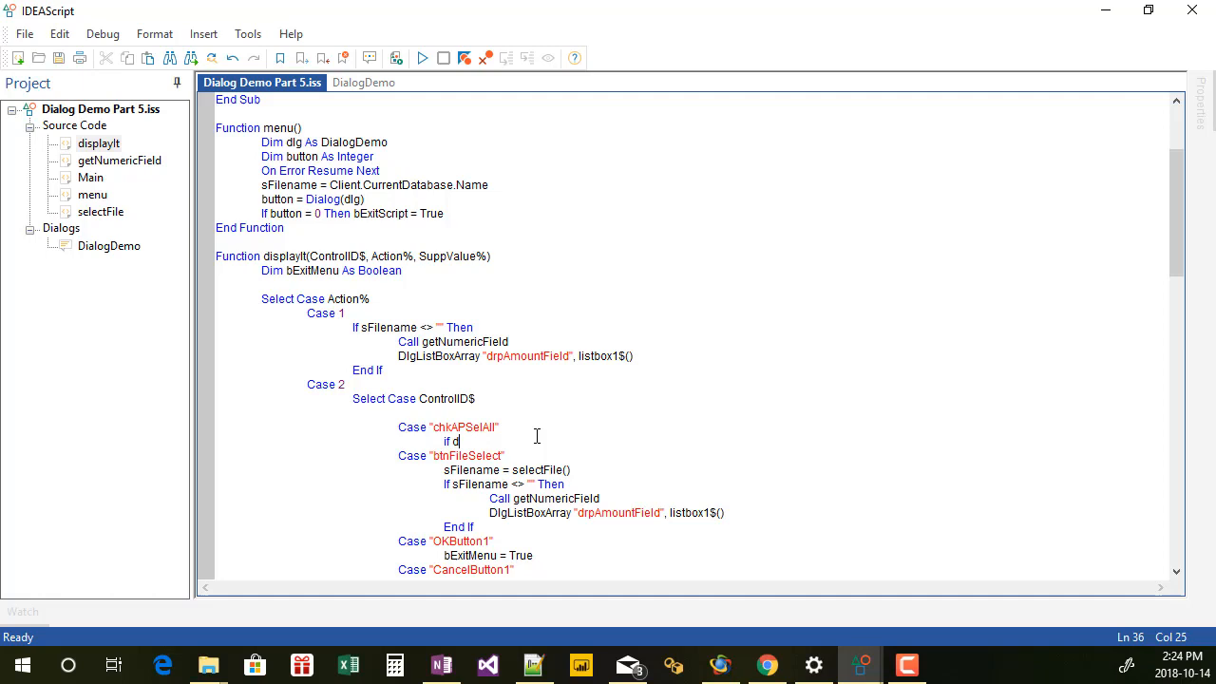
Add an If on DlgValue("chkAPSelAll") that sets chkValue to 1 or 0
type("lgVal")
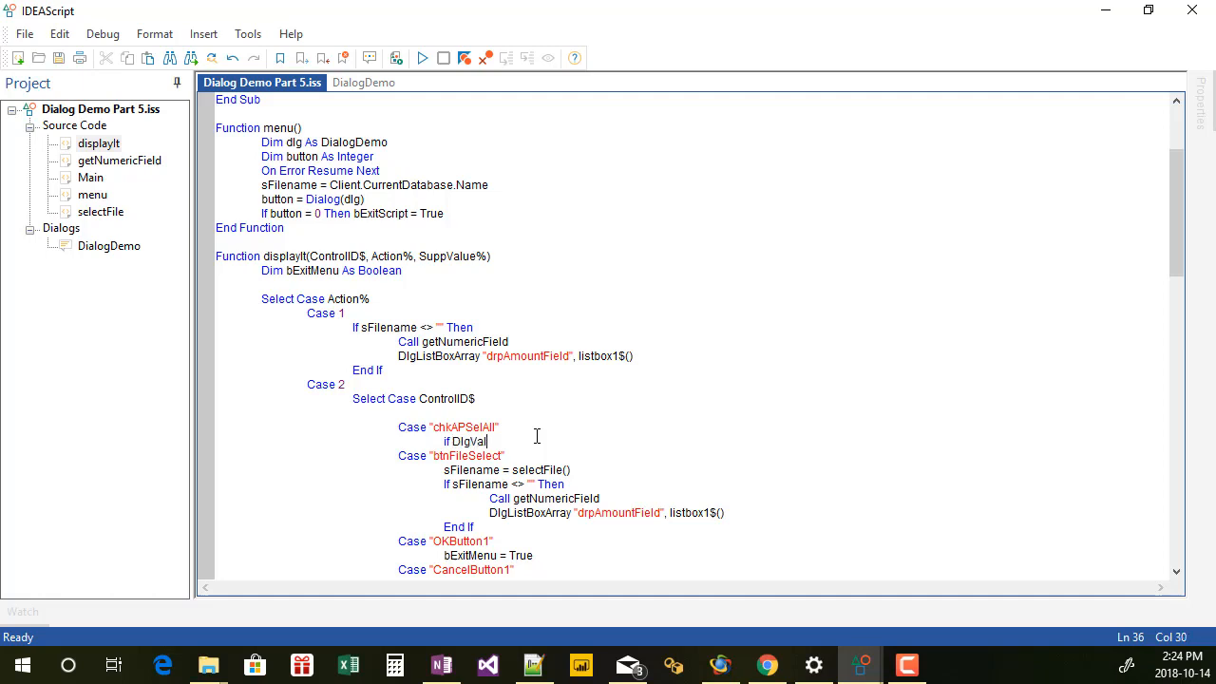
type("ue(")
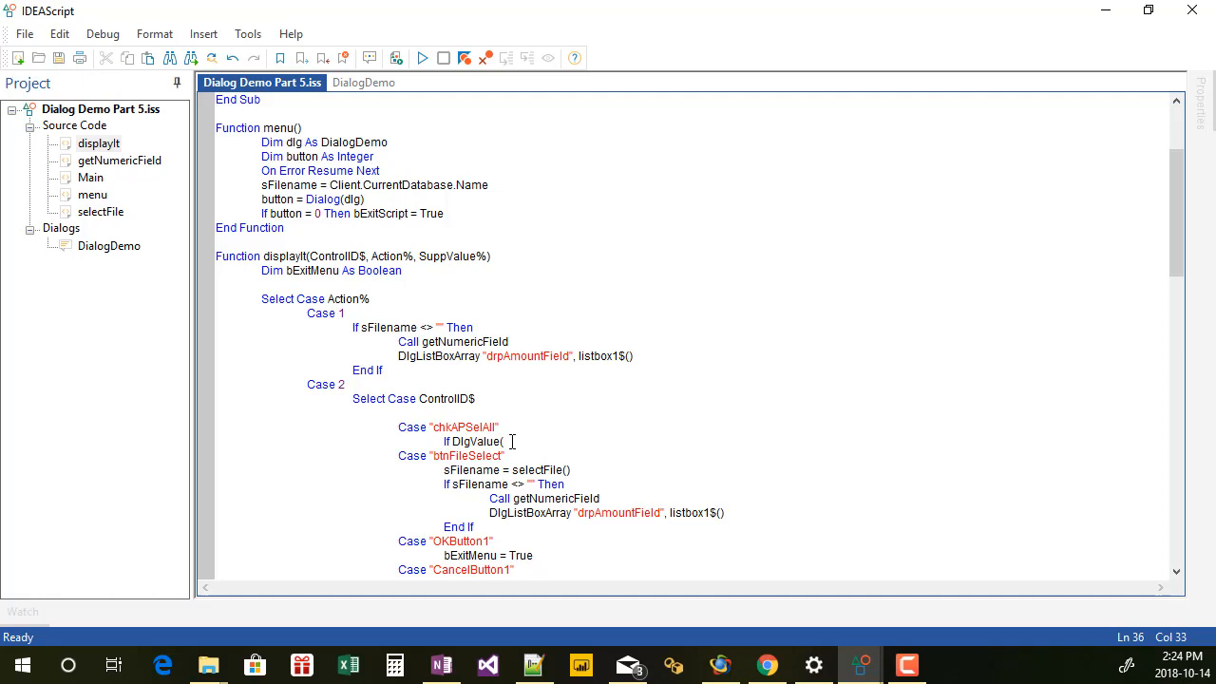
type("\"chkAPSelAll\"")
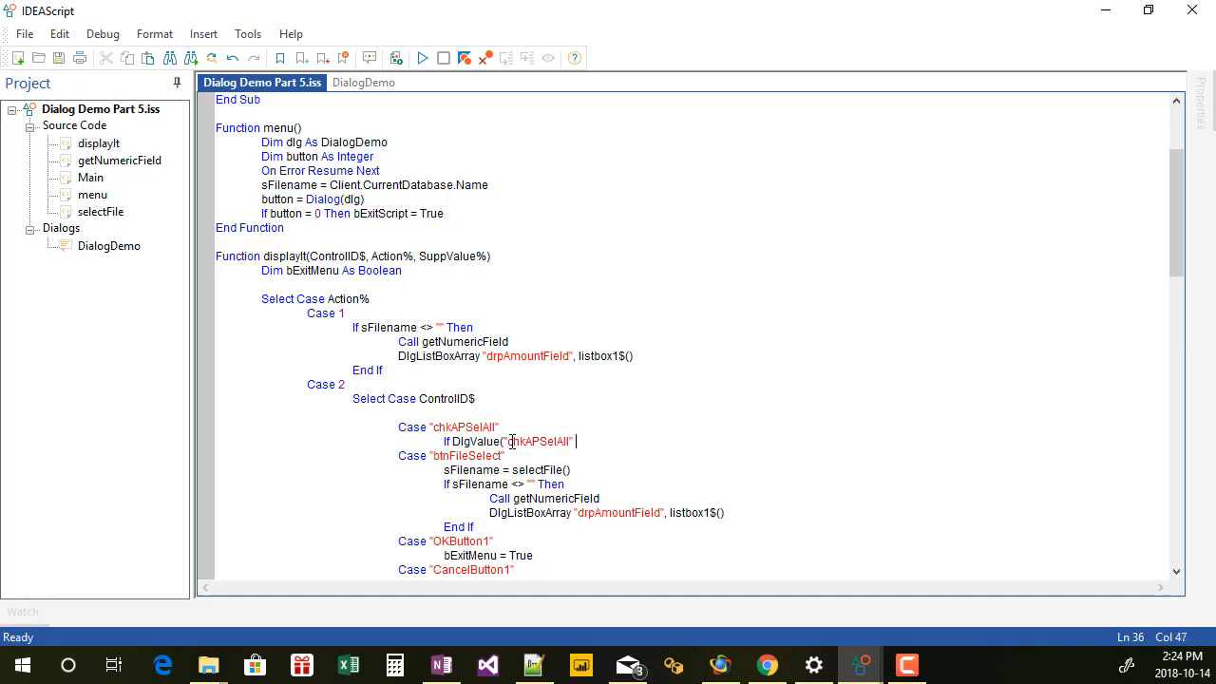
type("then")
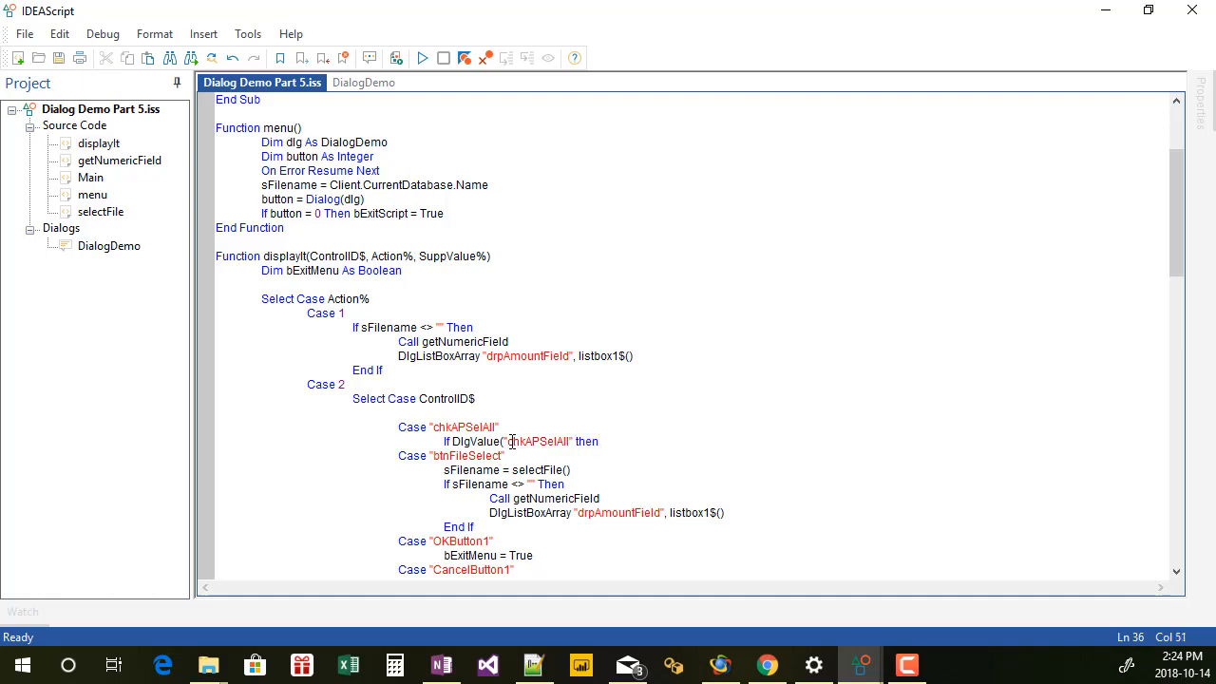
left_click(574, 441)
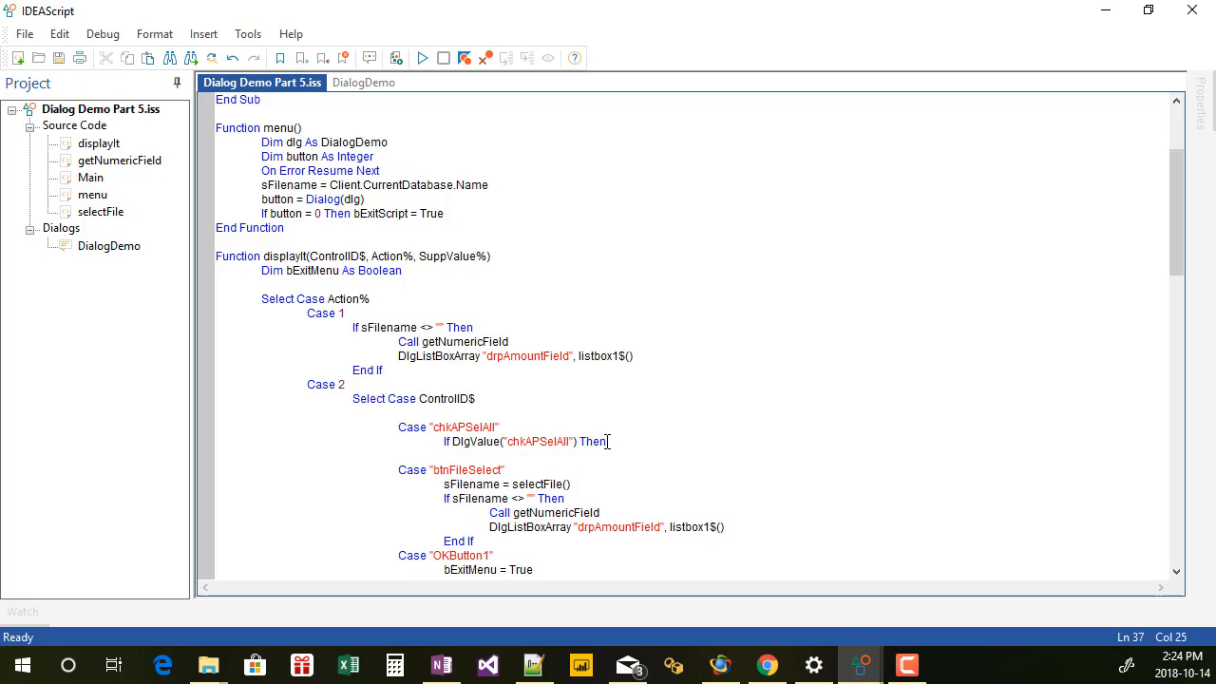
type("chkValue = 1")
type("chkValue = 0")
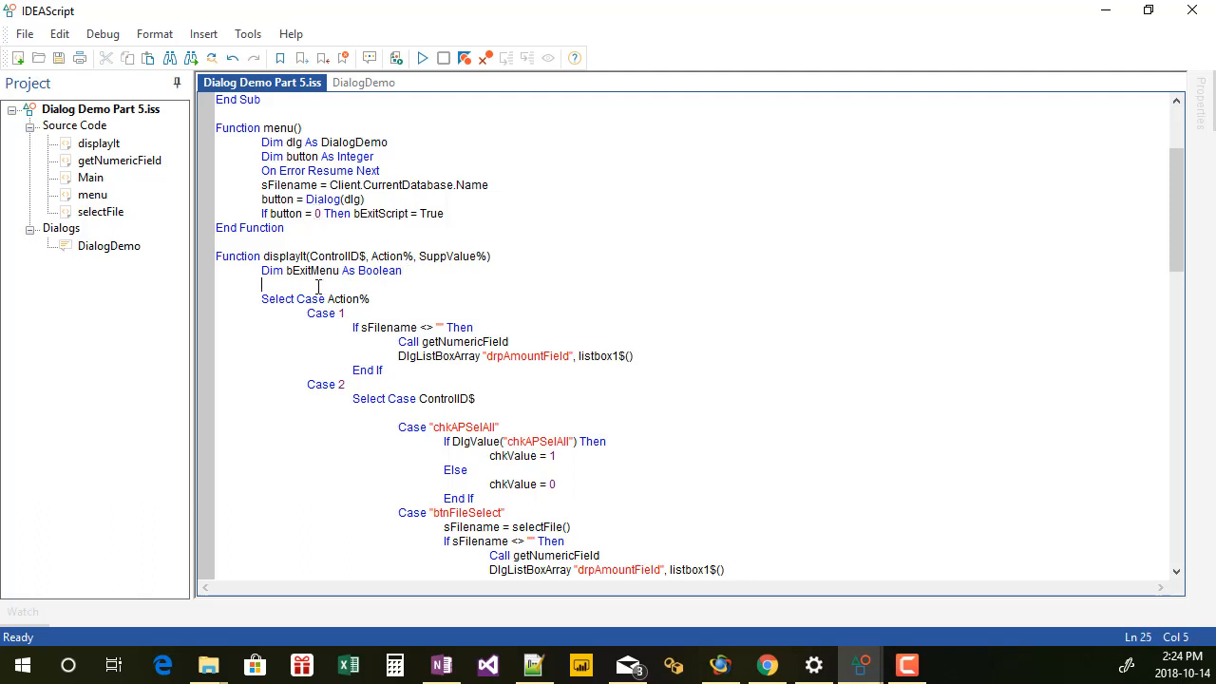
Declare chkValue As Integer in the displayIt function
type("dim chkValue as")
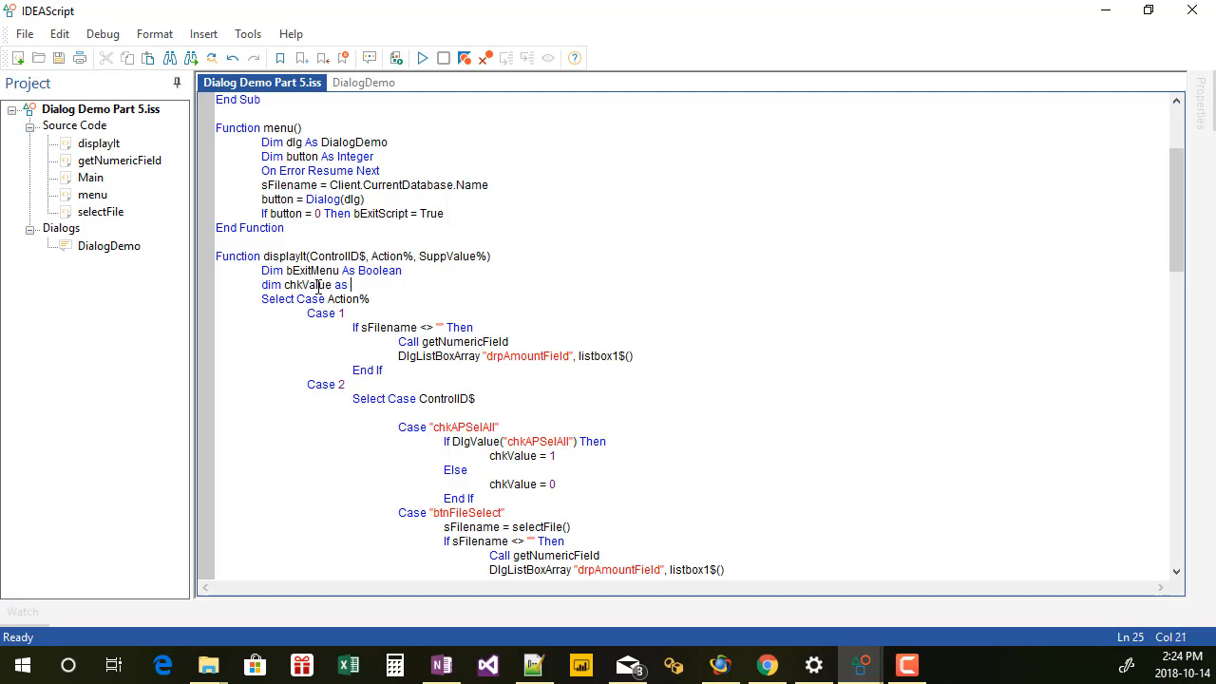
type("integer")
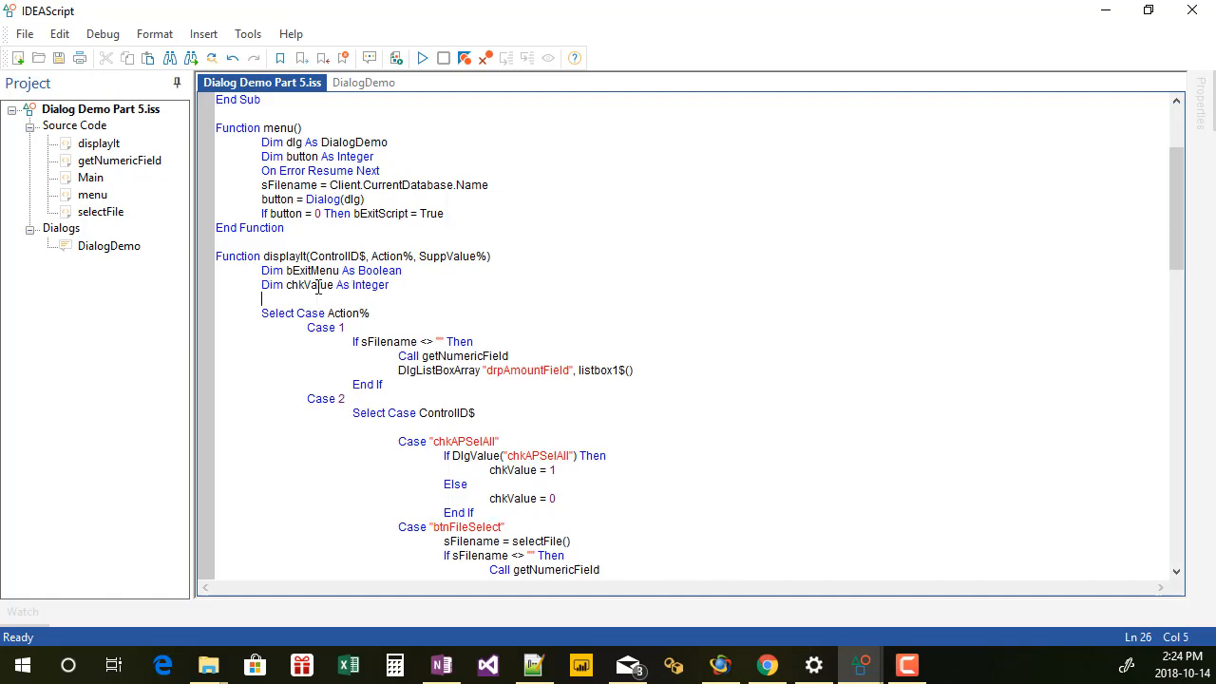
scroll("down", 3)
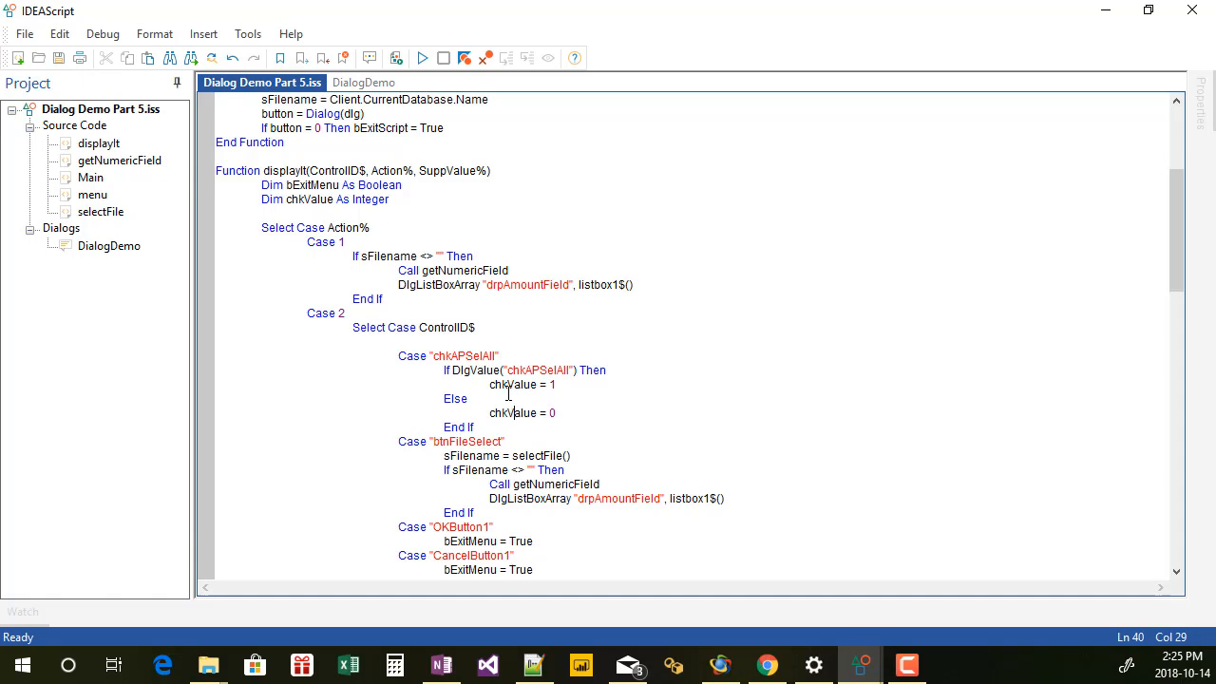
mouse_move(517, 412)
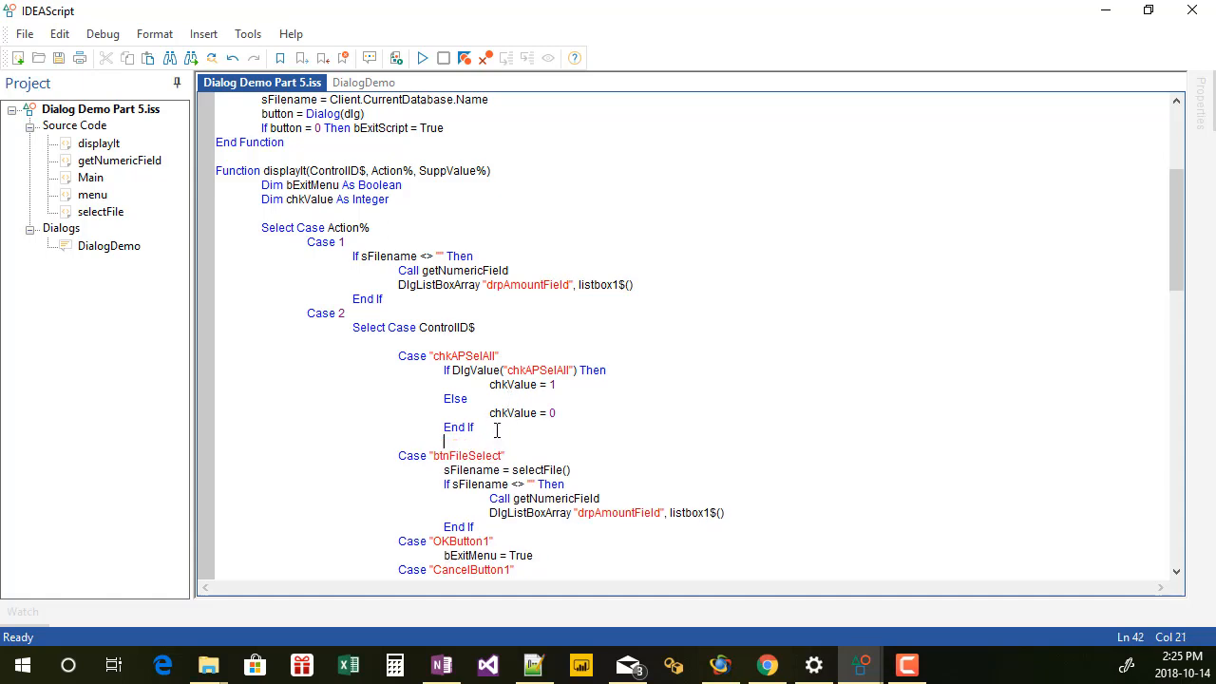
left_click(360, 84)
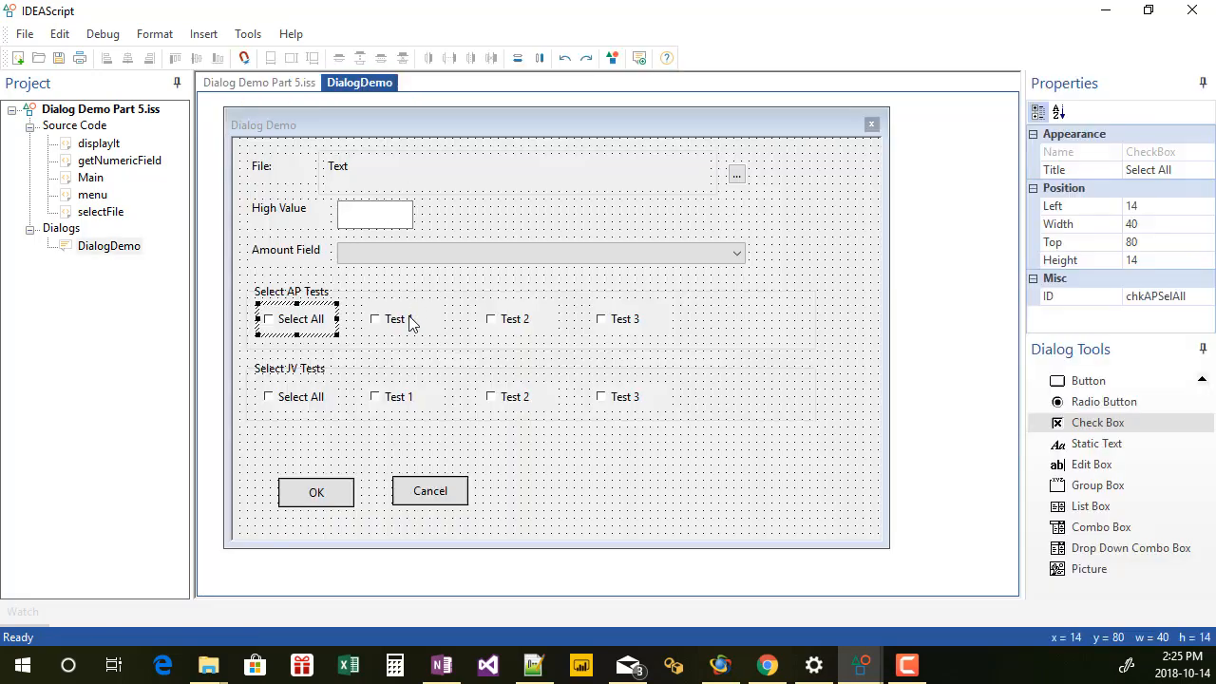
left_click(395, 320)
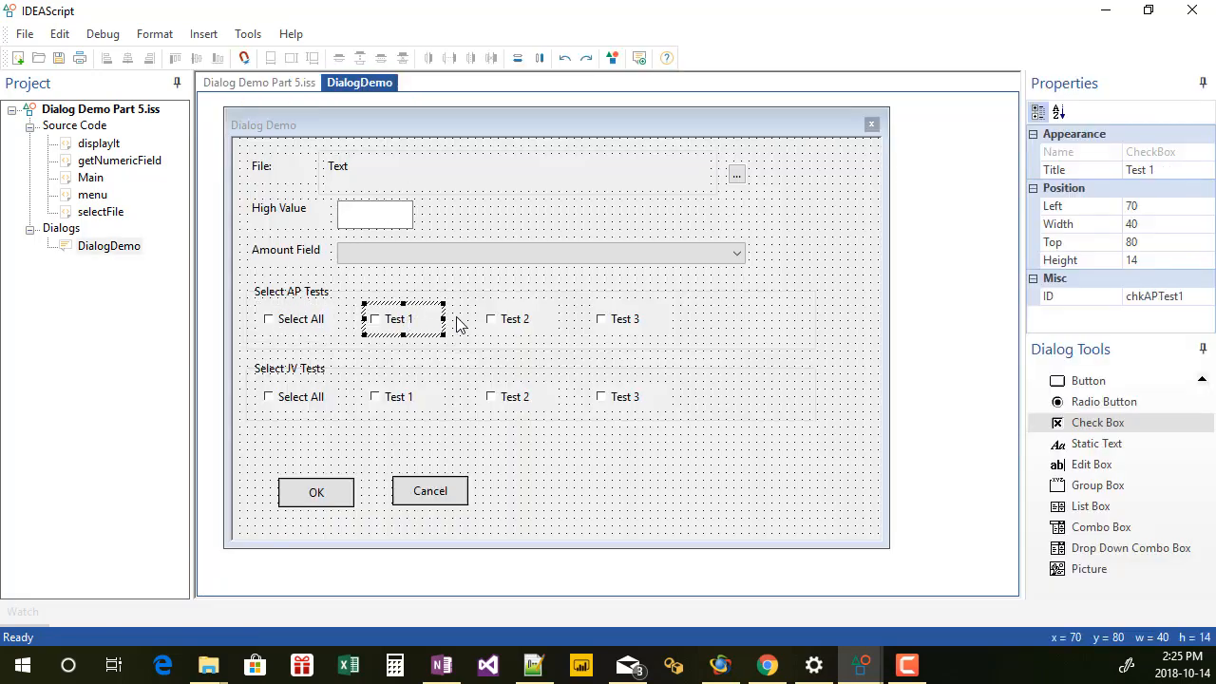
left_click(625, 319)
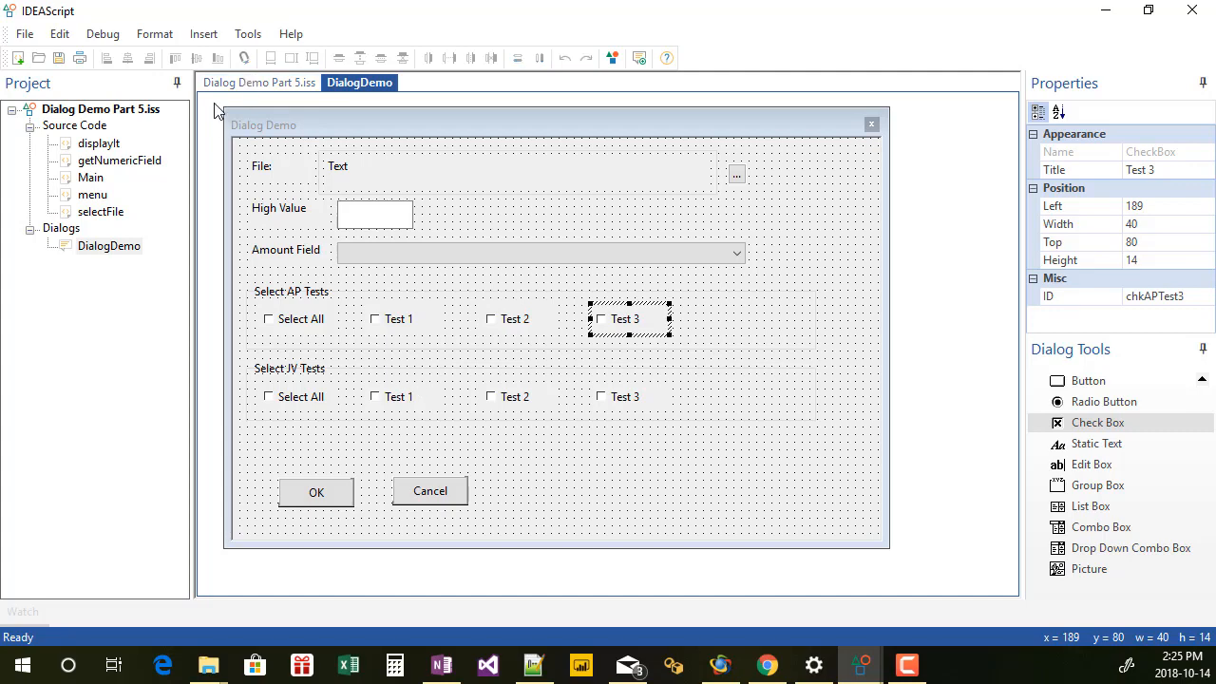
left_click(258, 83)
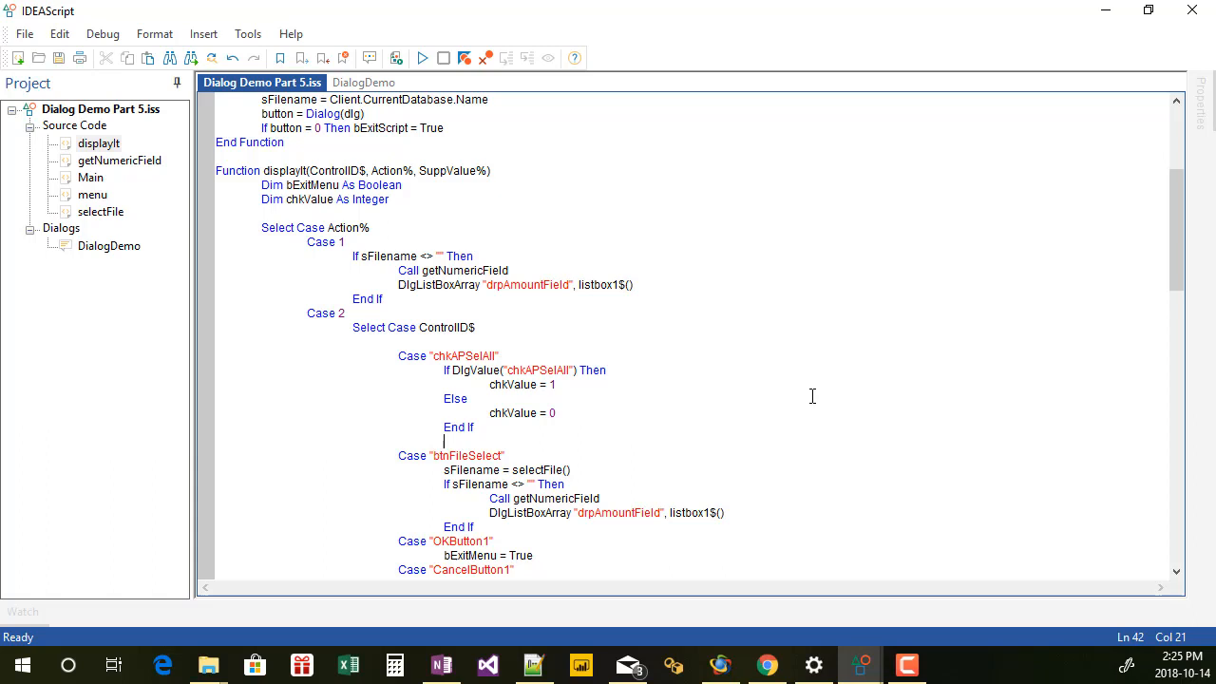
Start a For i = 1 To 3 loop with a DlgValue call in the chkAPSelAll case
type("for 1")
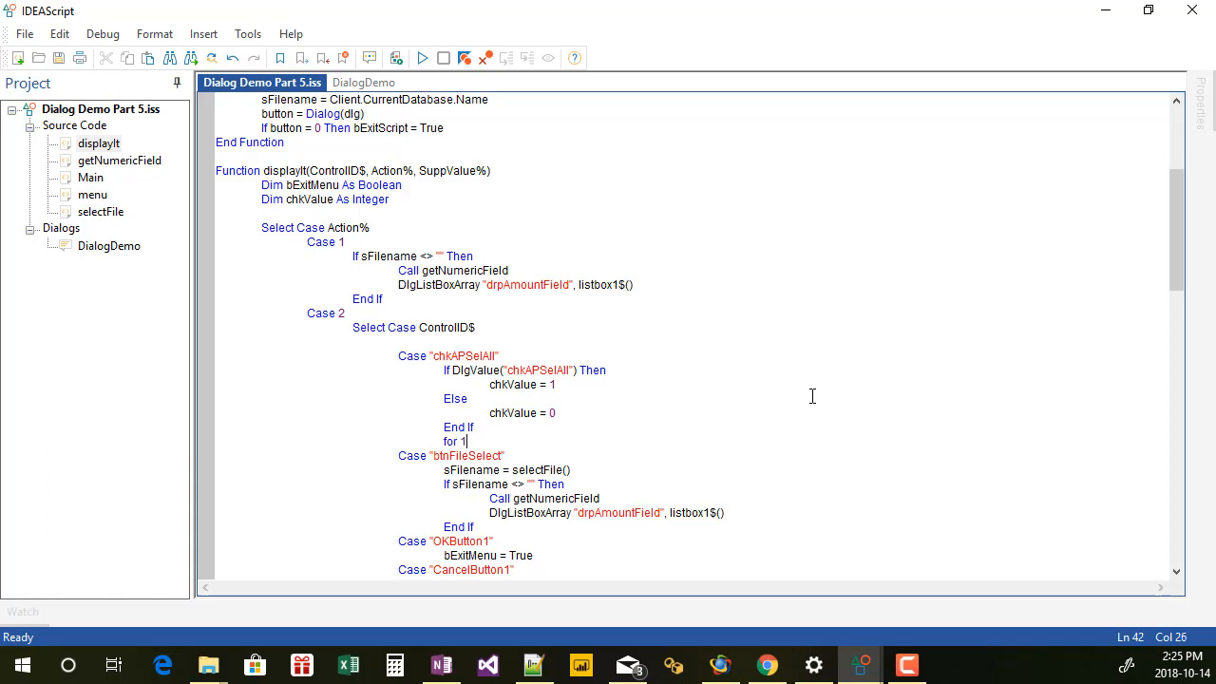
type("i = 1 to")
type("next i")
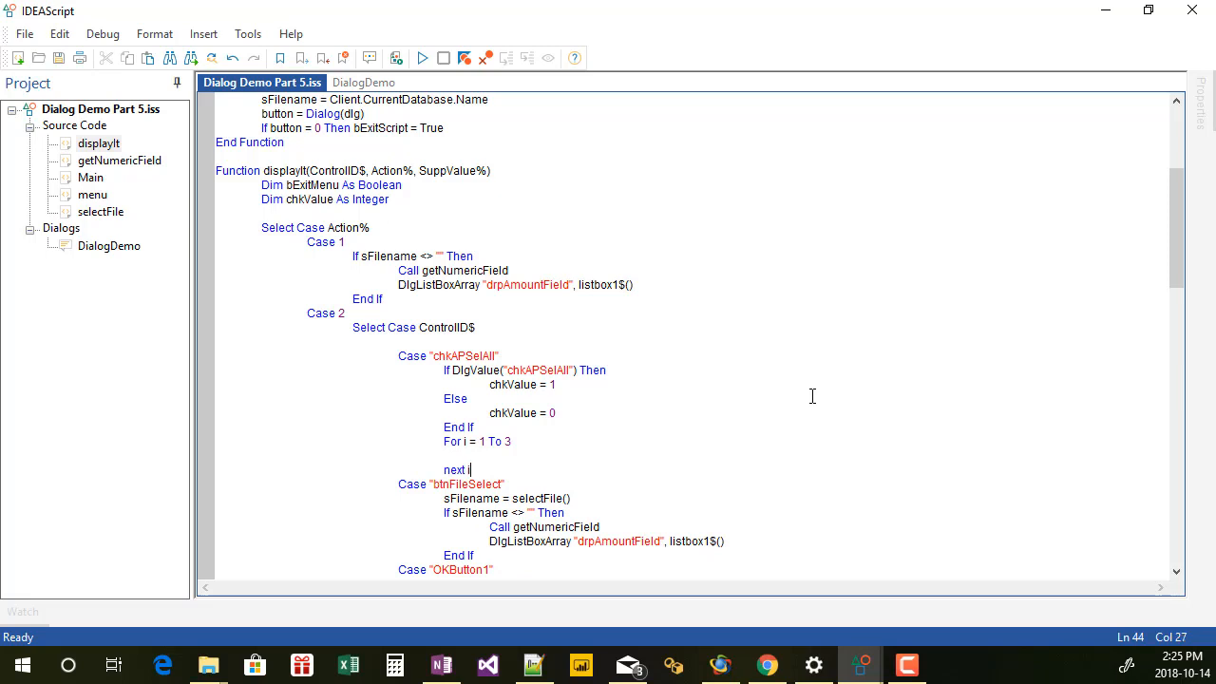
type("dl")
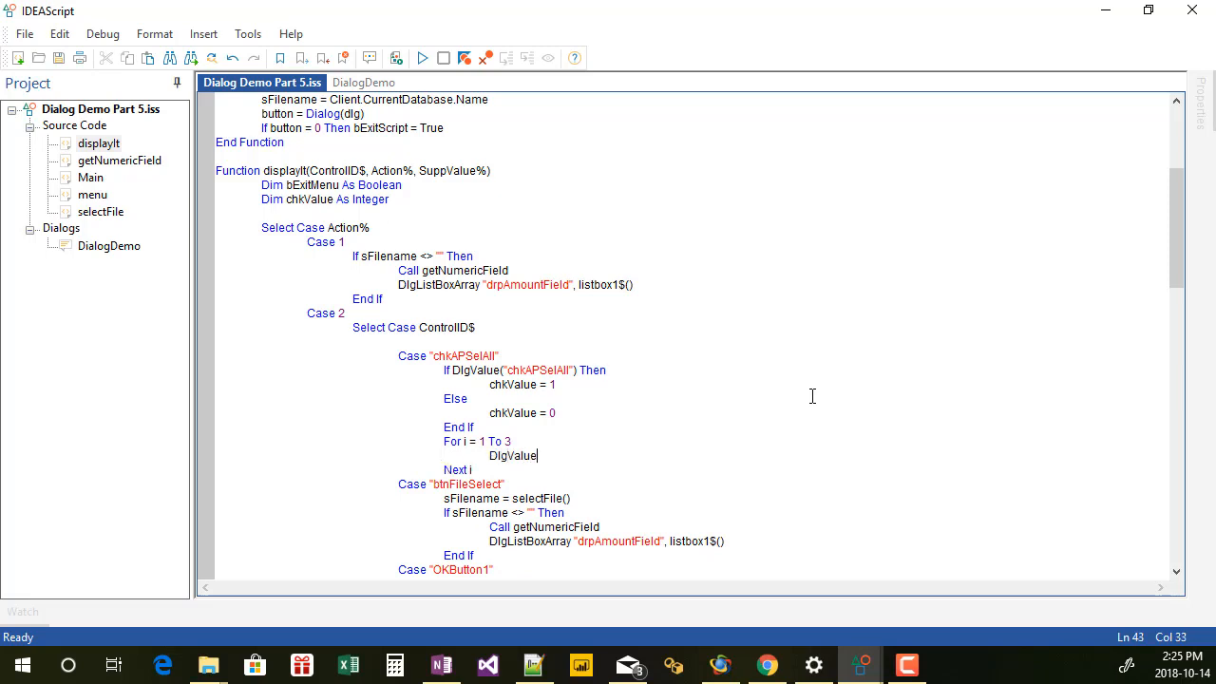
type("(\"")
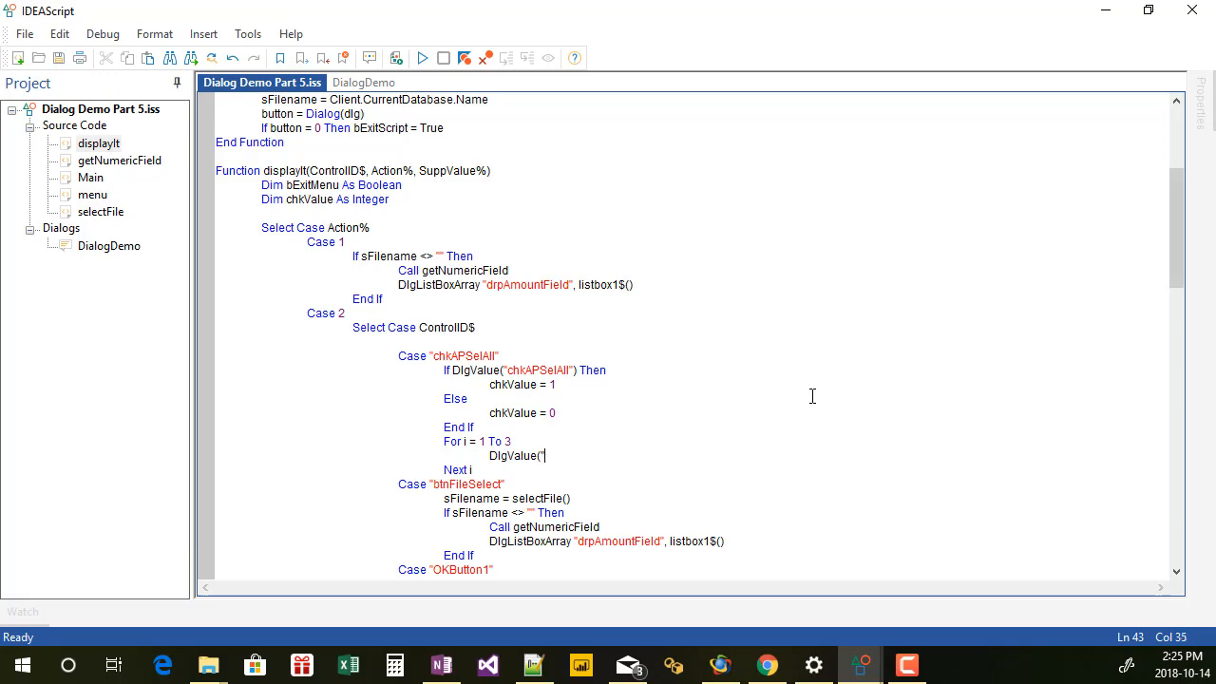
Look up the chkAPTest1 ID on the DialogDemo design and set DlgValue "chkAPTest" & i to chkValue
left_click(359, 84)
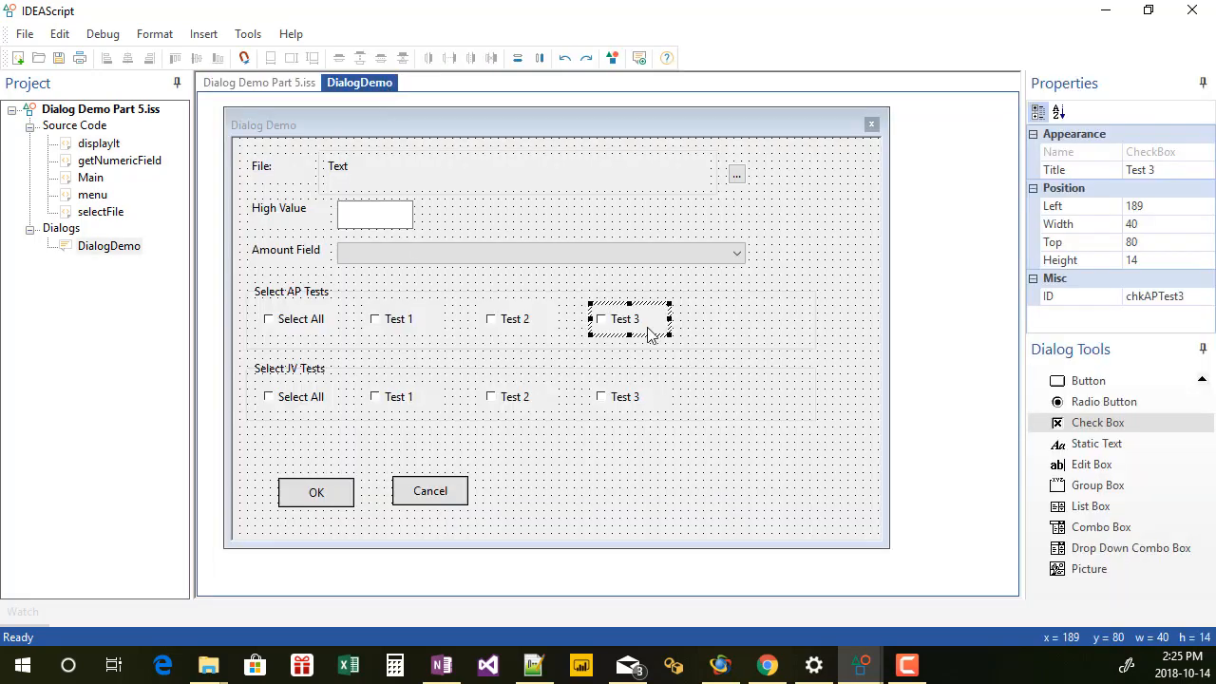
left_click(399, 320)
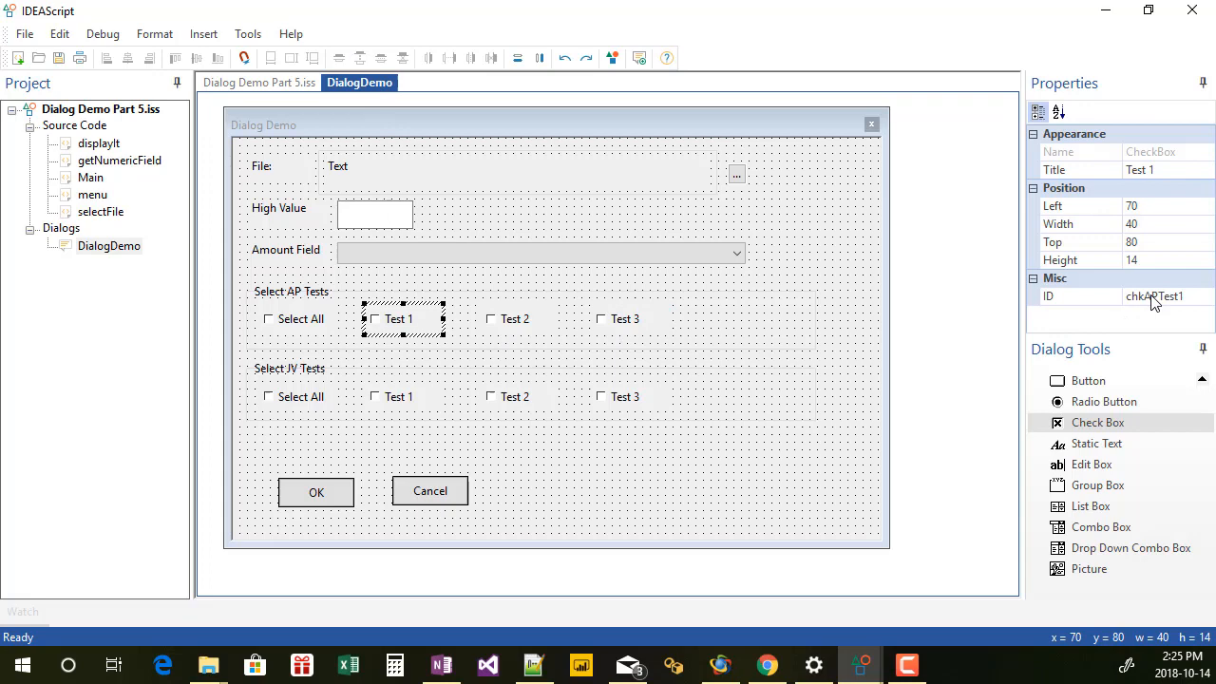
left_click(258, 84)
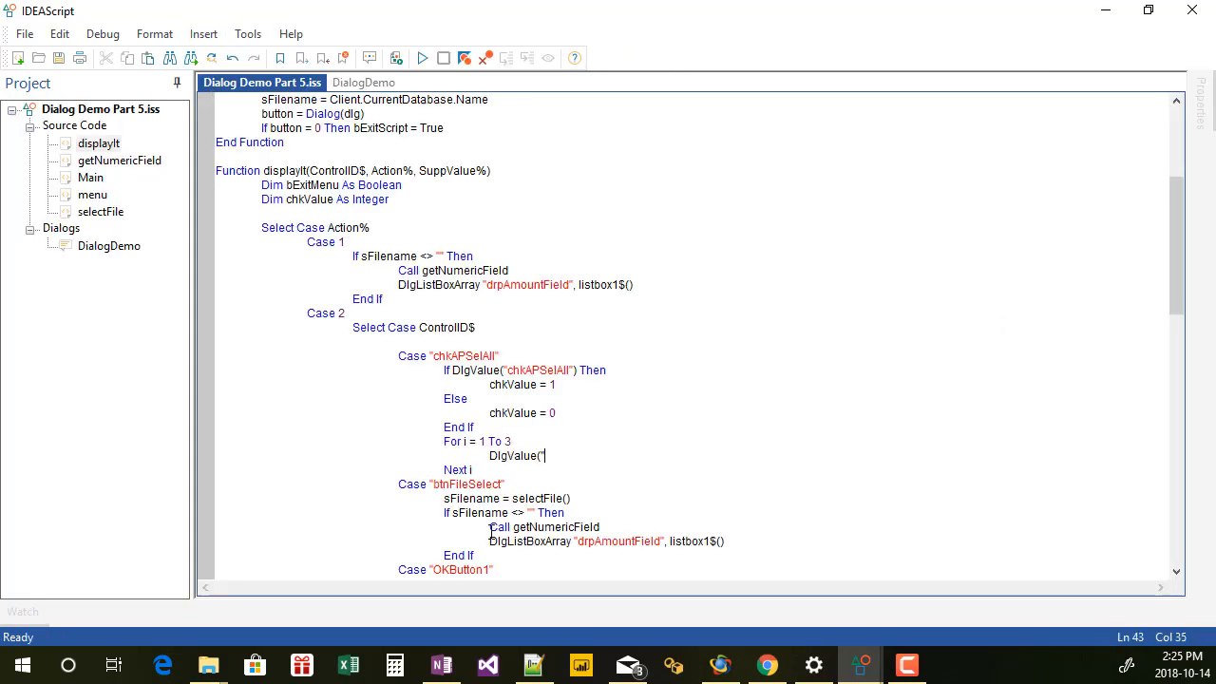
type("chkAPTest1")
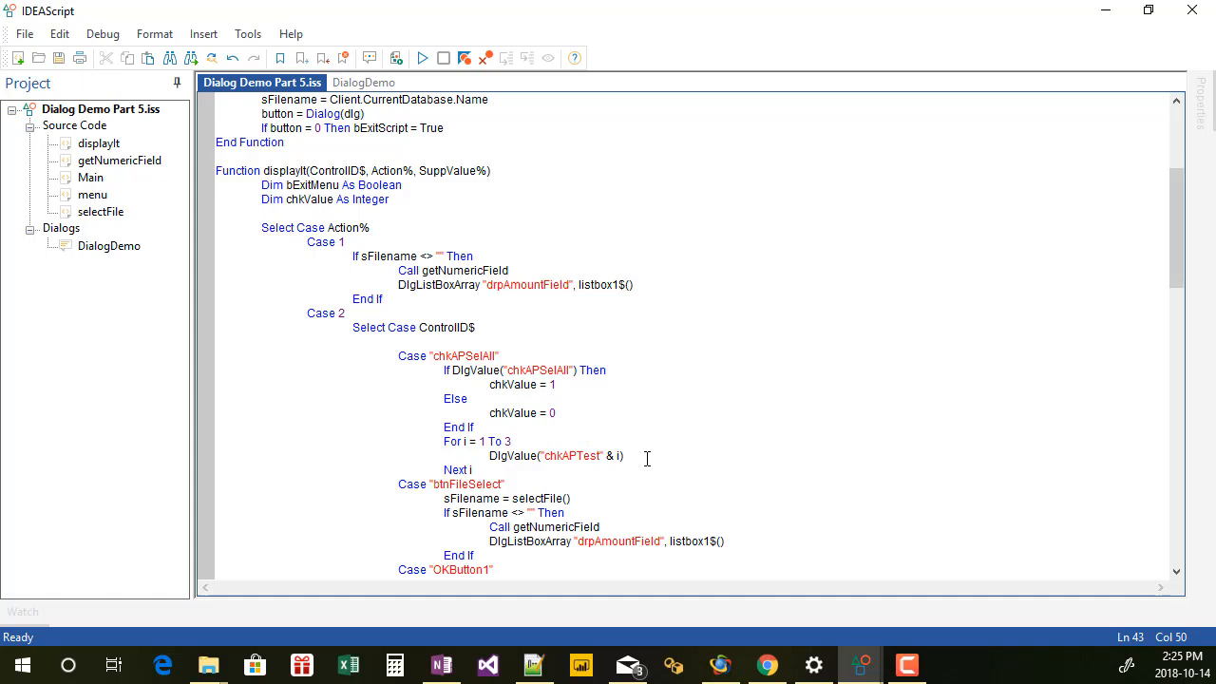
type(", chkVF")
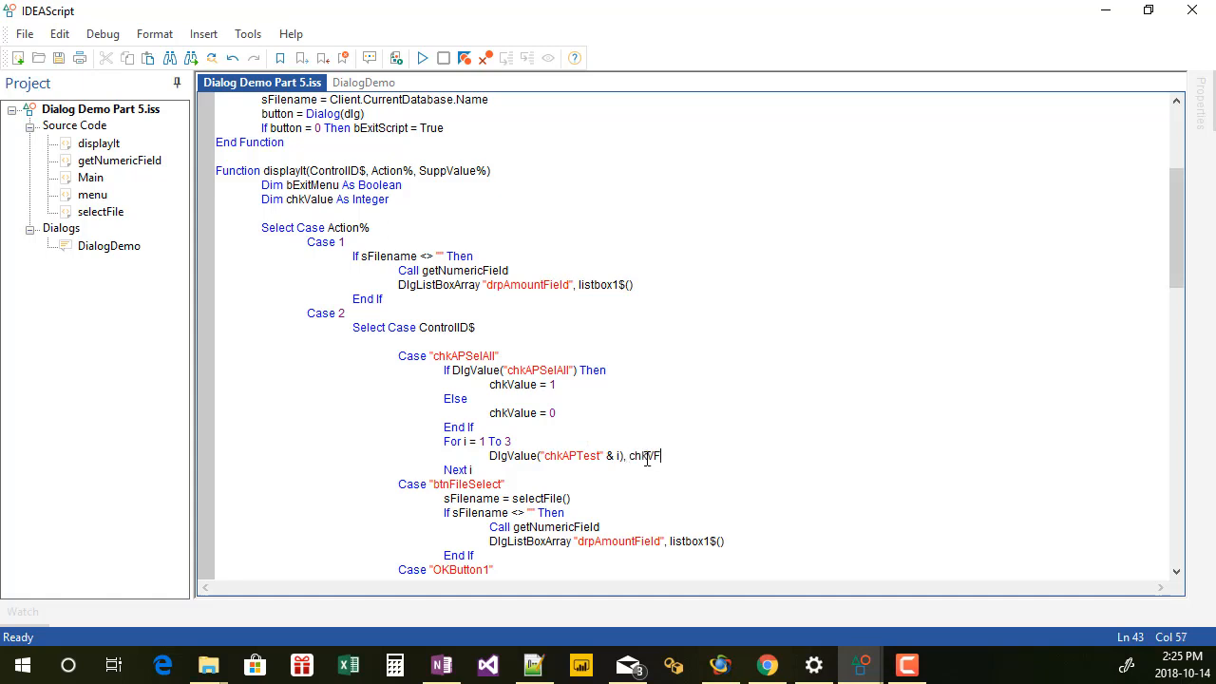
type("lue")
type("Dim i As Integer")
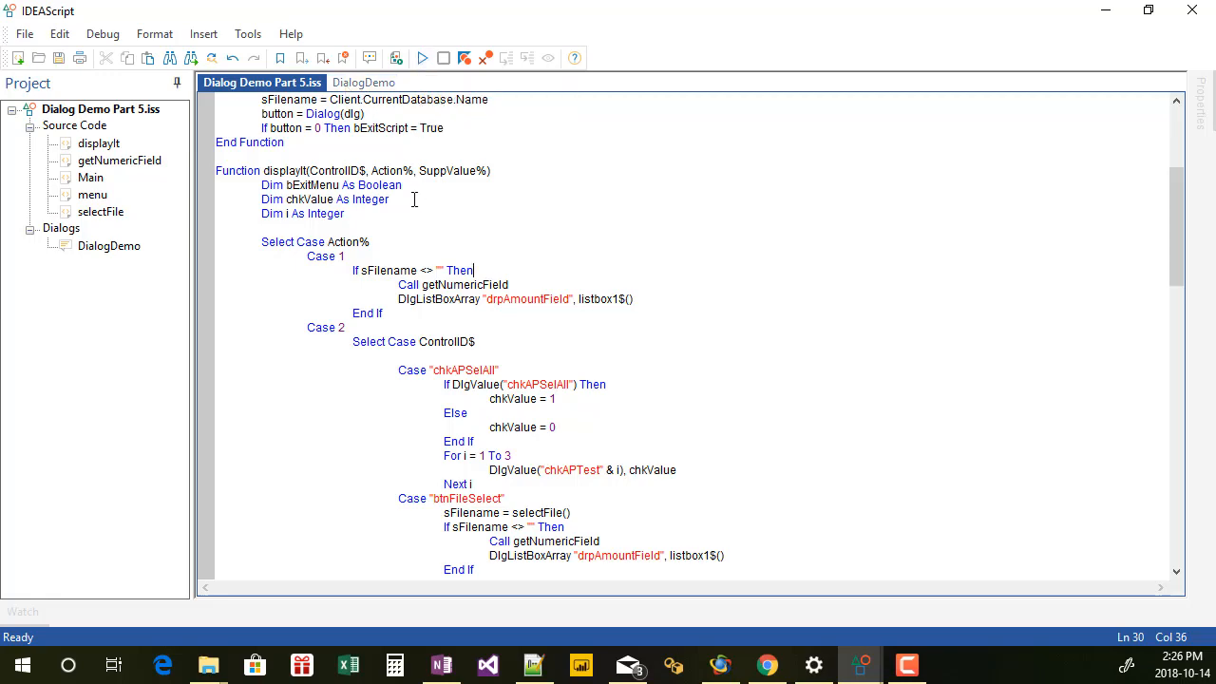
left_click(422, 57)
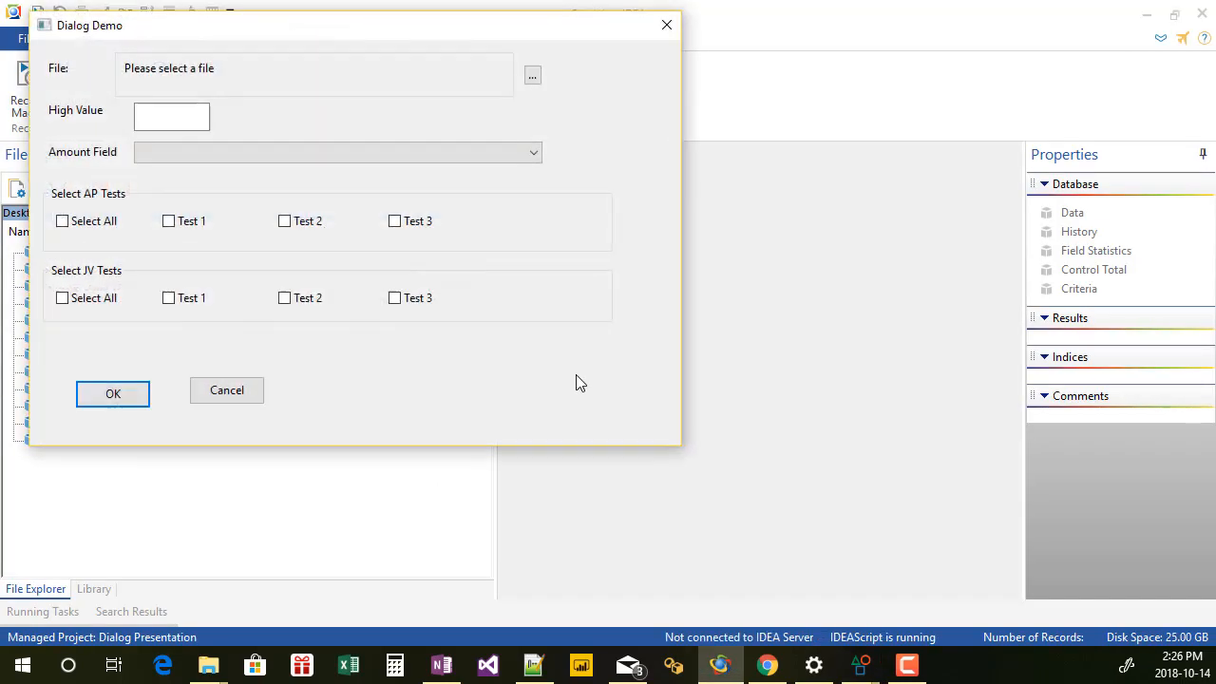
left_click(61, 221)
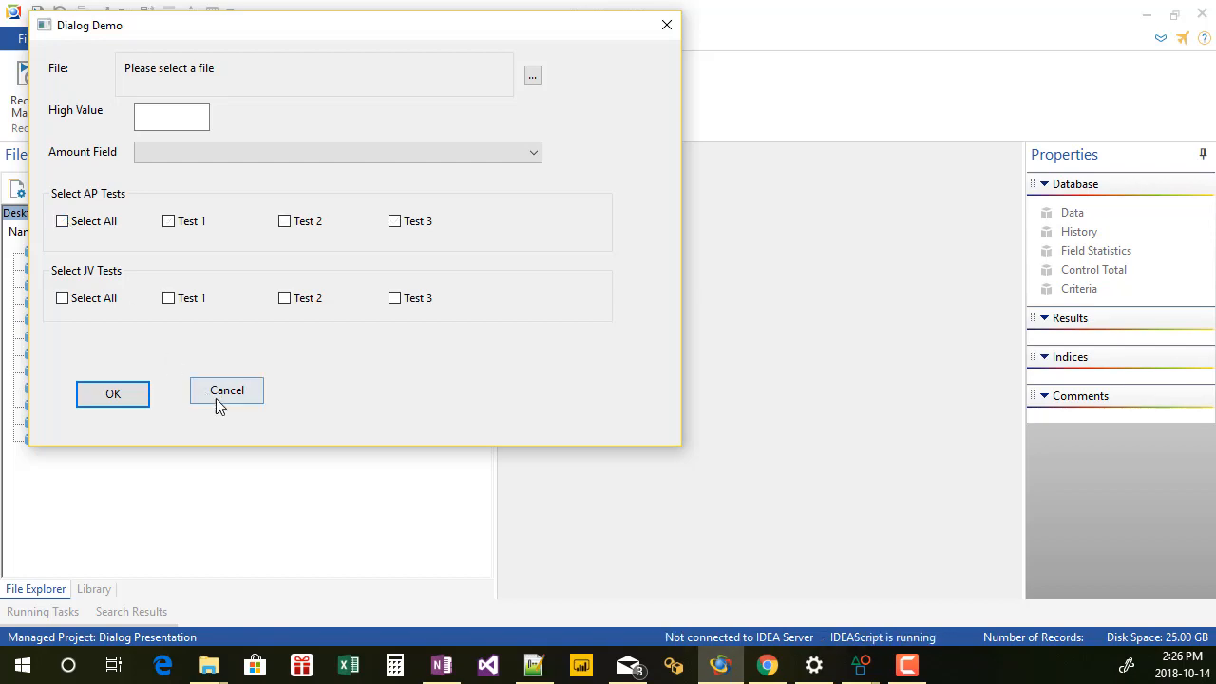
left_click(226, 389)
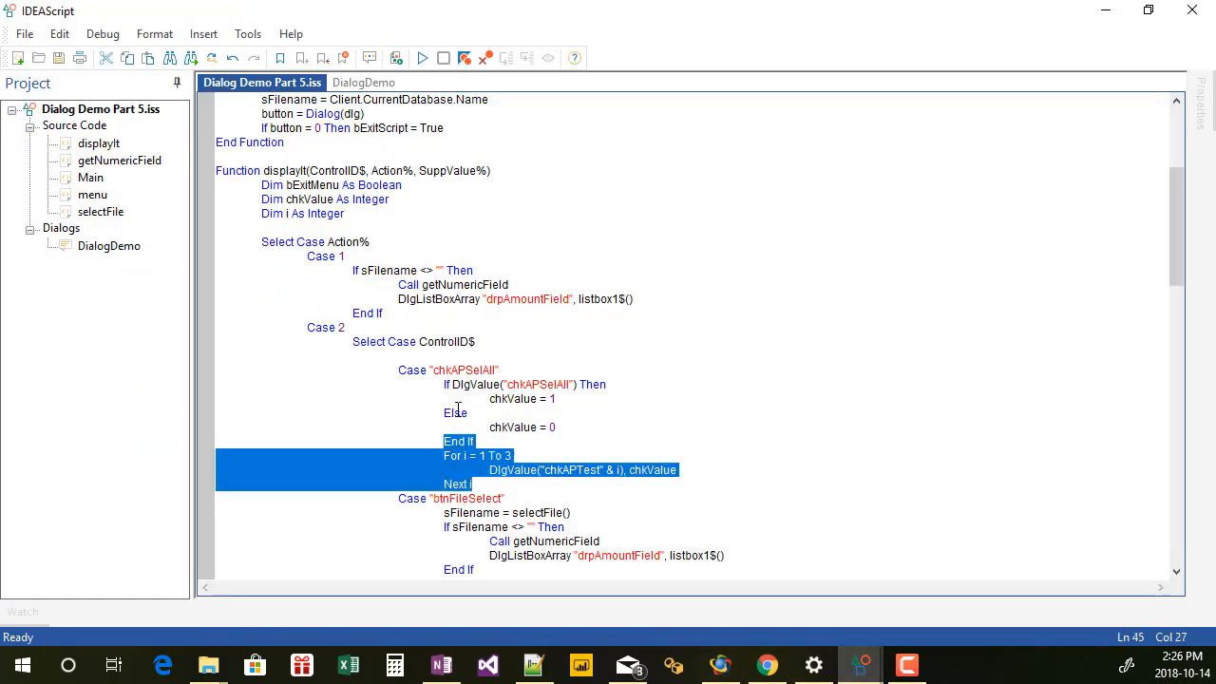
Paste the block as Case "chkJVSelAll" after Next i and edit its checkbox names
left_click(476, 485)
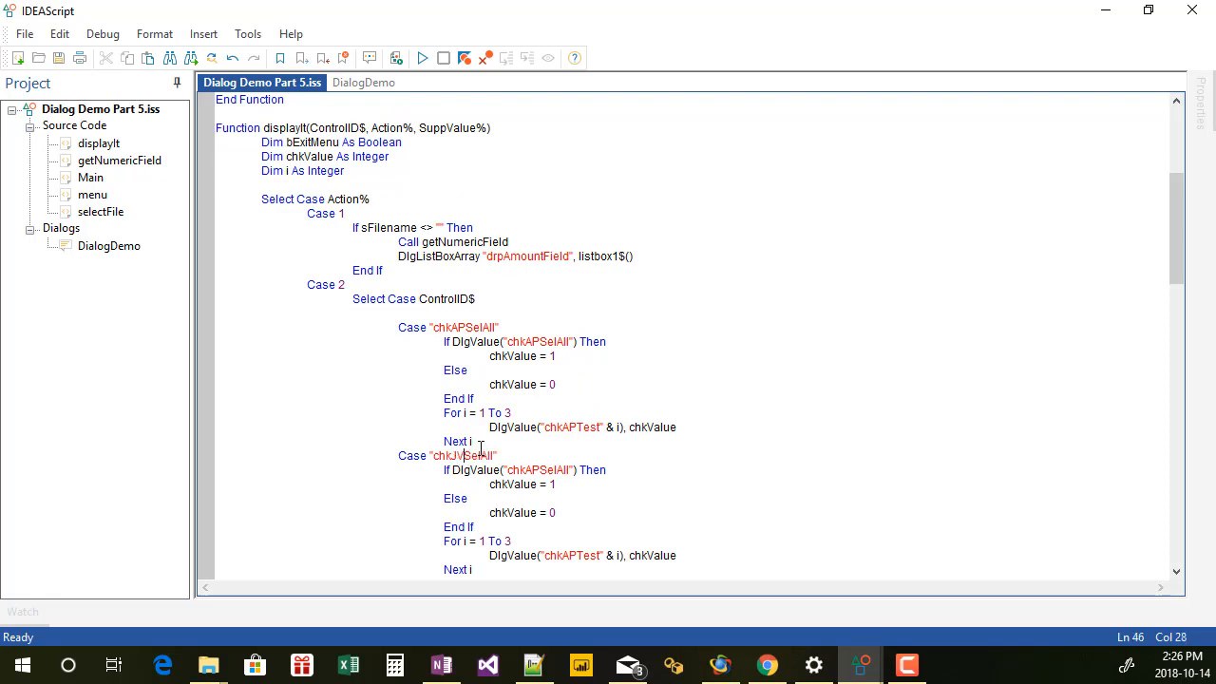
left_click(539, 469)
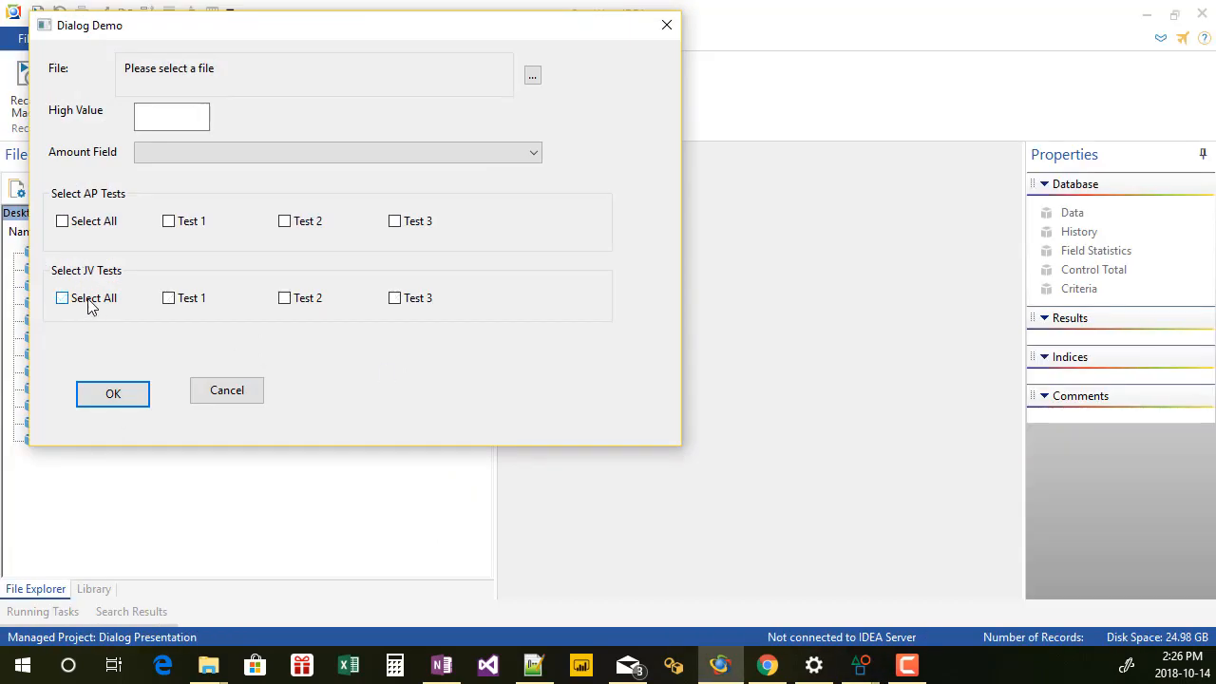
left_click(168, 297)
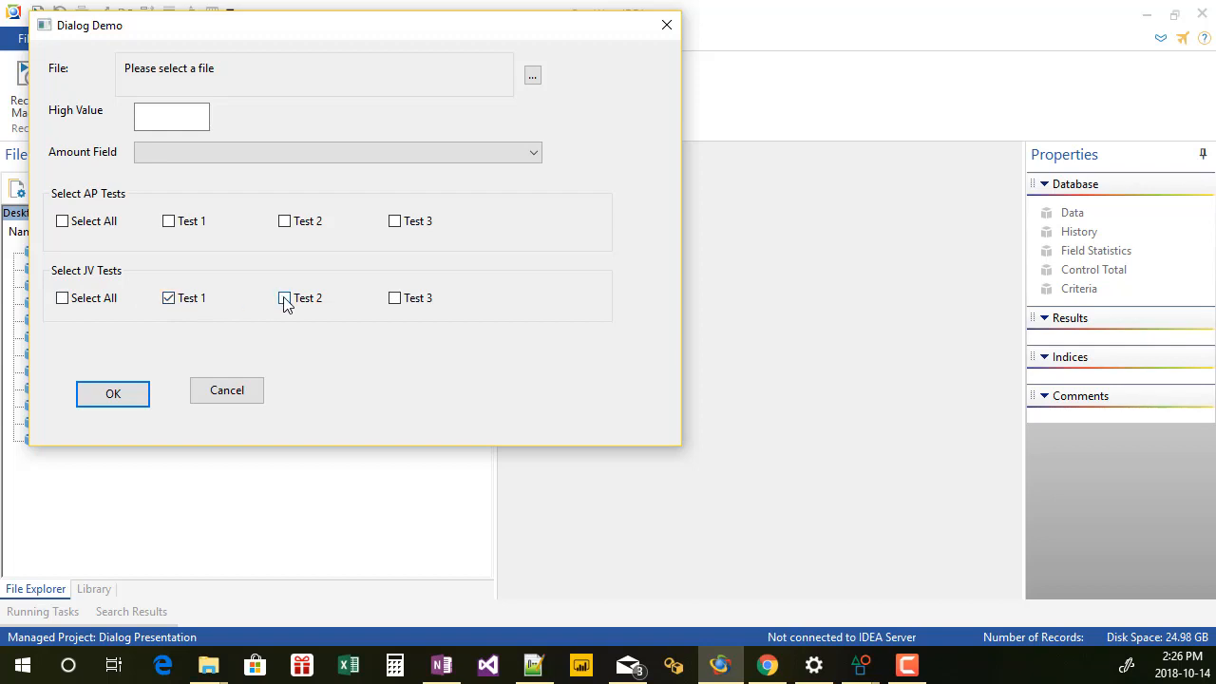
left_click(60, 297)
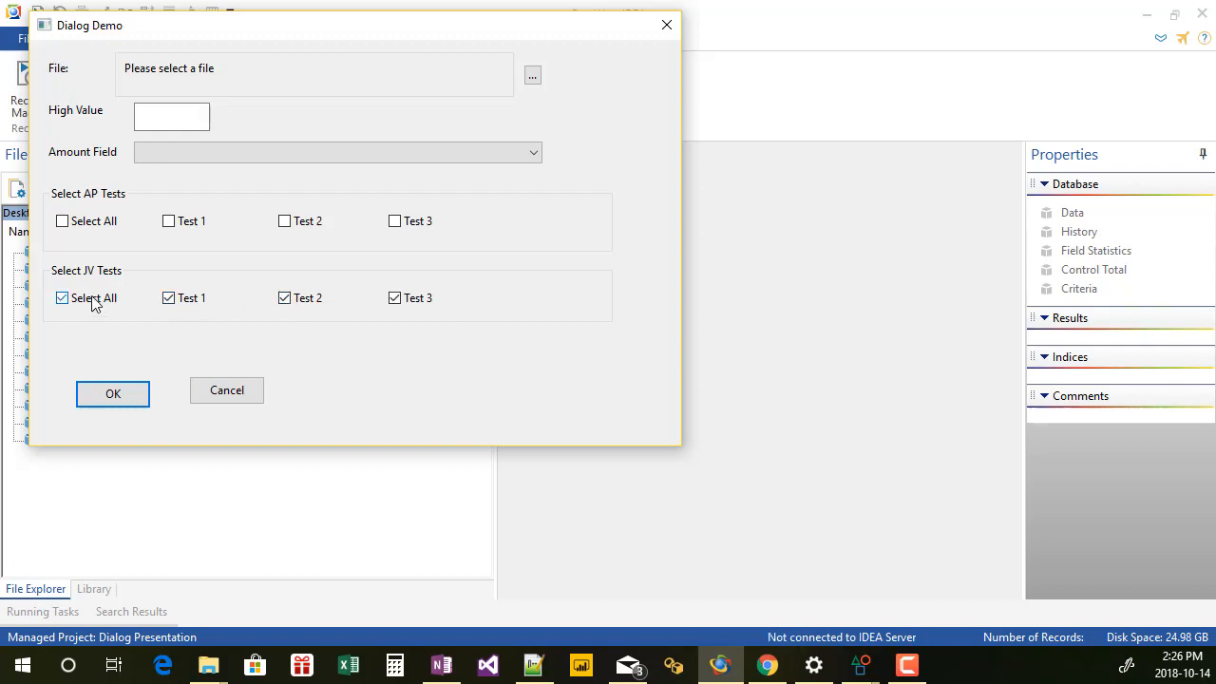
left_click(61, 297)
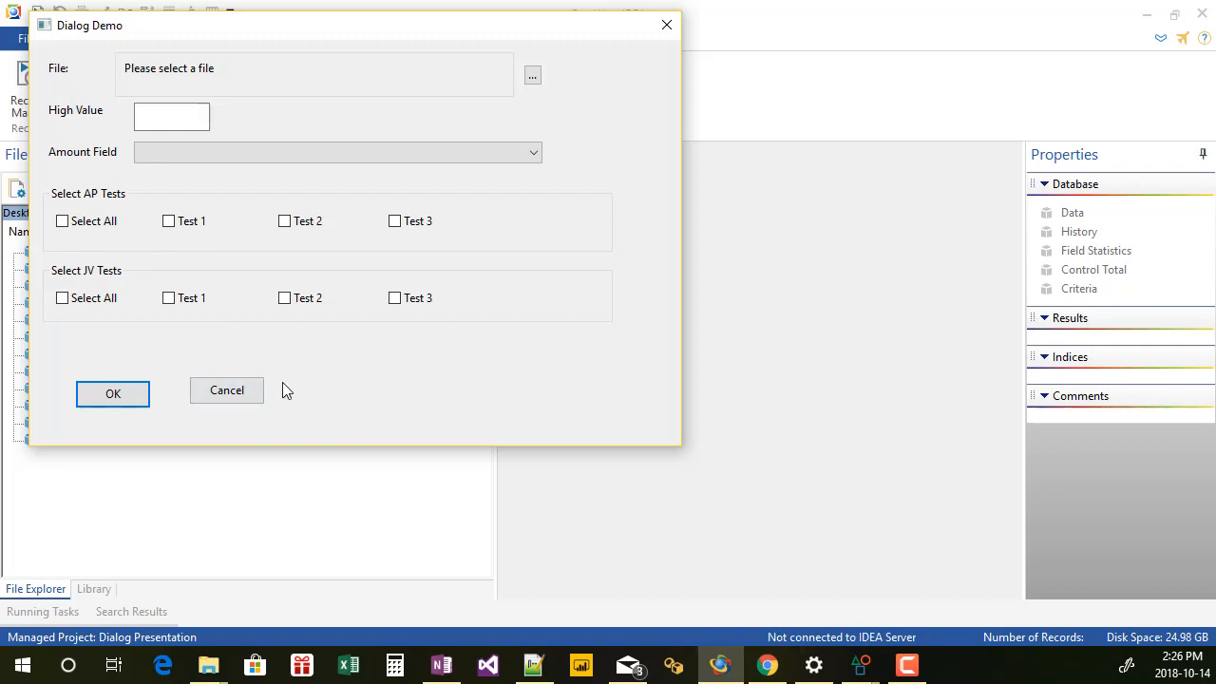
mouse_move(209, 356)
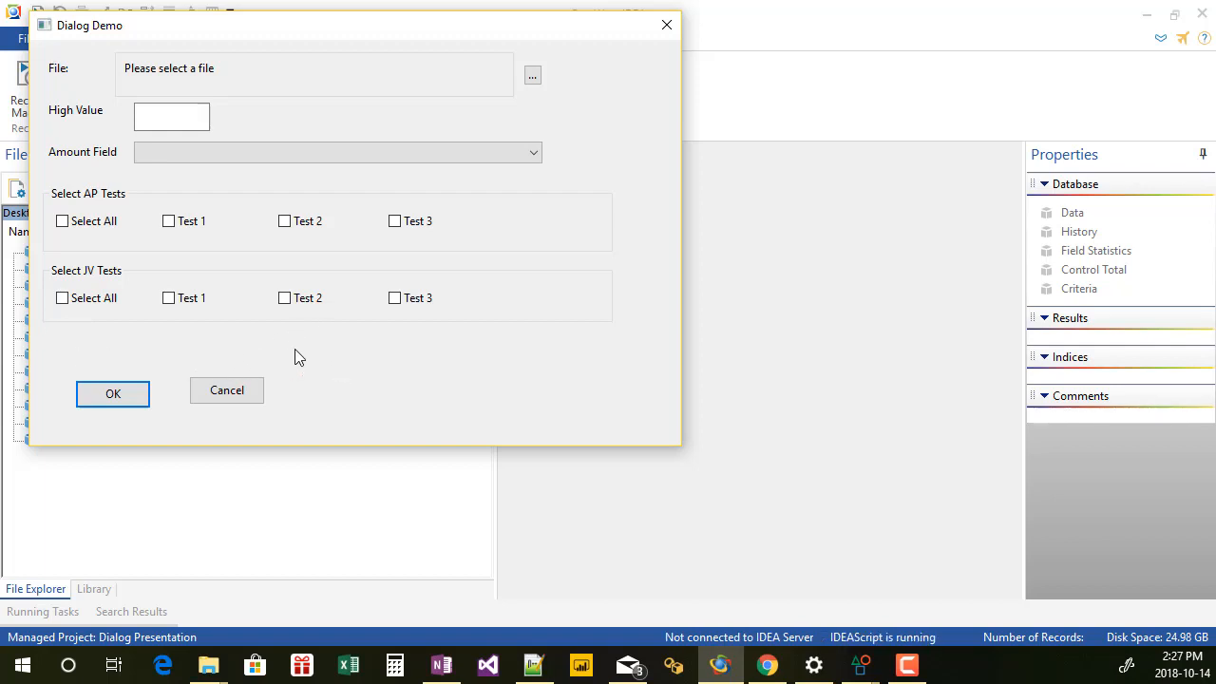
mouse_move(209, 213)
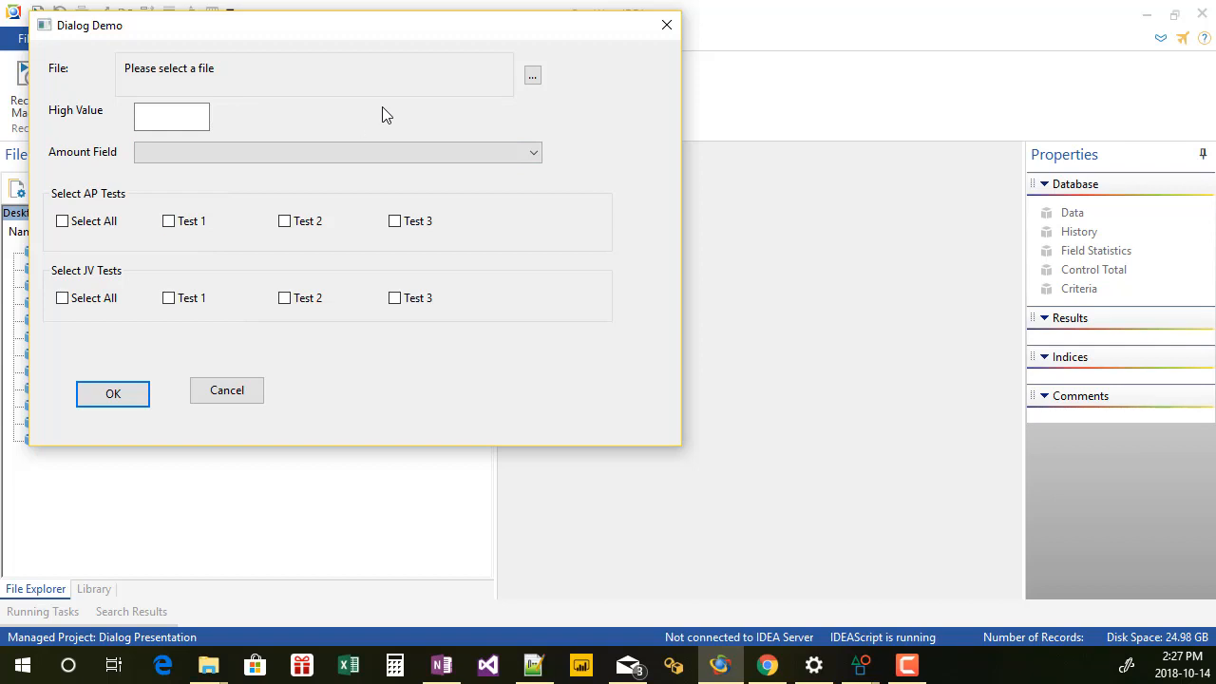
mouse_move(342, 133)
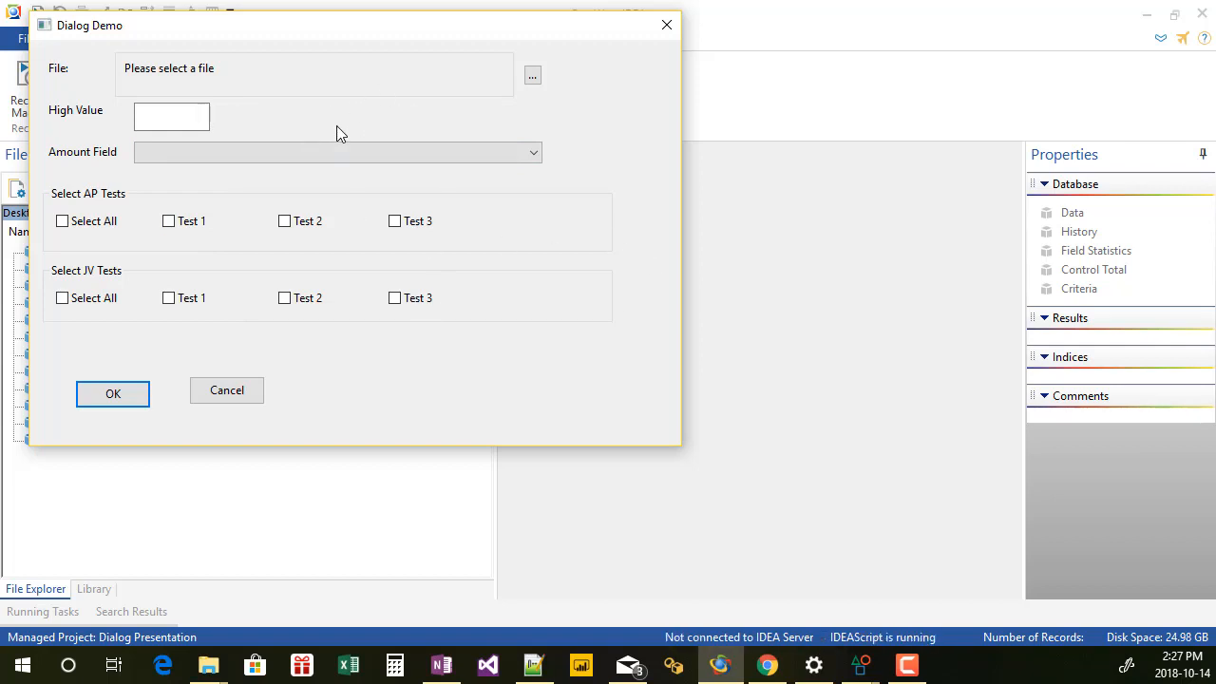
mouse_move(428, 352)
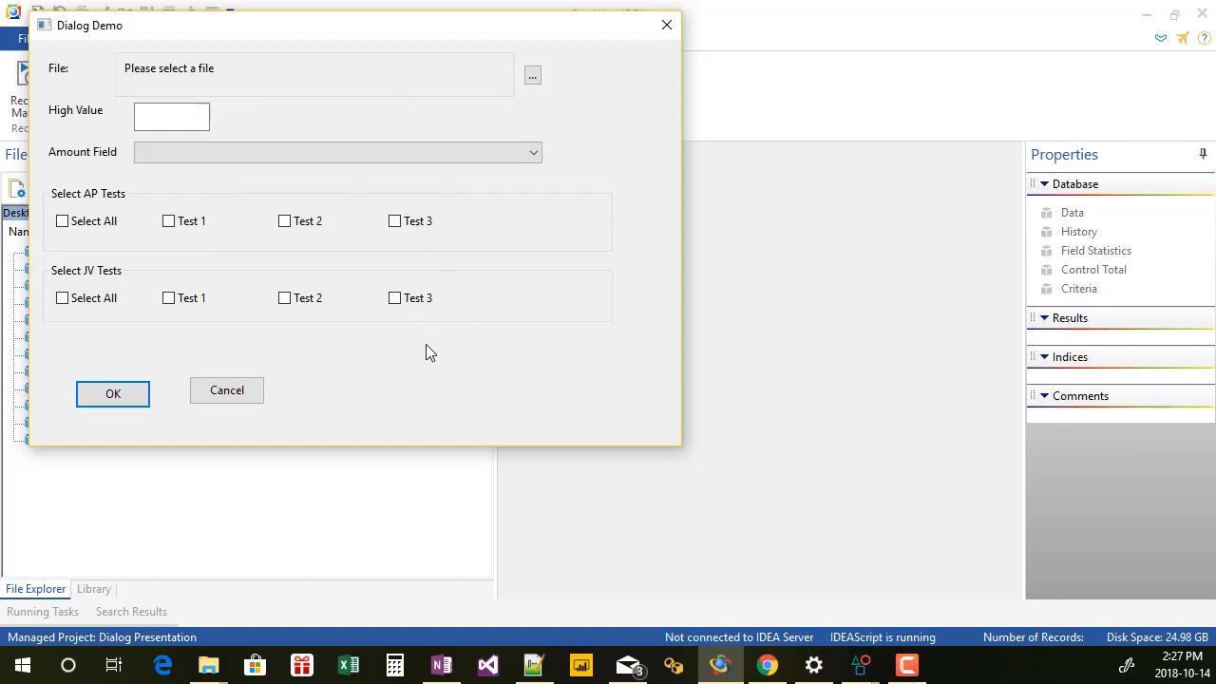